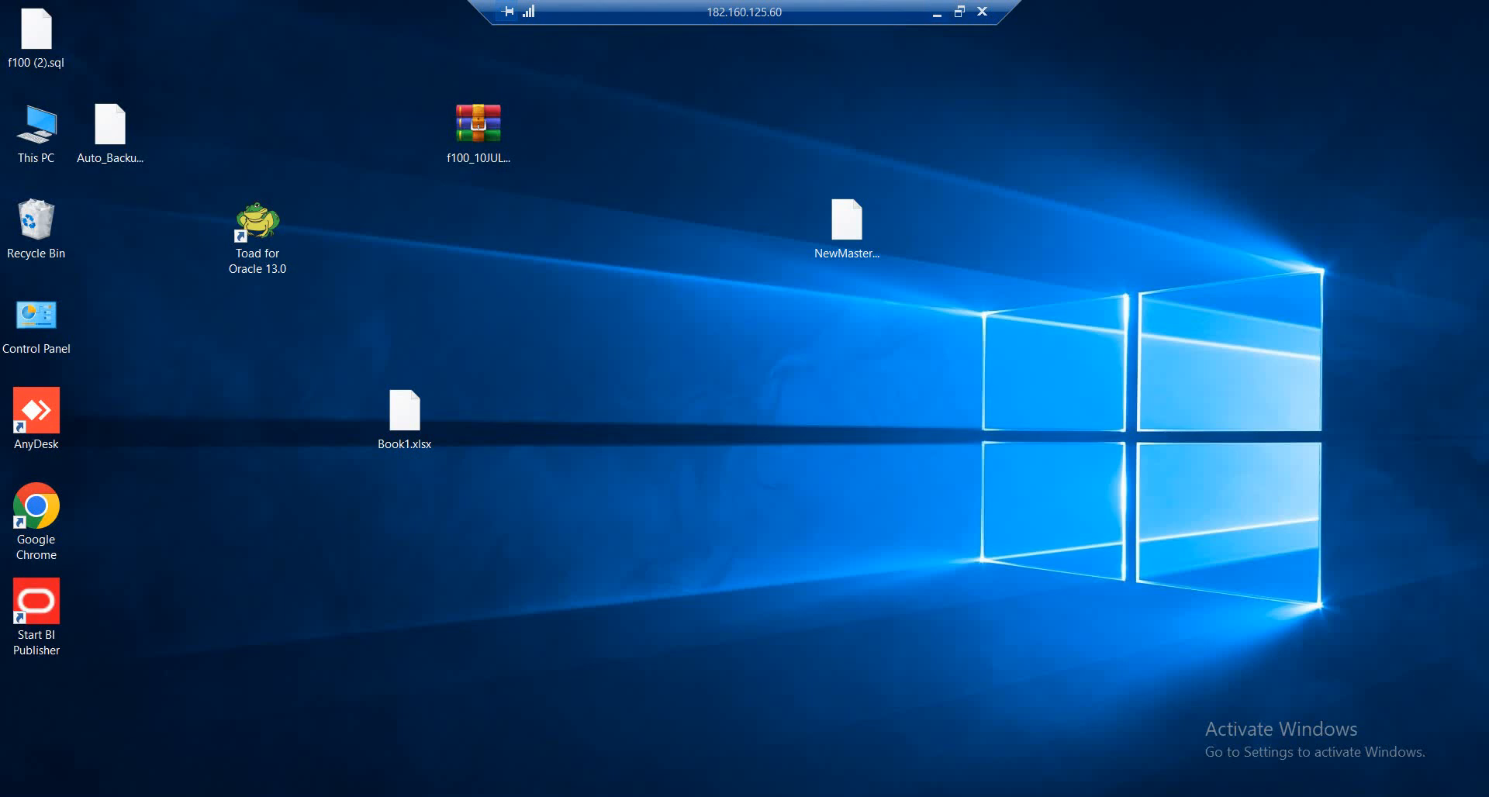
- Launch Chrome, go to oracle.com/database/free/get-started/, and decline the regional country site
{"action": "left_click", "coordinate": [643, 428]}
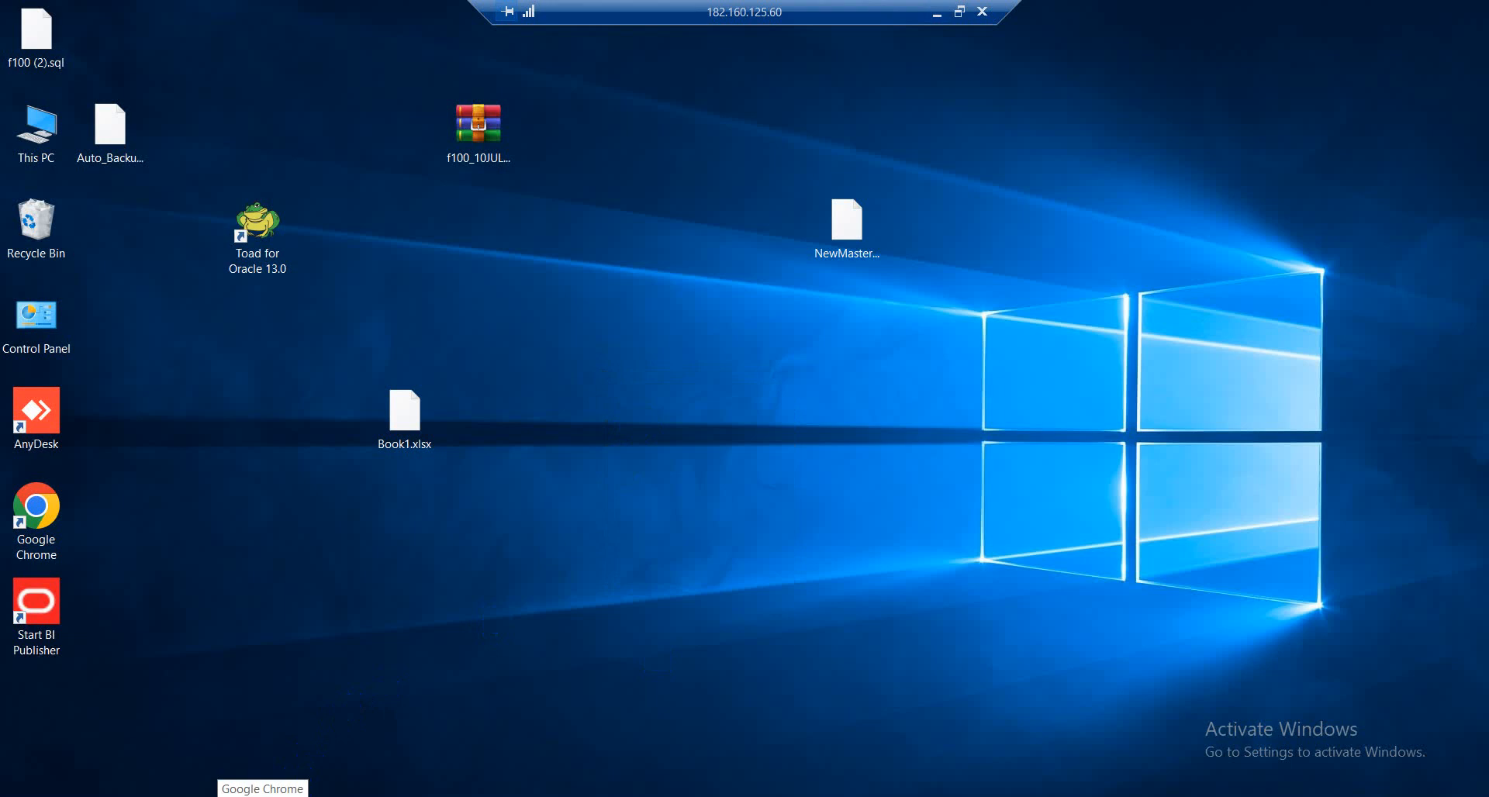
{"action": "double_click", "coordinate": [35, 513]}
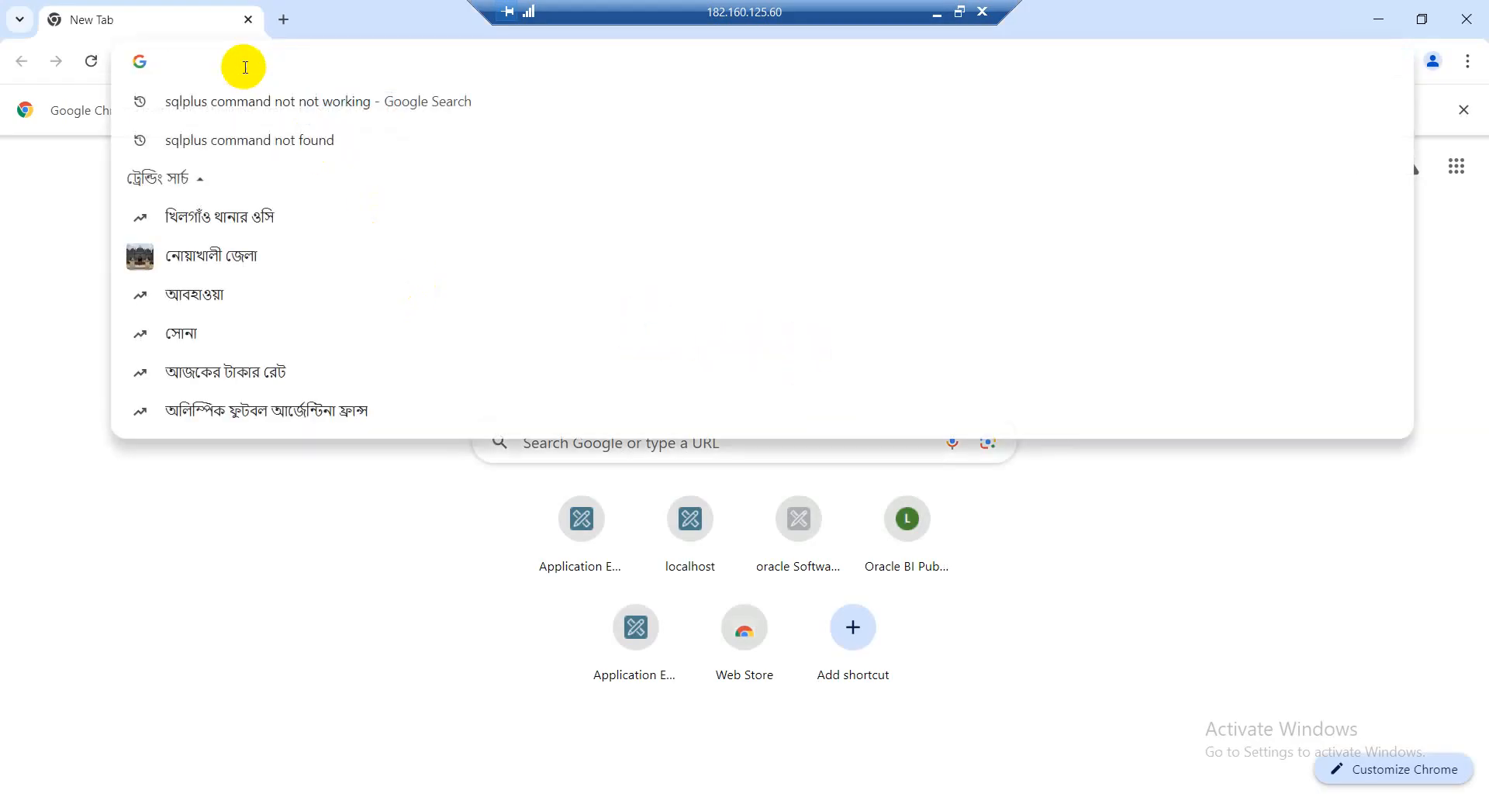
{"action": "type", "text": "https://www.oracle.com/database/free/get-started/"}
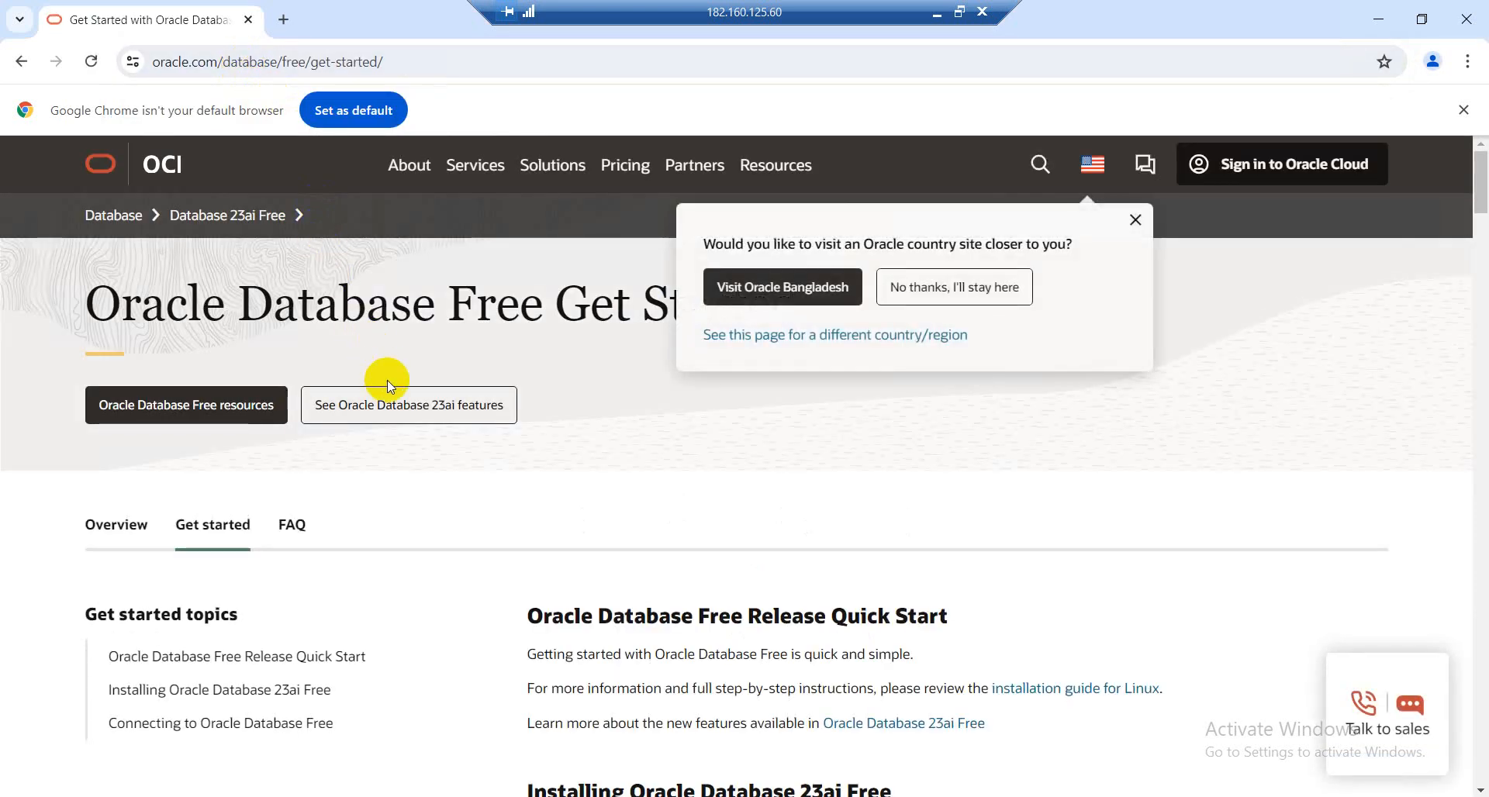
{"action": "left_click", "coordinate": [1134, 219]}
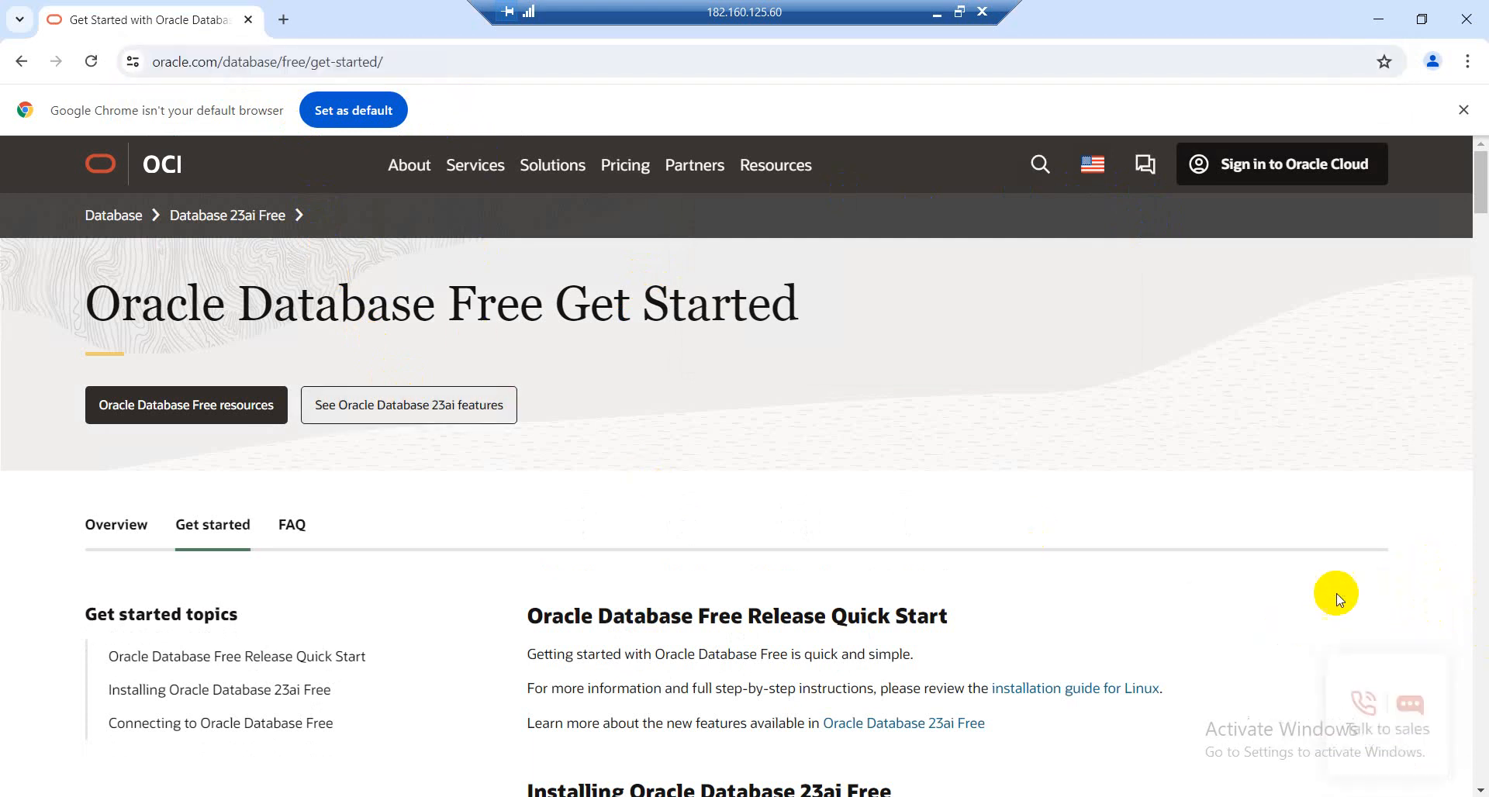
- Scroll past the Docker, VirtualBox and Linux entries to the Windows download entry
{"action": "scroll", "scroll_direction": "down", "scroll_amount": 3}
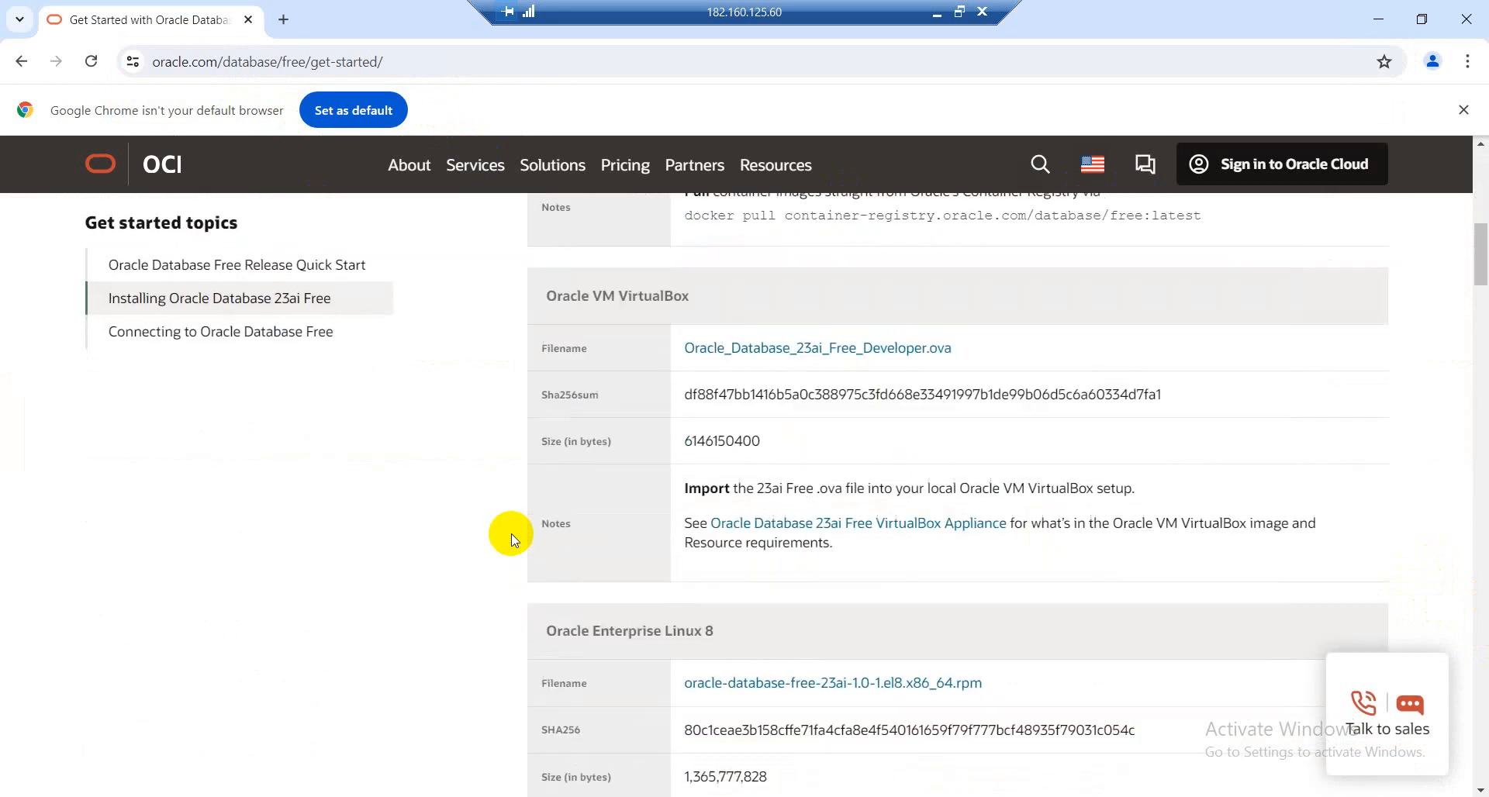
{"action": "scroll", "scroll_direction": "up", "scroll_amount": 3}
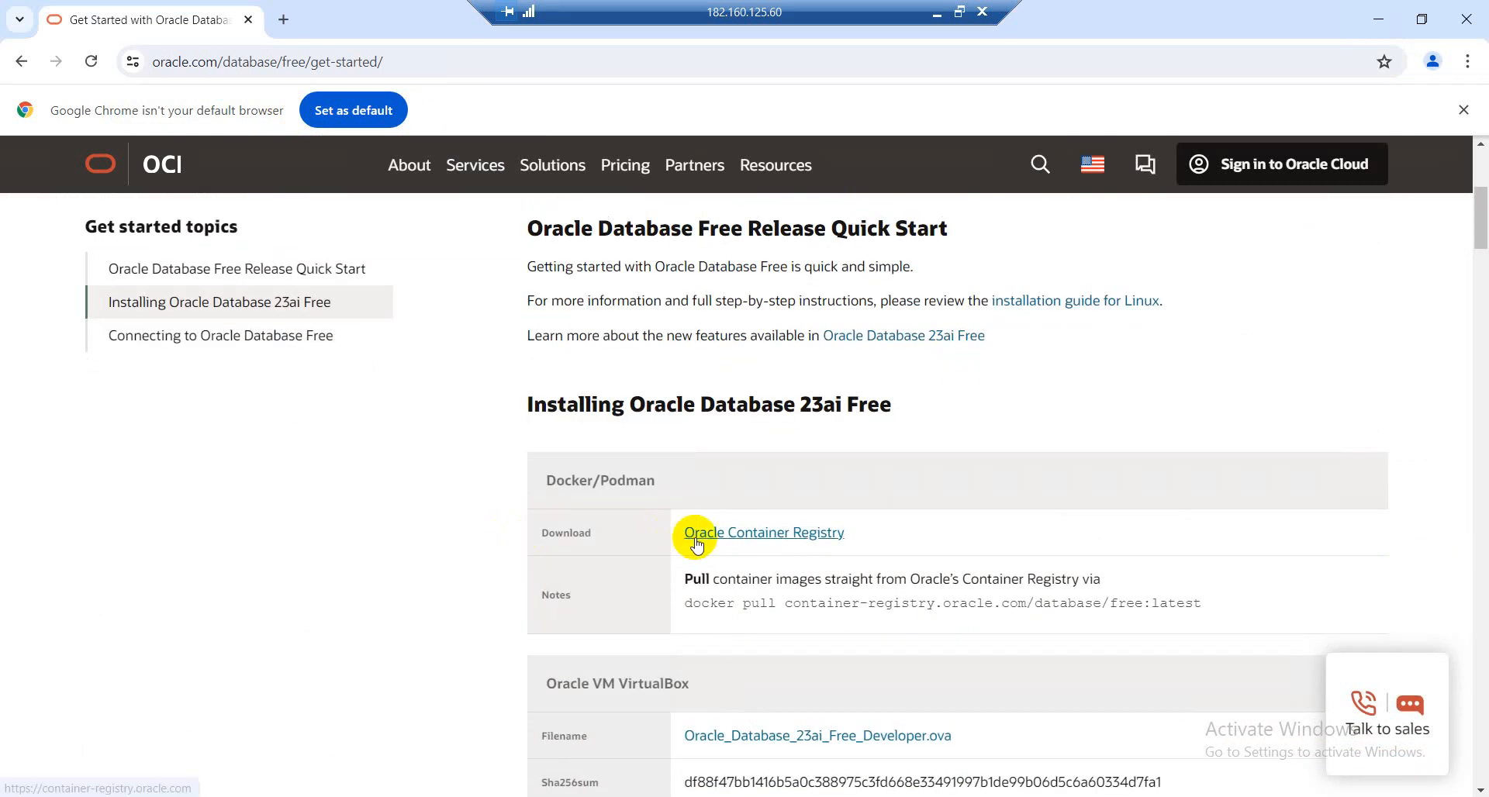
{"action": "scroll", "scroll_direction": "down", "scroll_amount": 3}
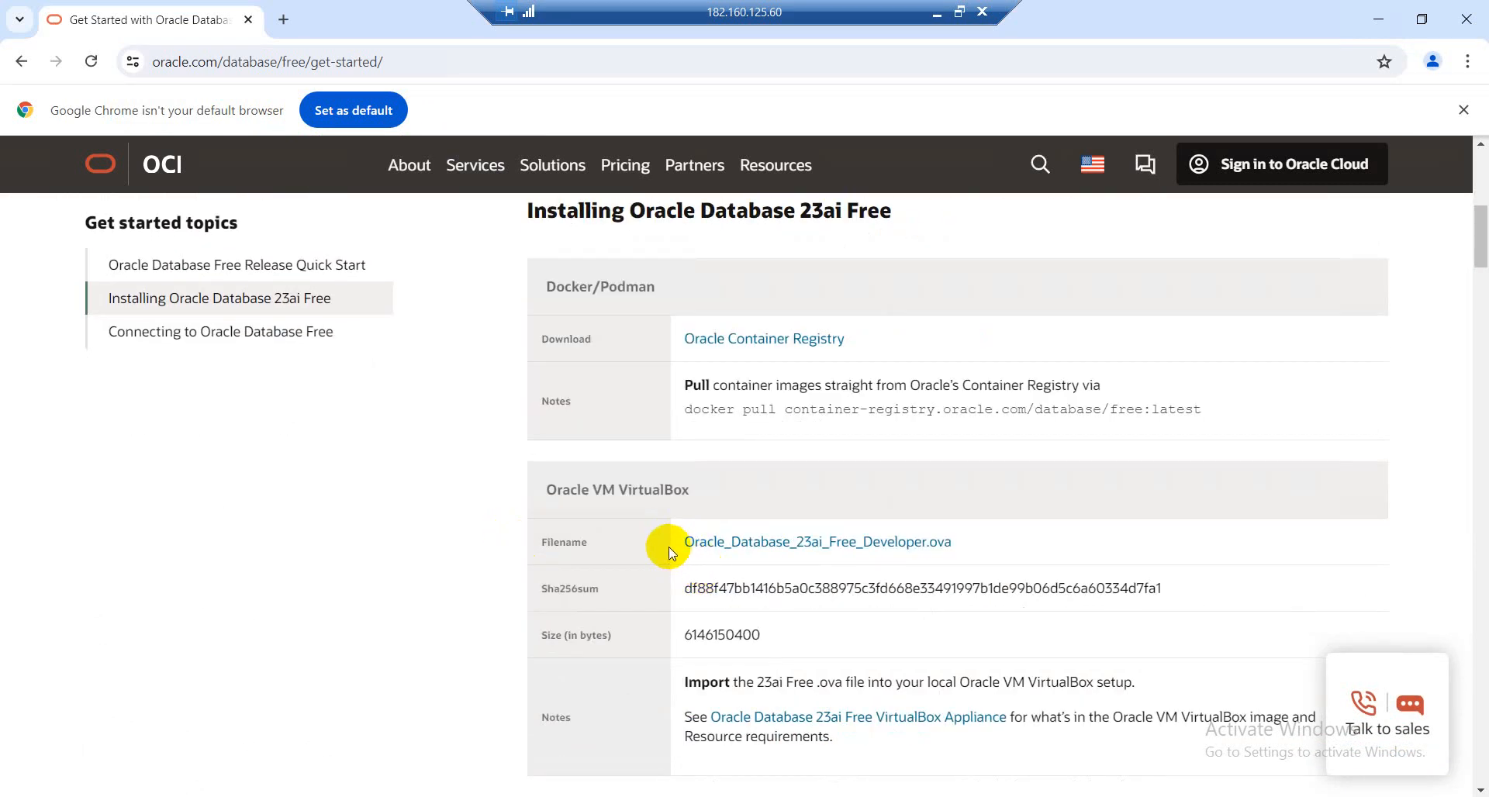
{"action": "mouse_move", "coordinate": [838, 561]}
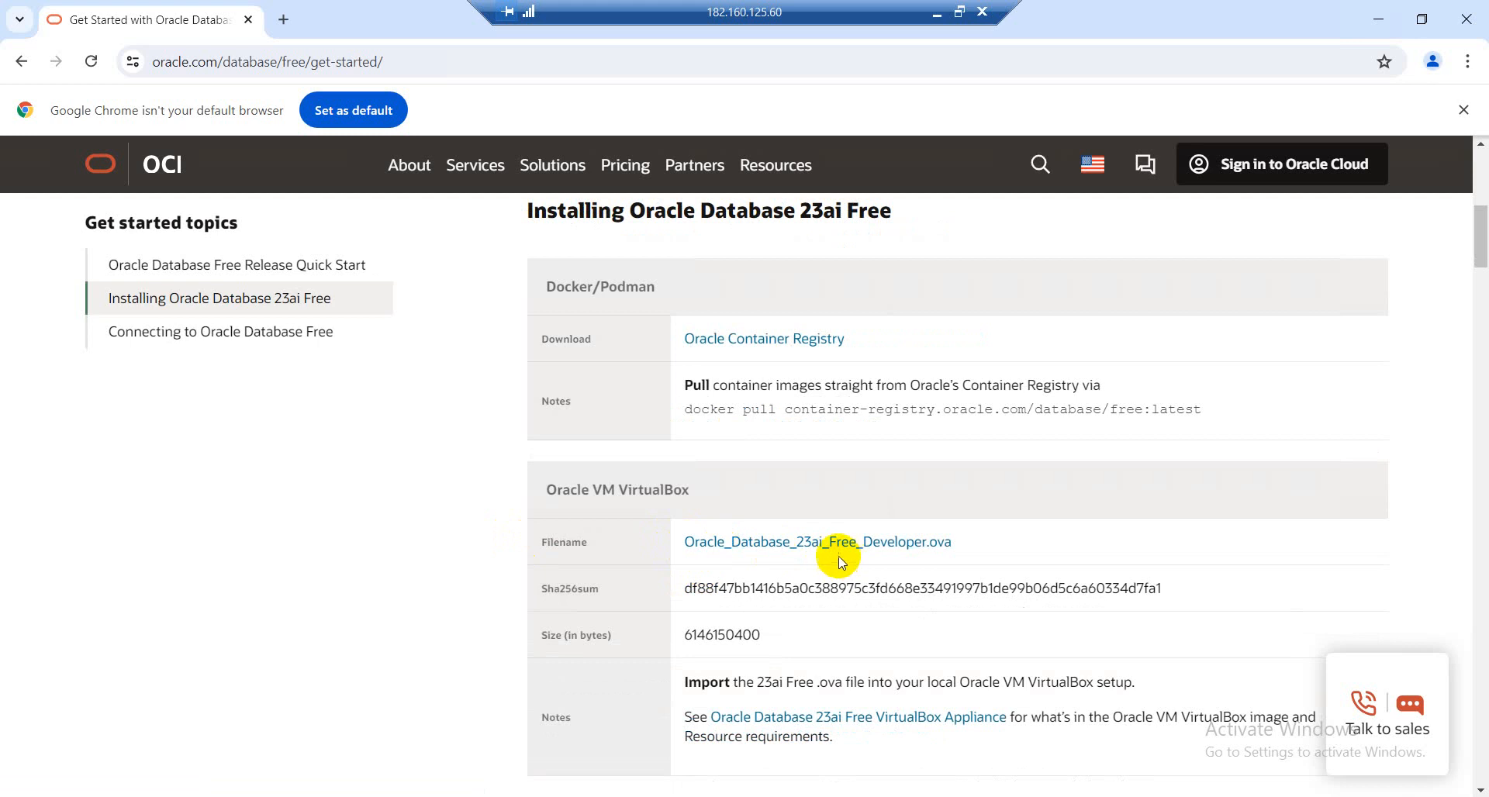
{"action": "scroll", "scroll_direction": "down", "scroll_amount": 3}
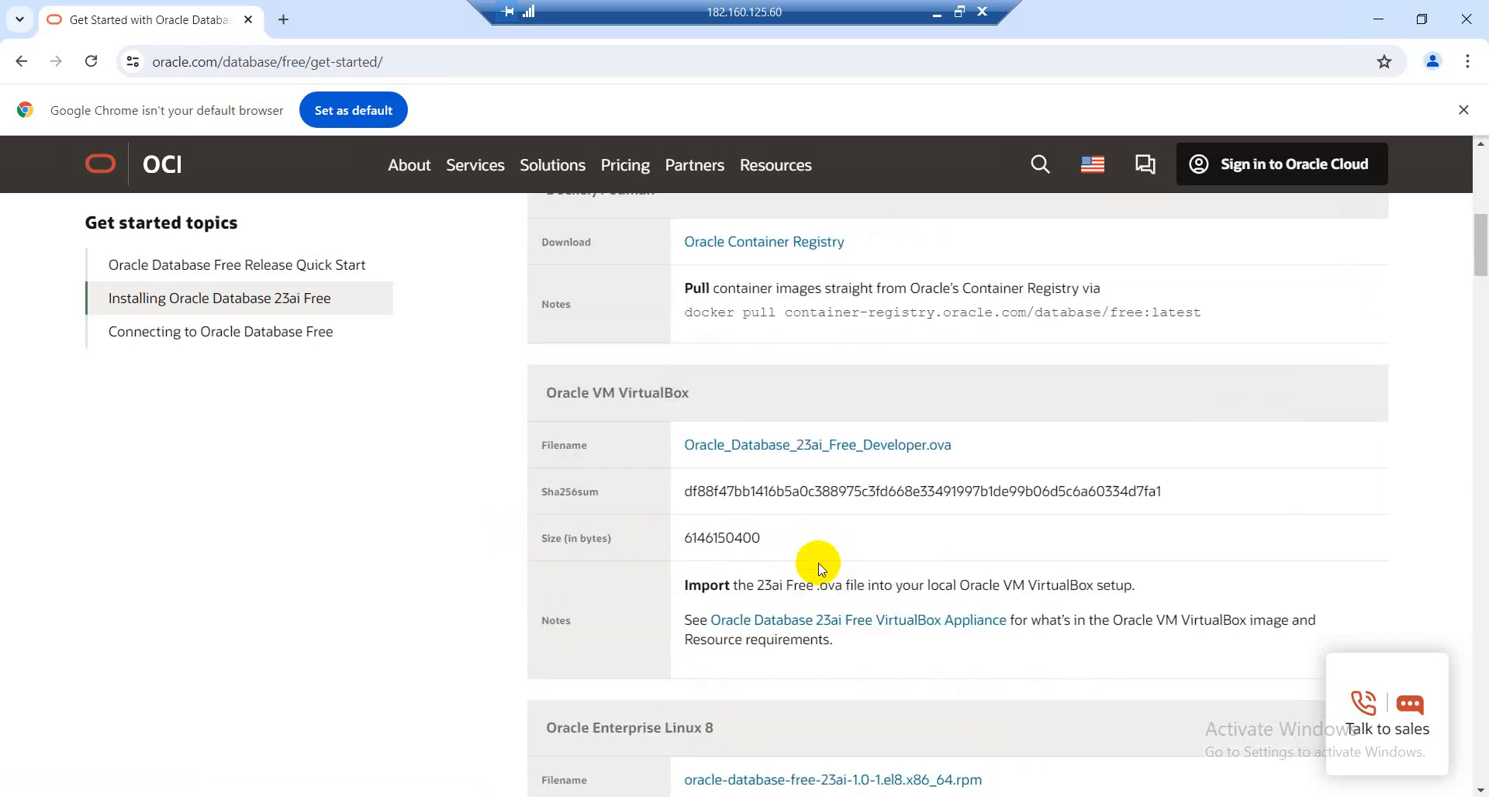
{"action": "scroll", "scroll_direction": "down", "scroll_amount": 3}
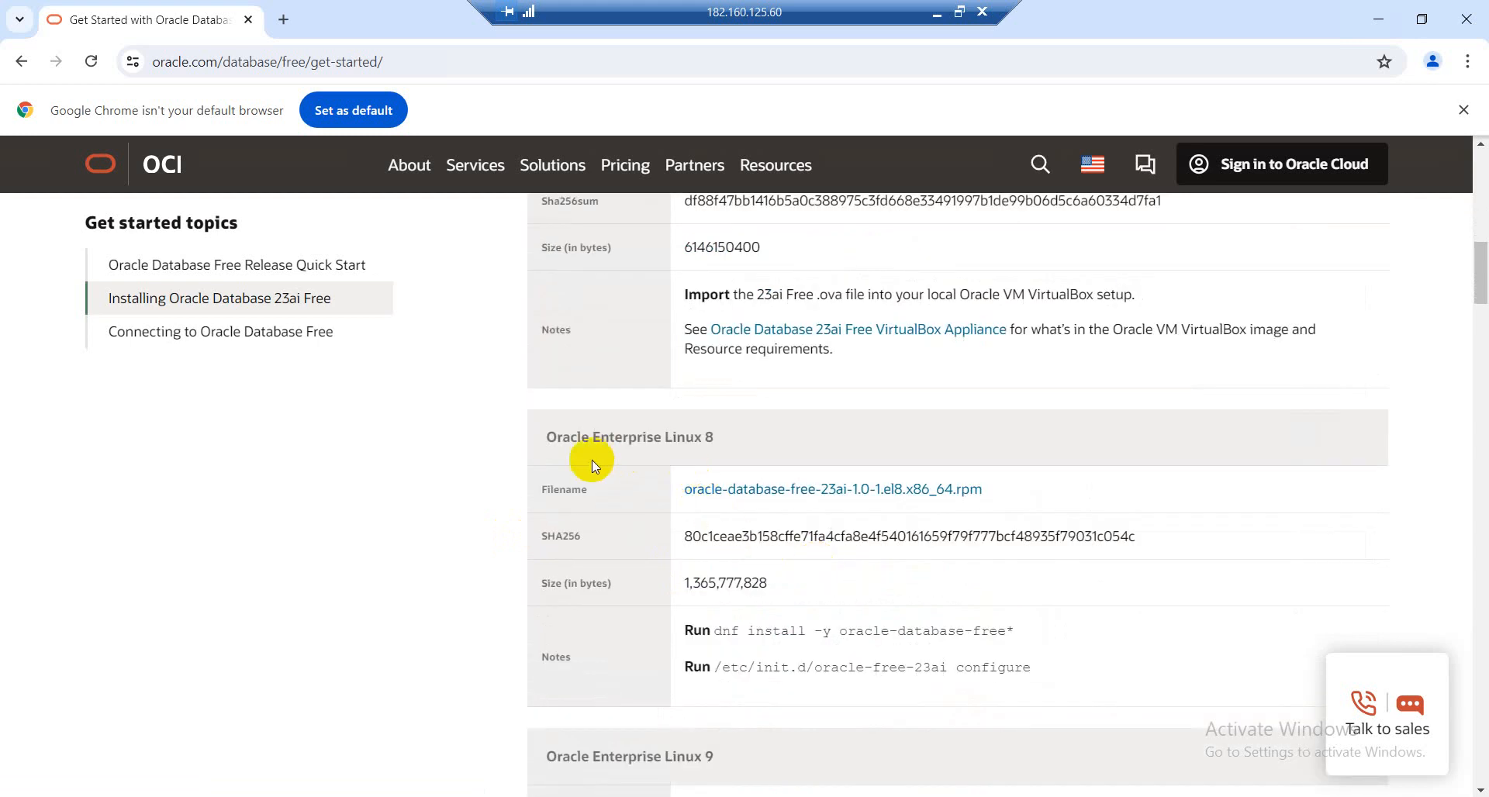
{"action": "mouse_move", "coordinate": [765, 488]}
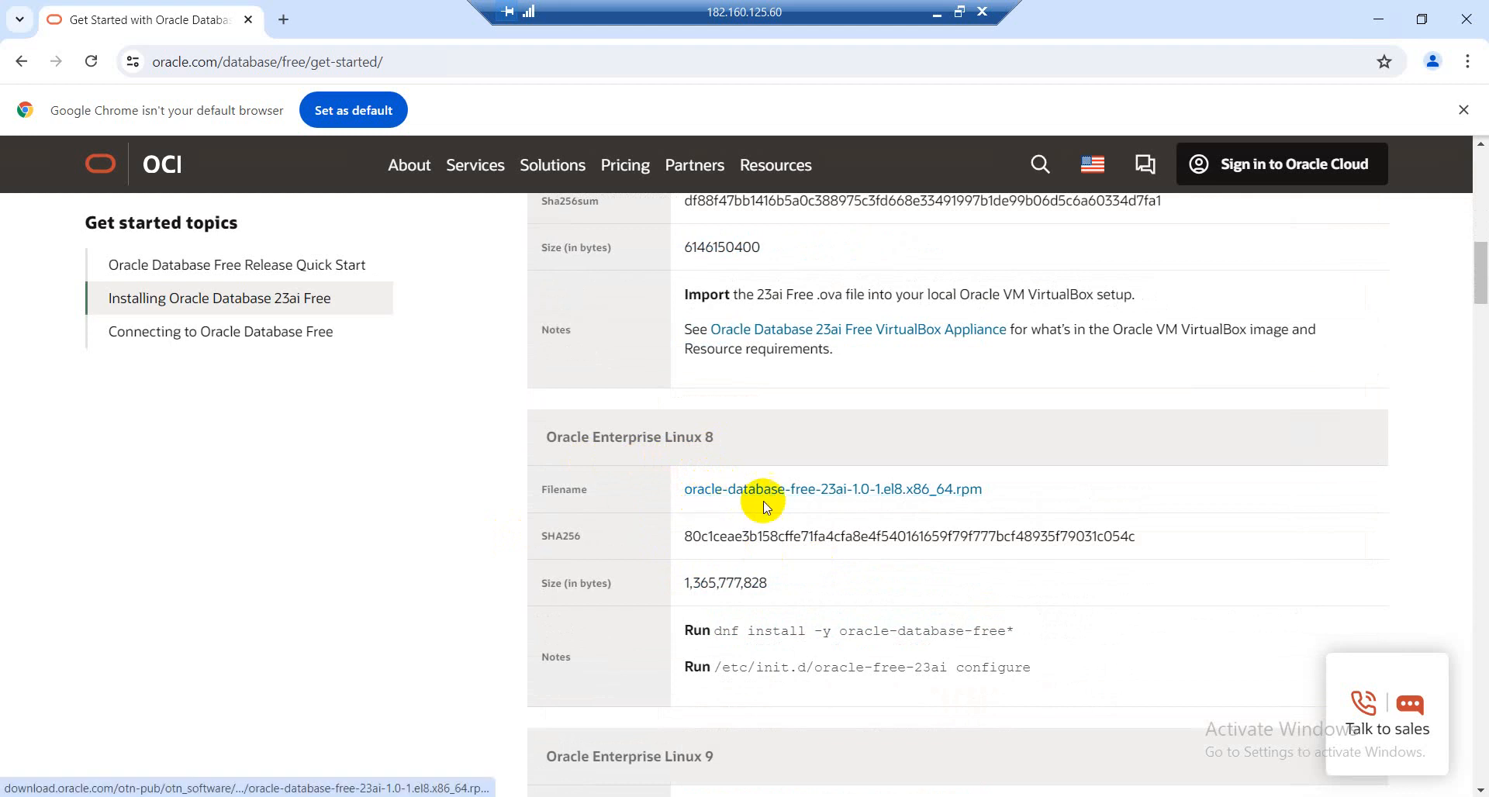
{"action": "scroll", "scroll_direction": "down", "scroll_amount": 3}
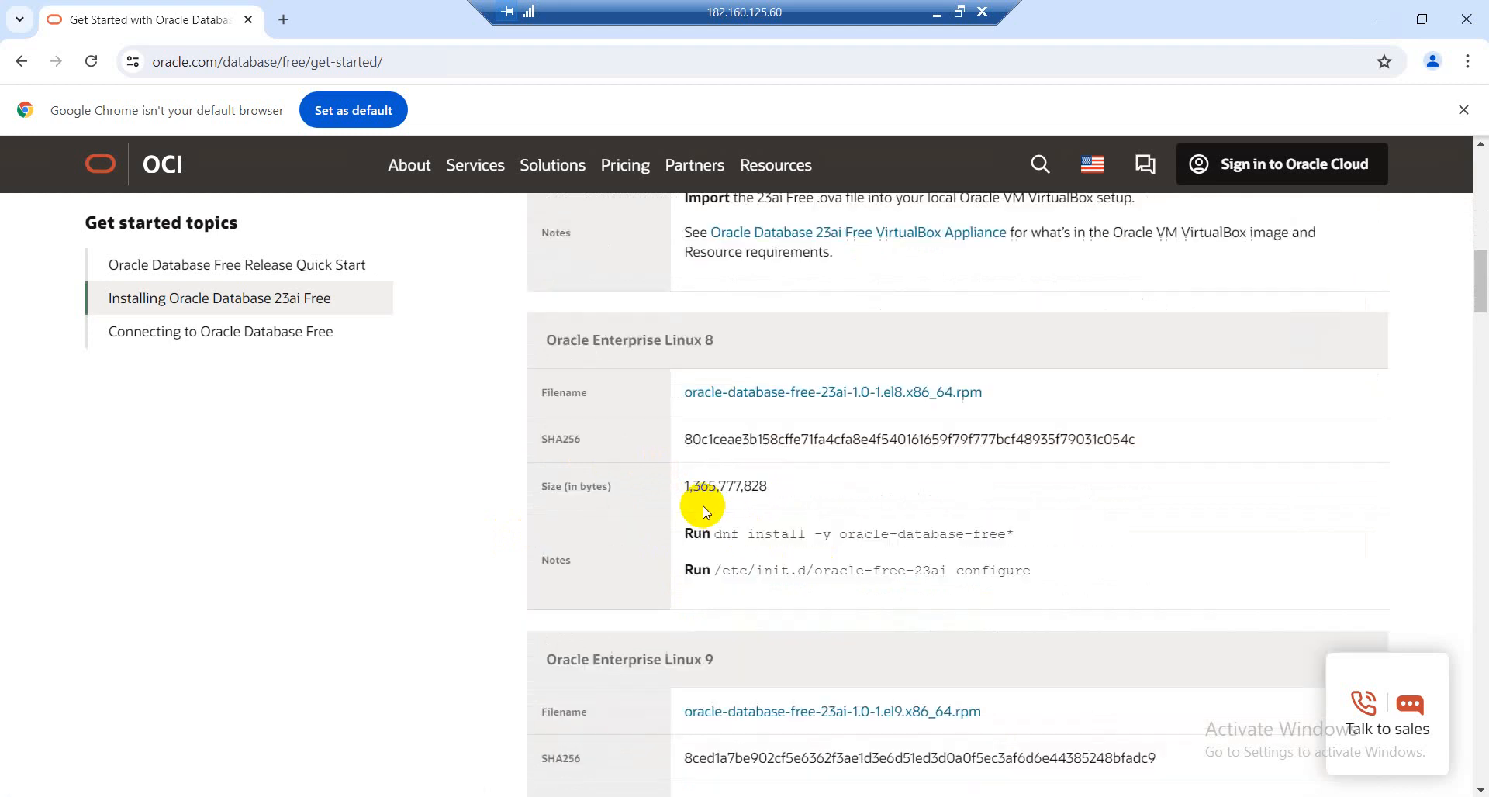
{"action": "scroll", "scroll_direction": "down", "scroll_amount": 3}
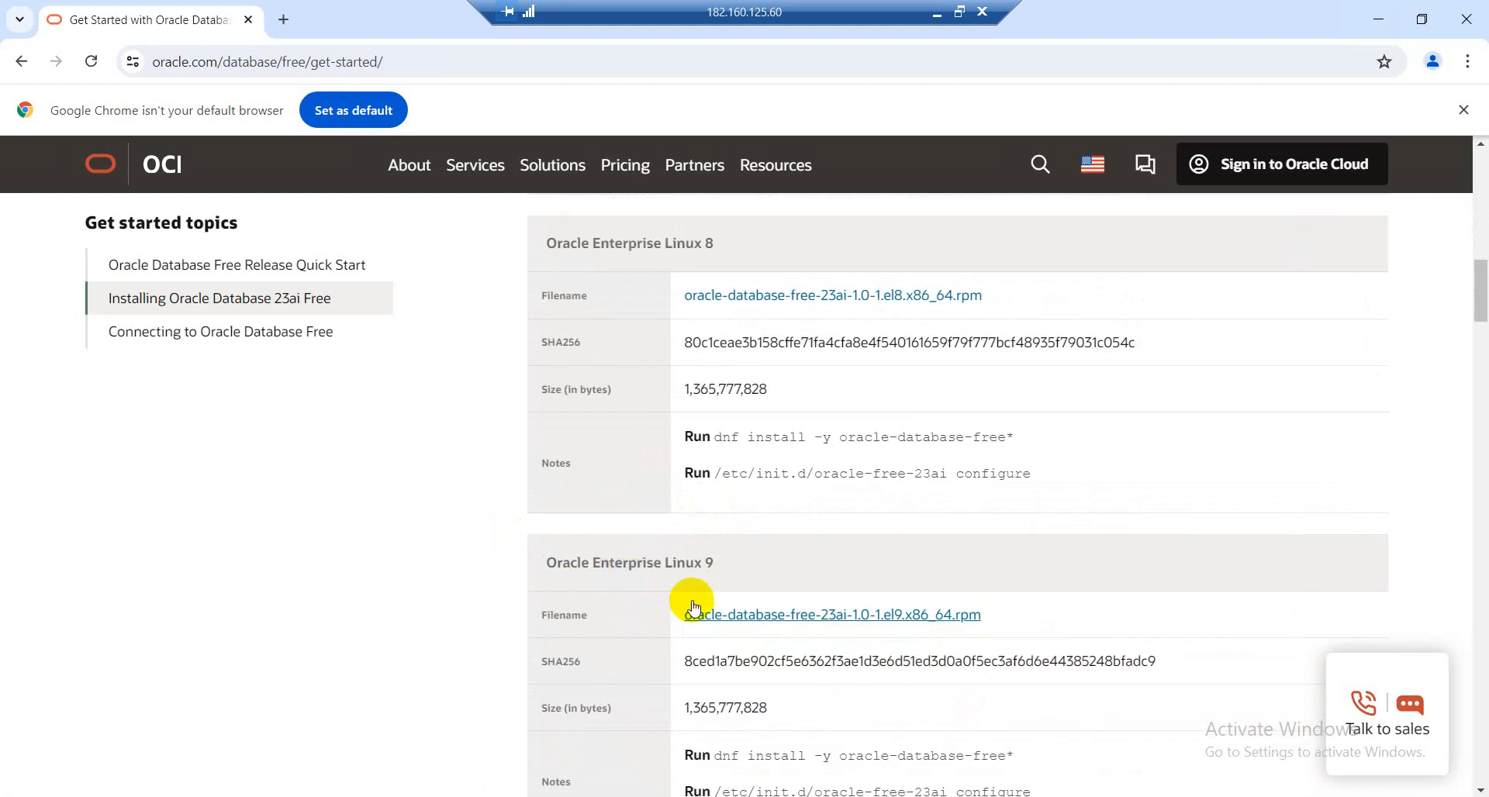
{"action": "scroll", "scroll_direction": "down", "scroll_amount": 3}
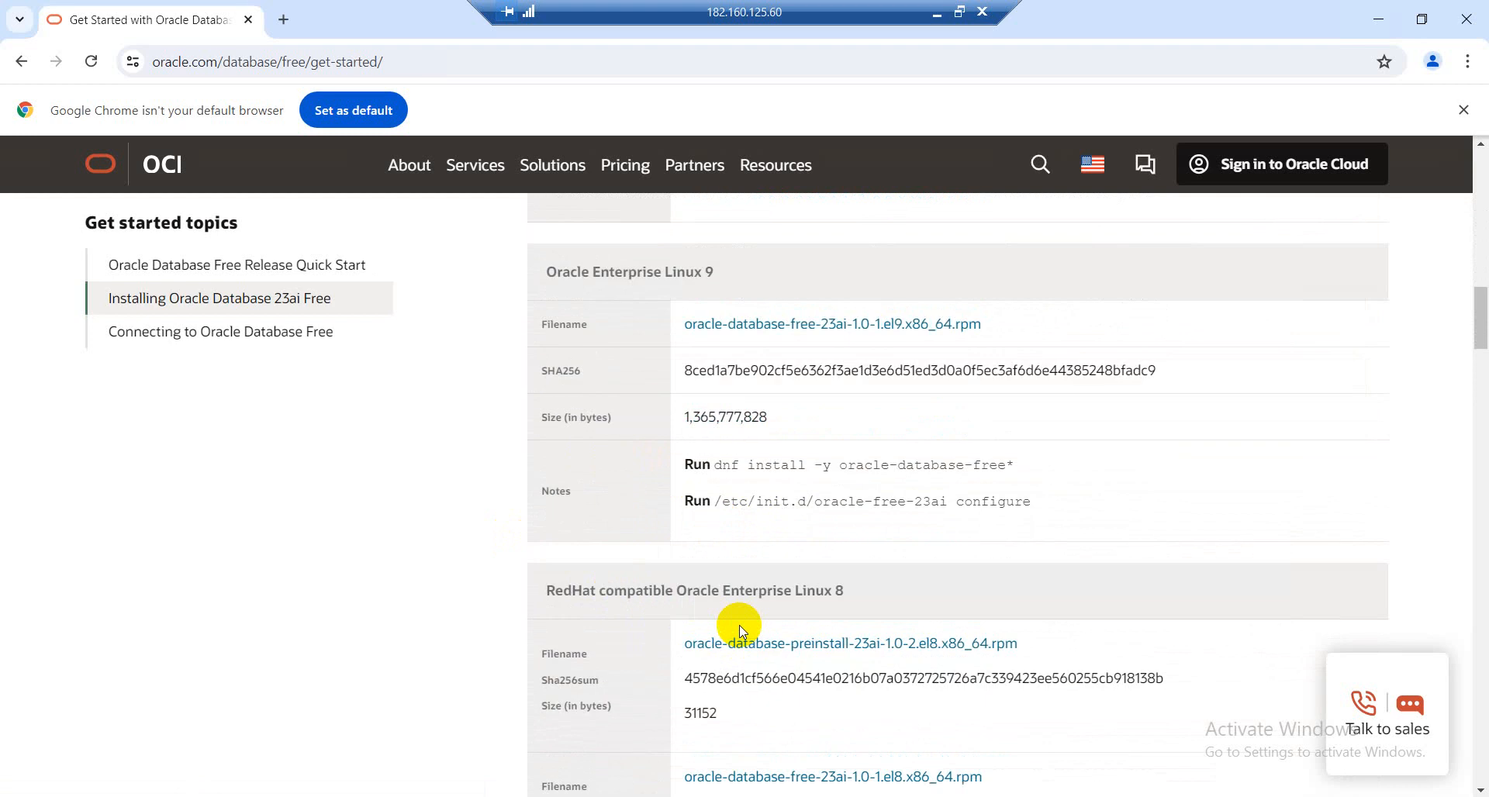
{"action": "scroll", "scroll_direction": "down", "scroll_amount": 3}
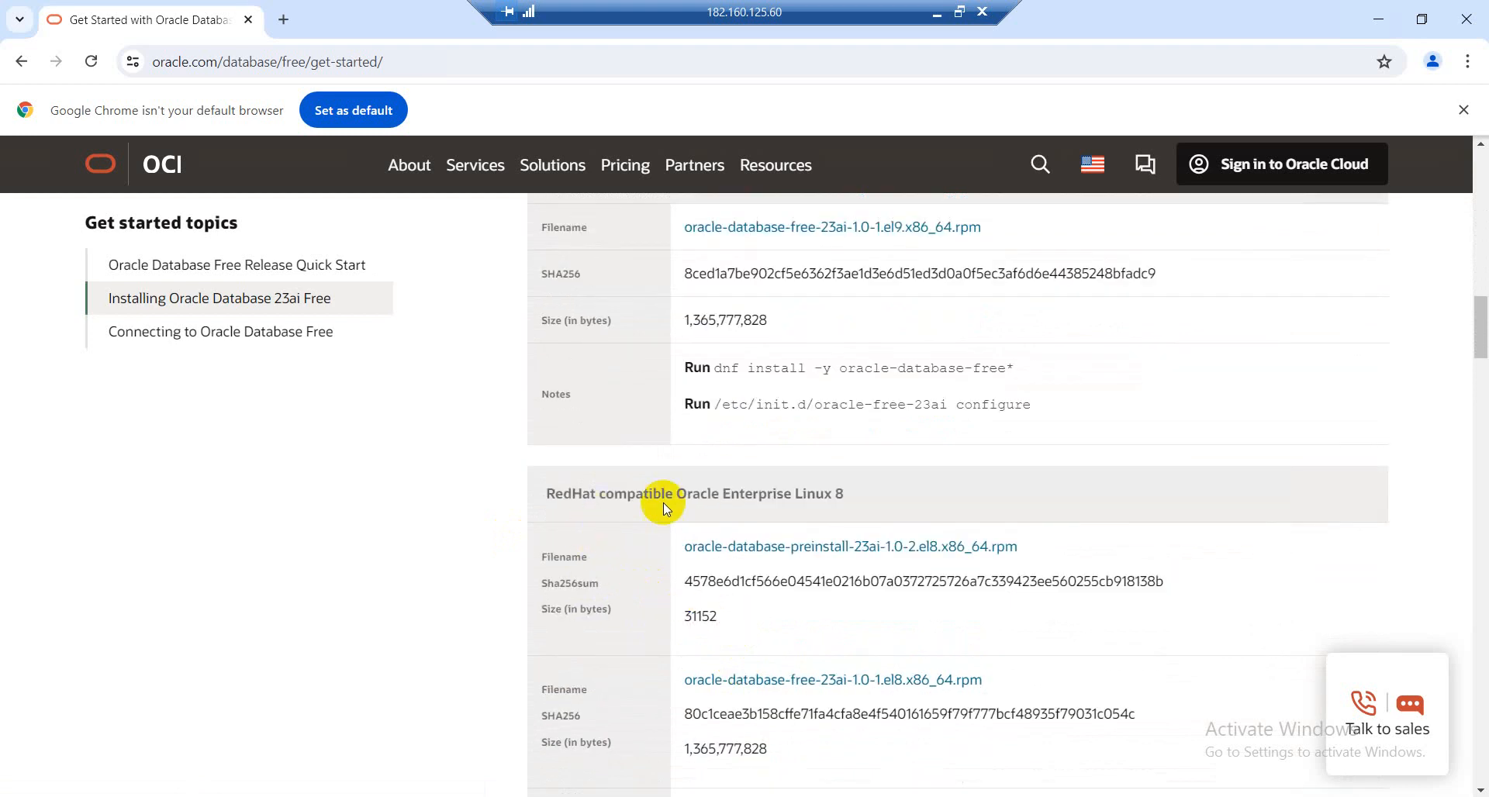
{"action": "scroll", "scroll_direction": "down", "scroll_amount": 3}
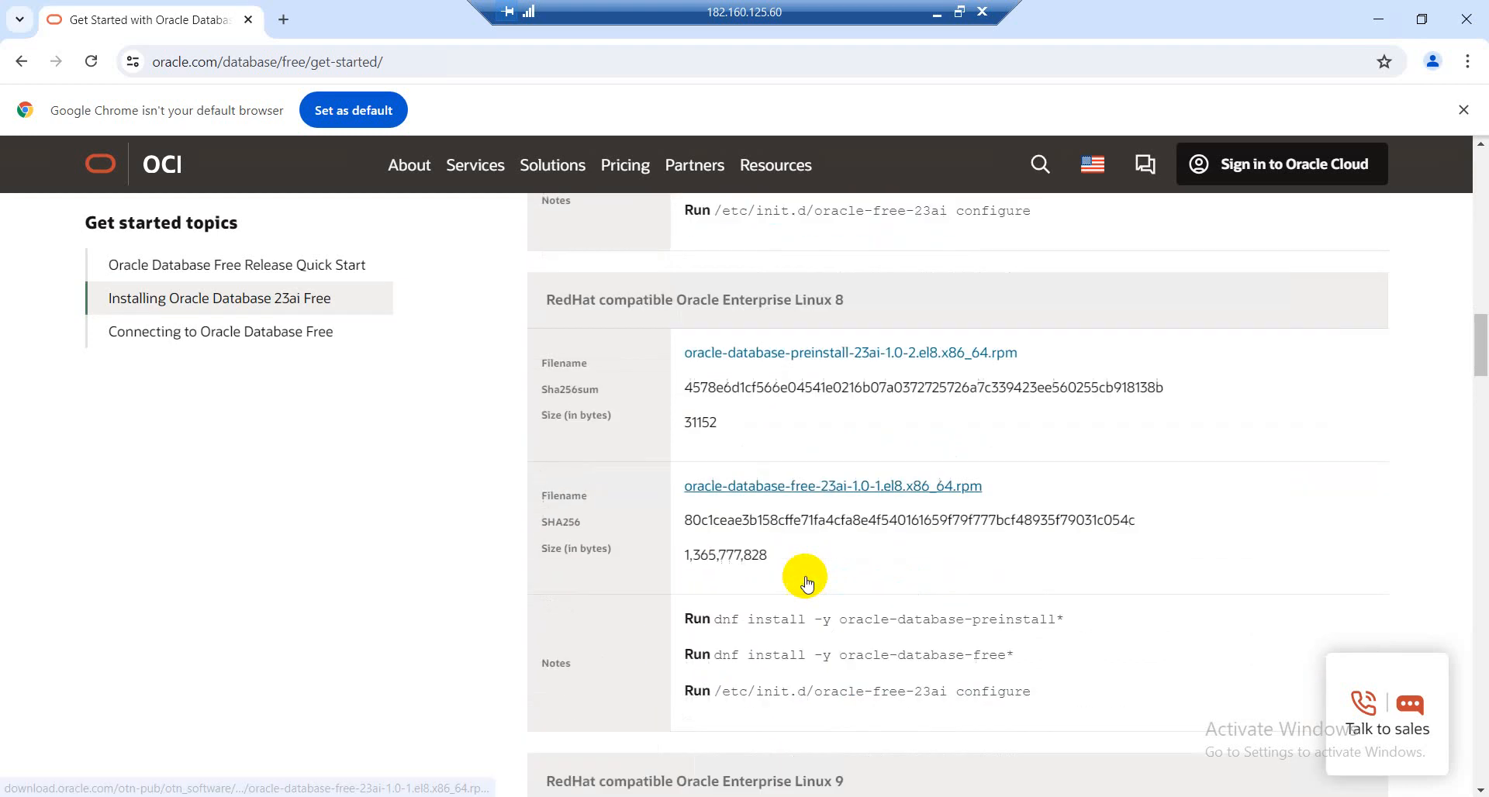
{"action": "scroll", "scroll_direction": "down", "scroll_amount": 3}
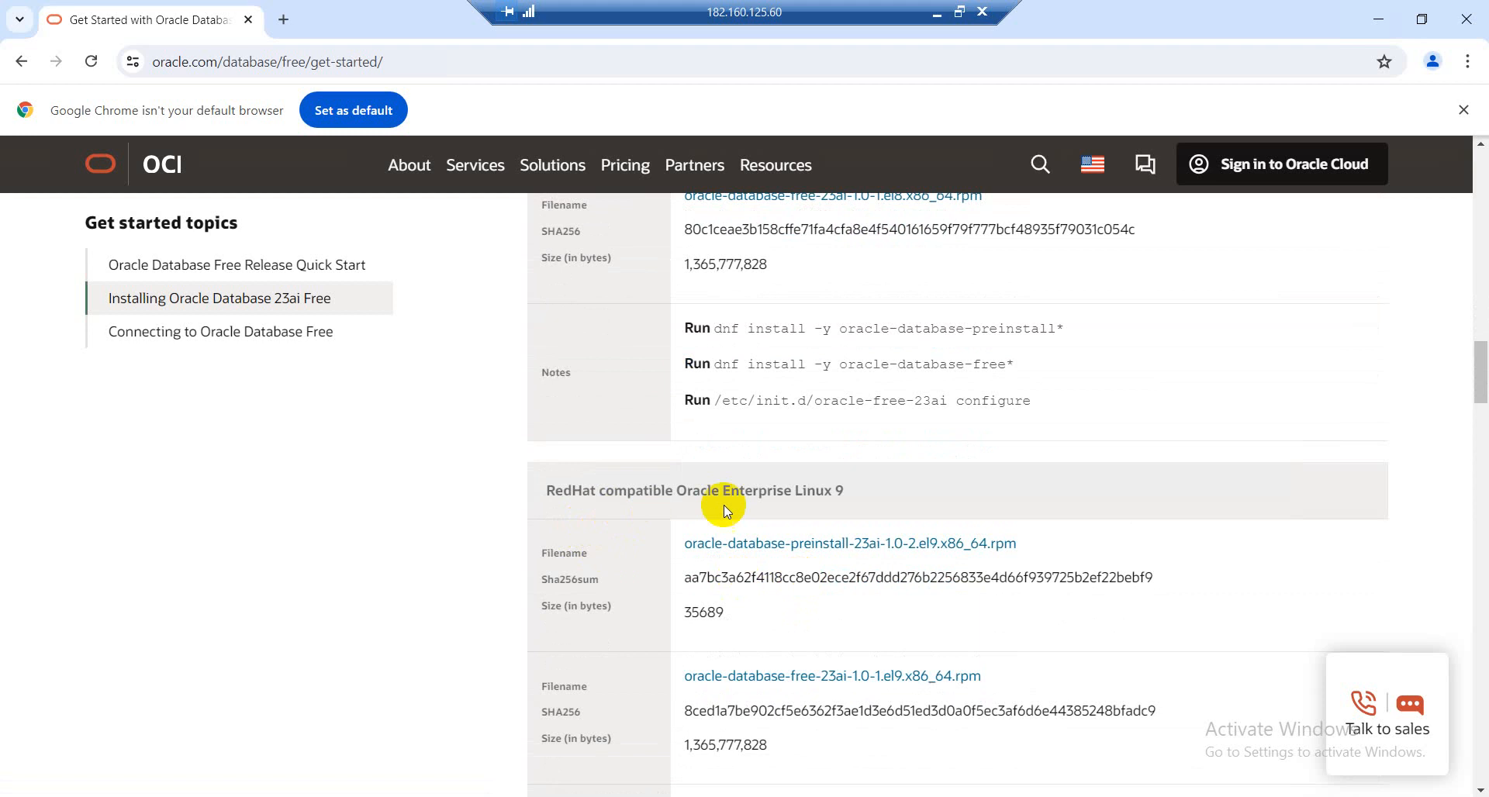
{"action": "mouse_move", "coordinate": [820, 547]}
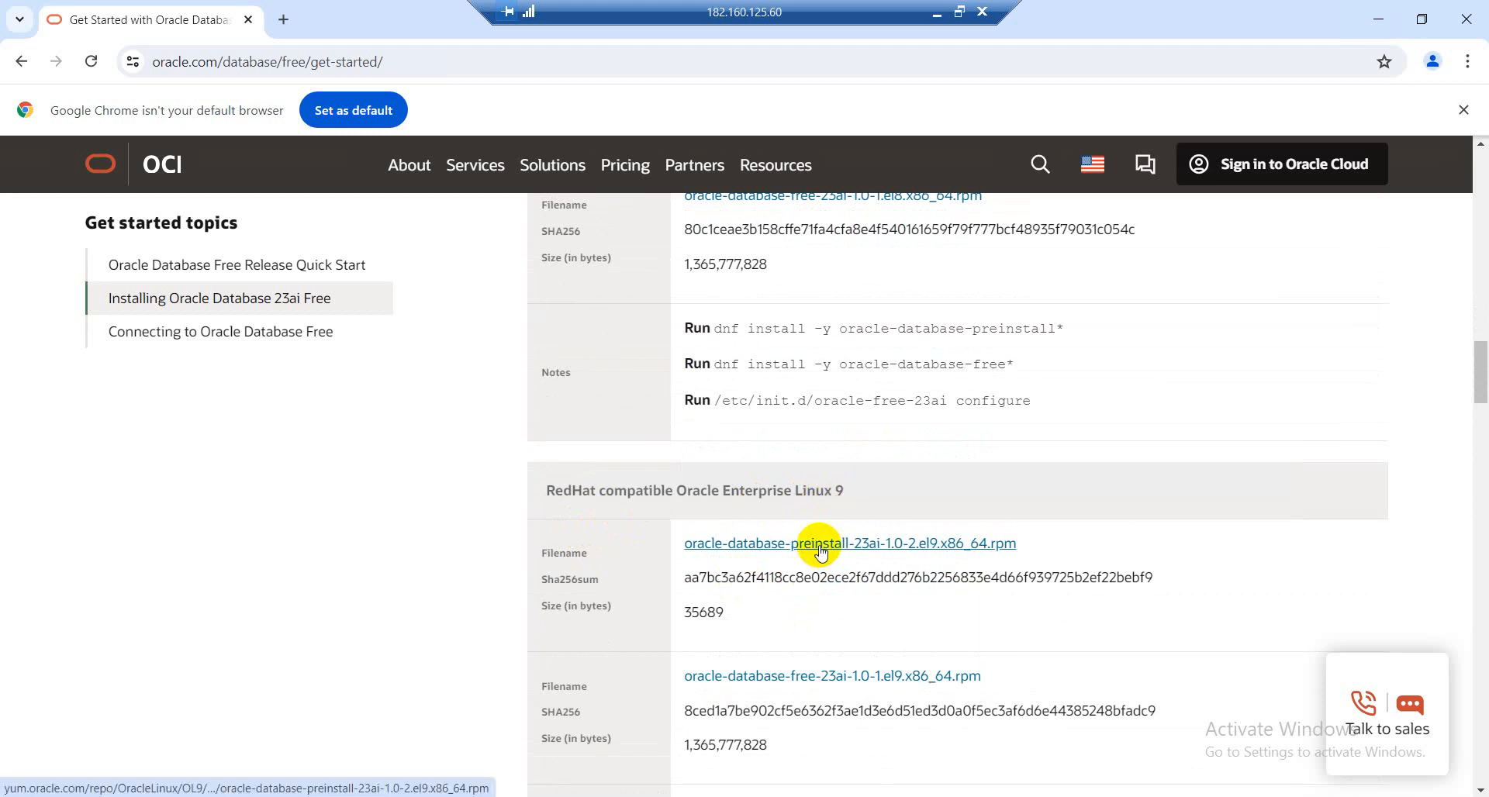
{"action": "scroll", "scroll_direction": "down", "scroll_amount": 3}
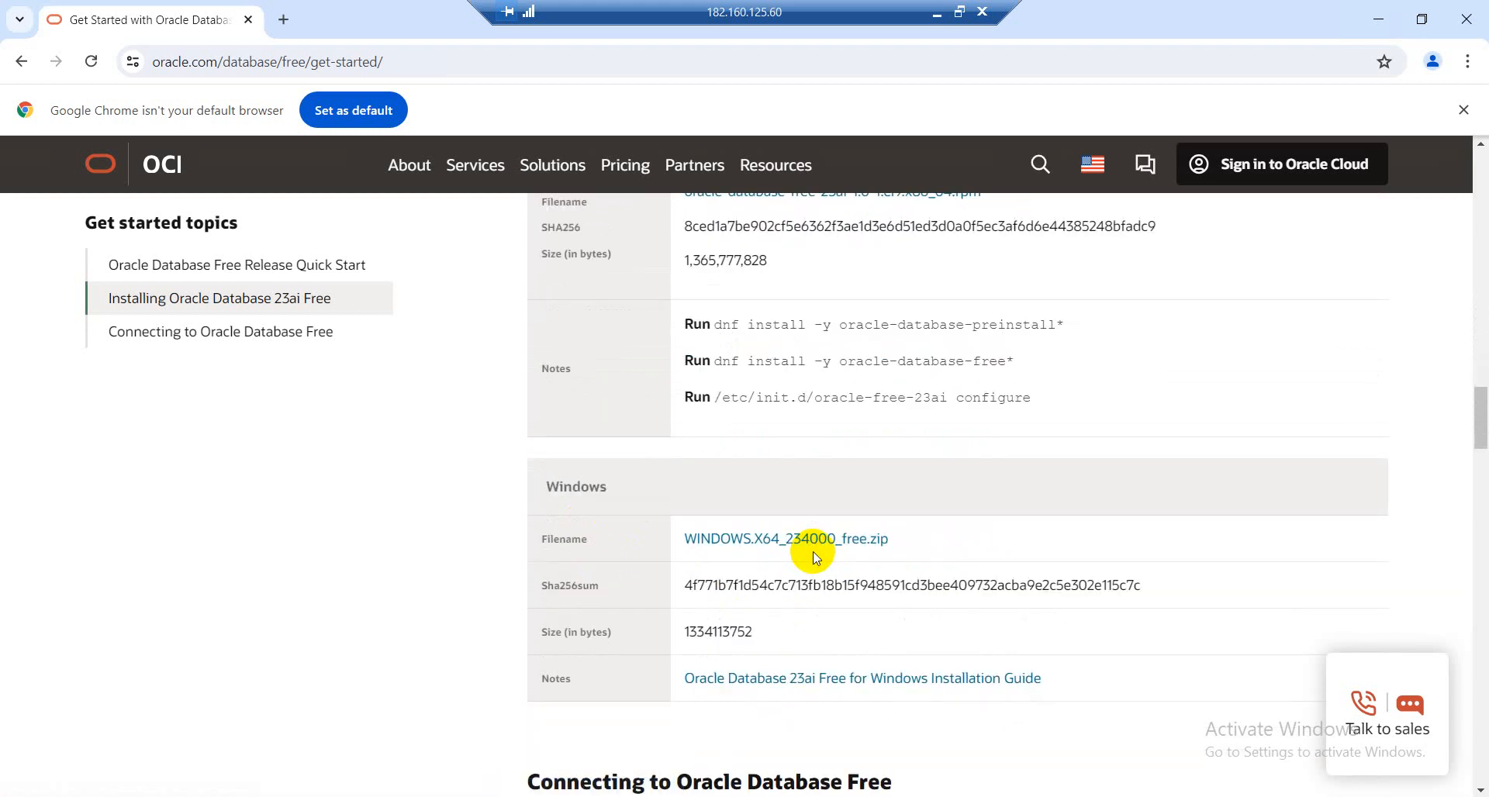
{"action": "mouse_move", "coordinate": [551, 487]}
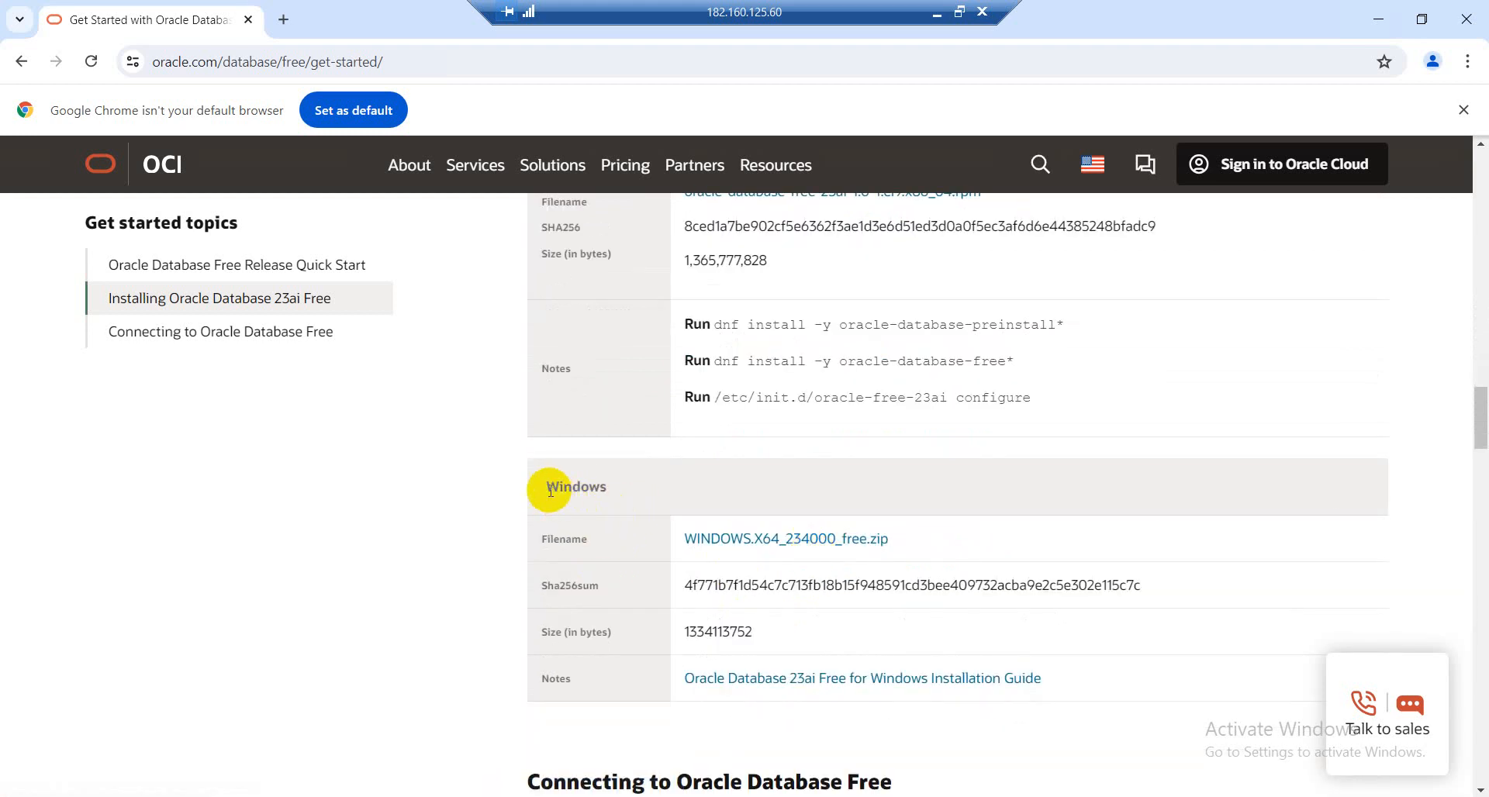
- Download WINDOWS.X64_234000_free.zip and watch its progress in Chrome's Downloads panel
{"action": "double_click", "coordinate": [576, 486]}
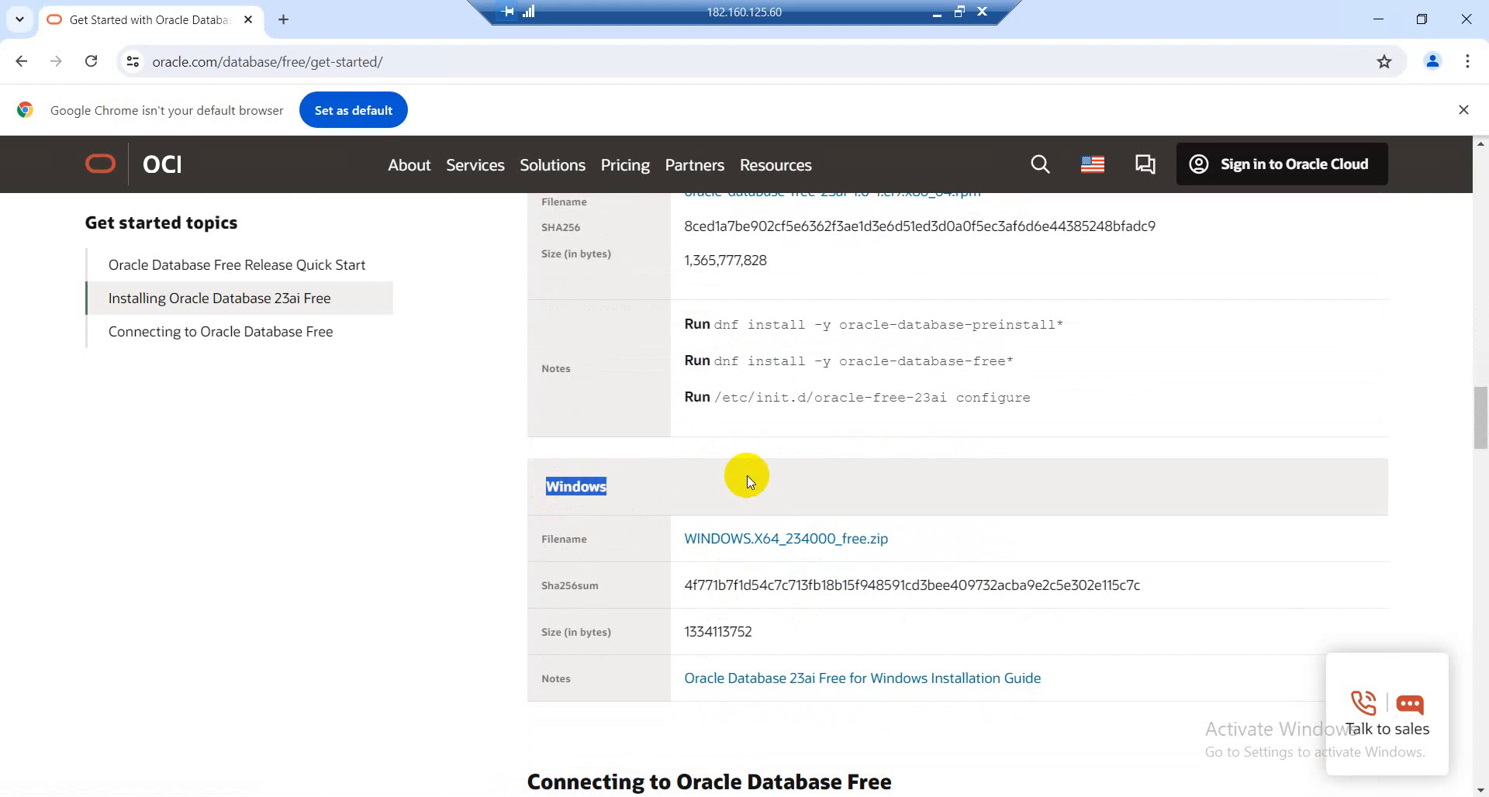
{"action": "mouse_move", "coordinate": [753, 553]}
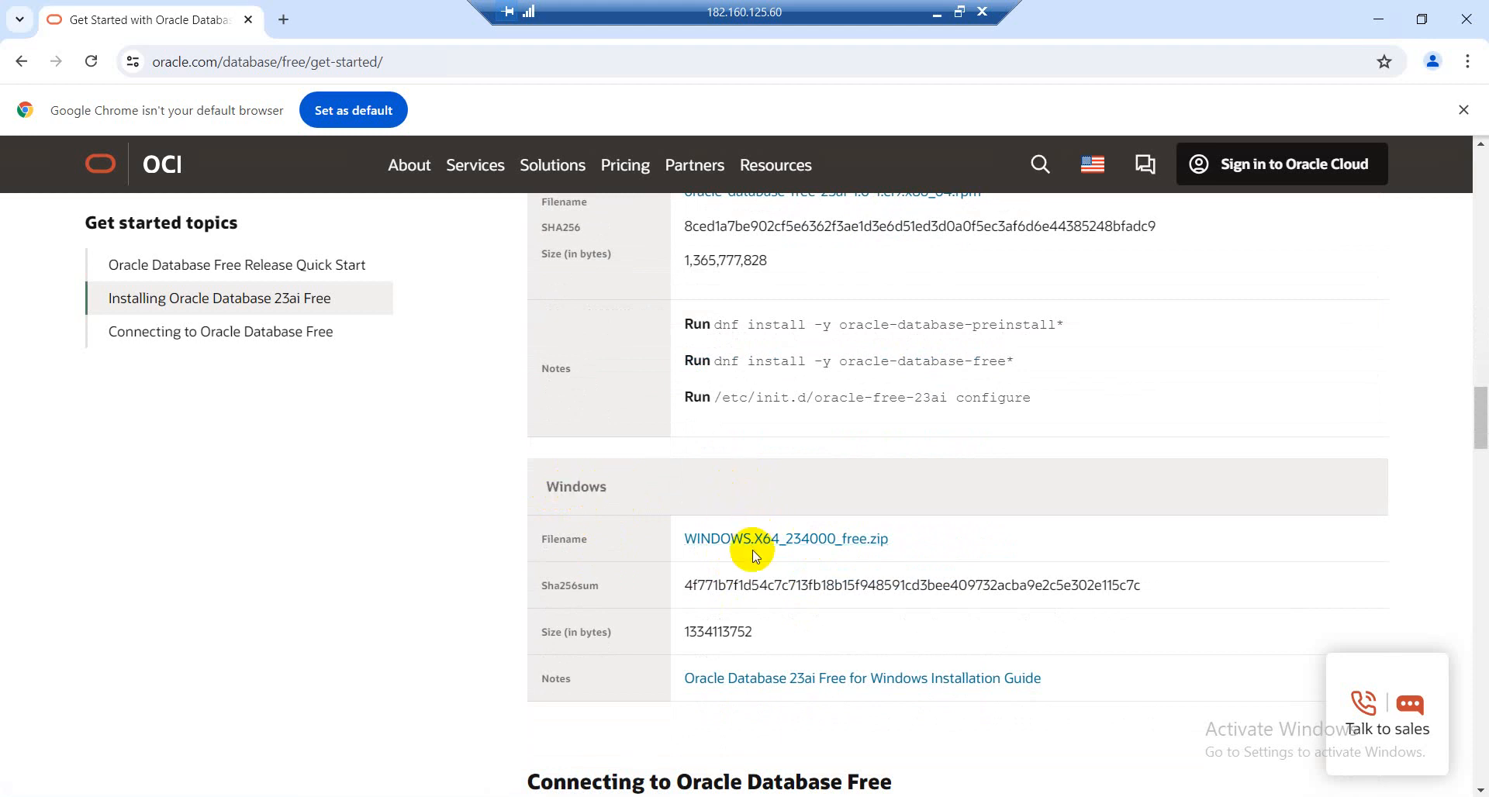
{"action": "mouse_move", "coordinate": [755, 539]}
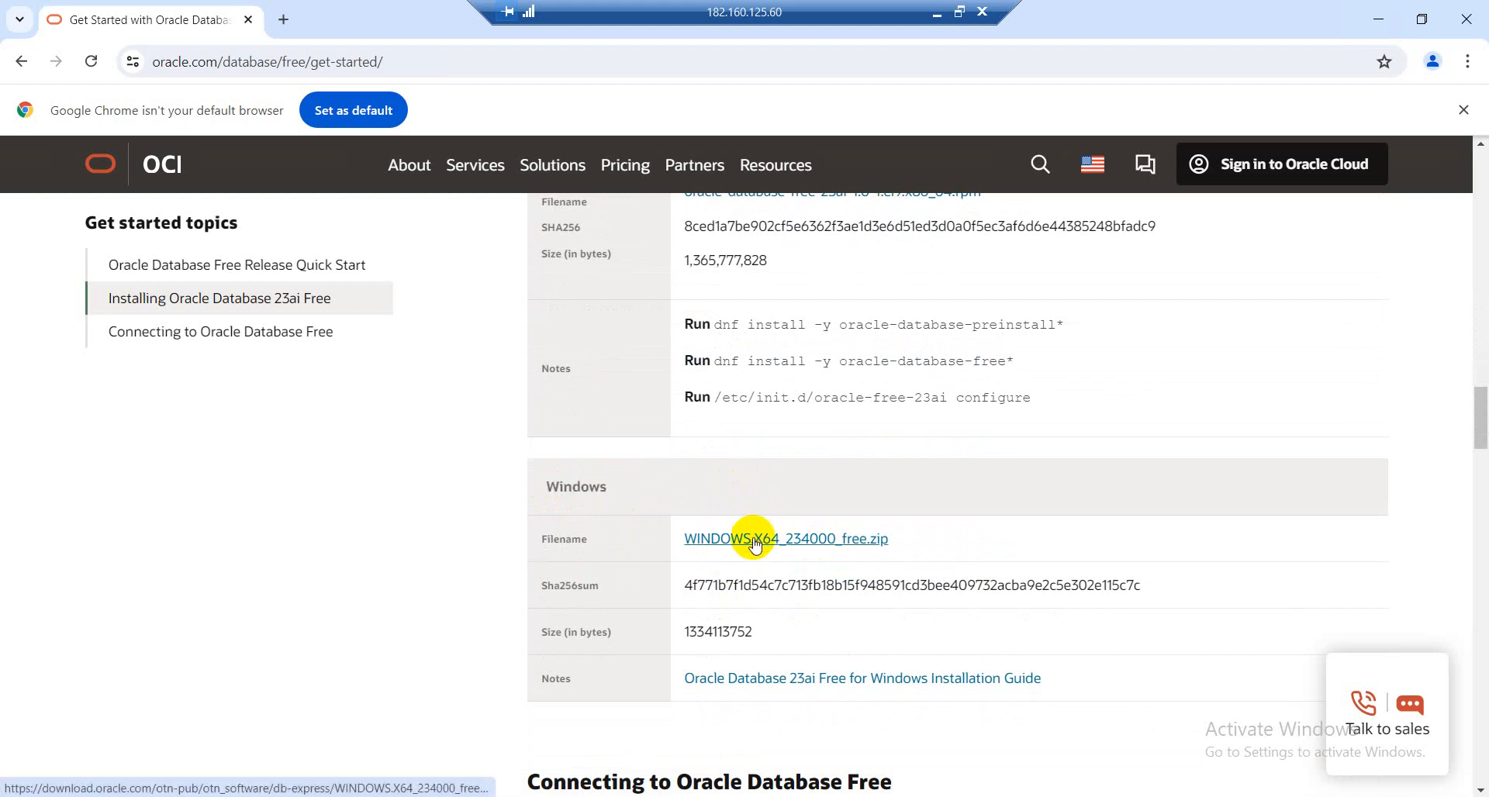
{"action": "left_click", "coordinate": [786, 538]}
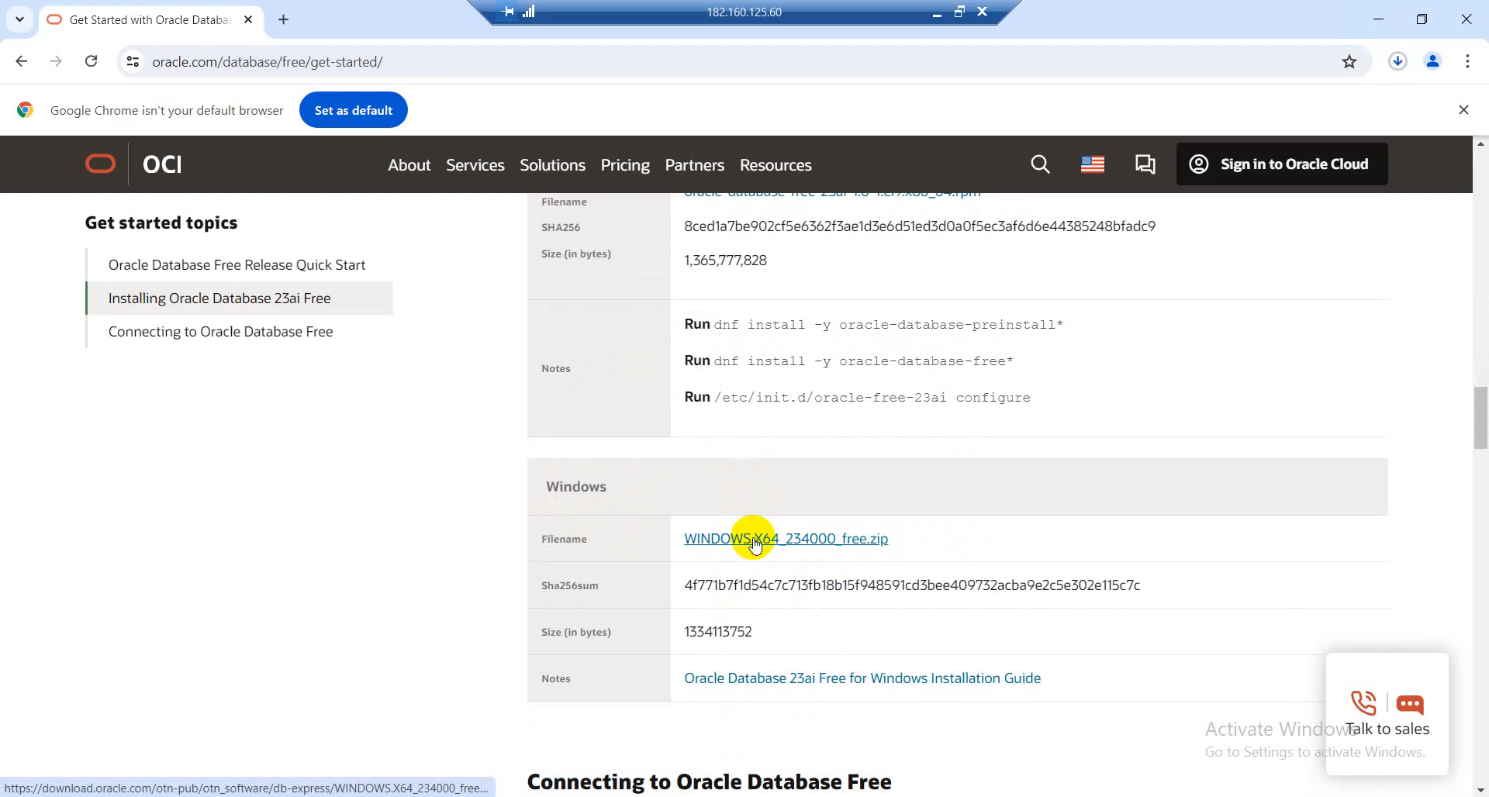
{"action": "left_click", "coordinate": [1397, 61]}
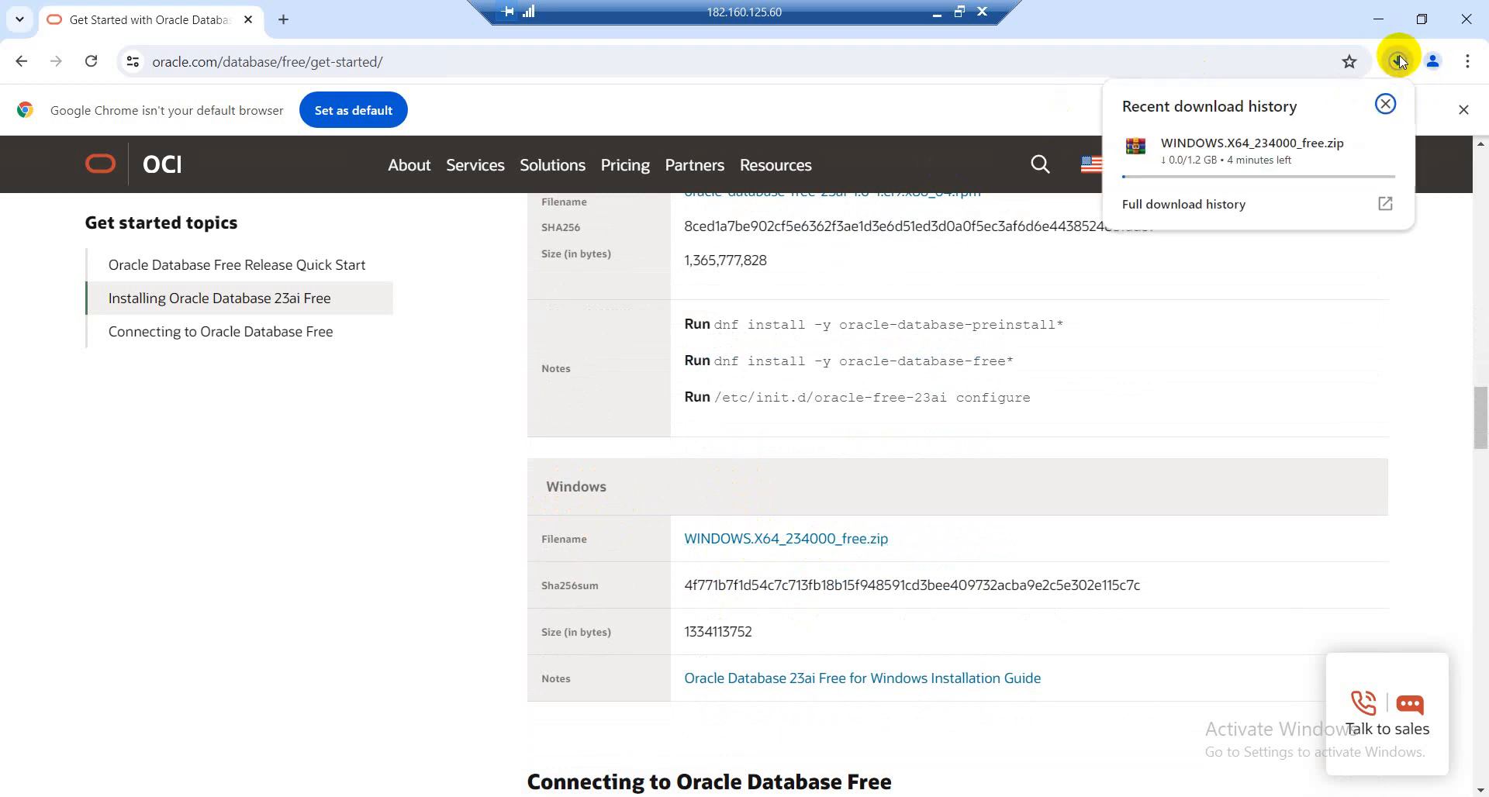
{"action": "mouse_move", "coordinate": [1214, 150]}
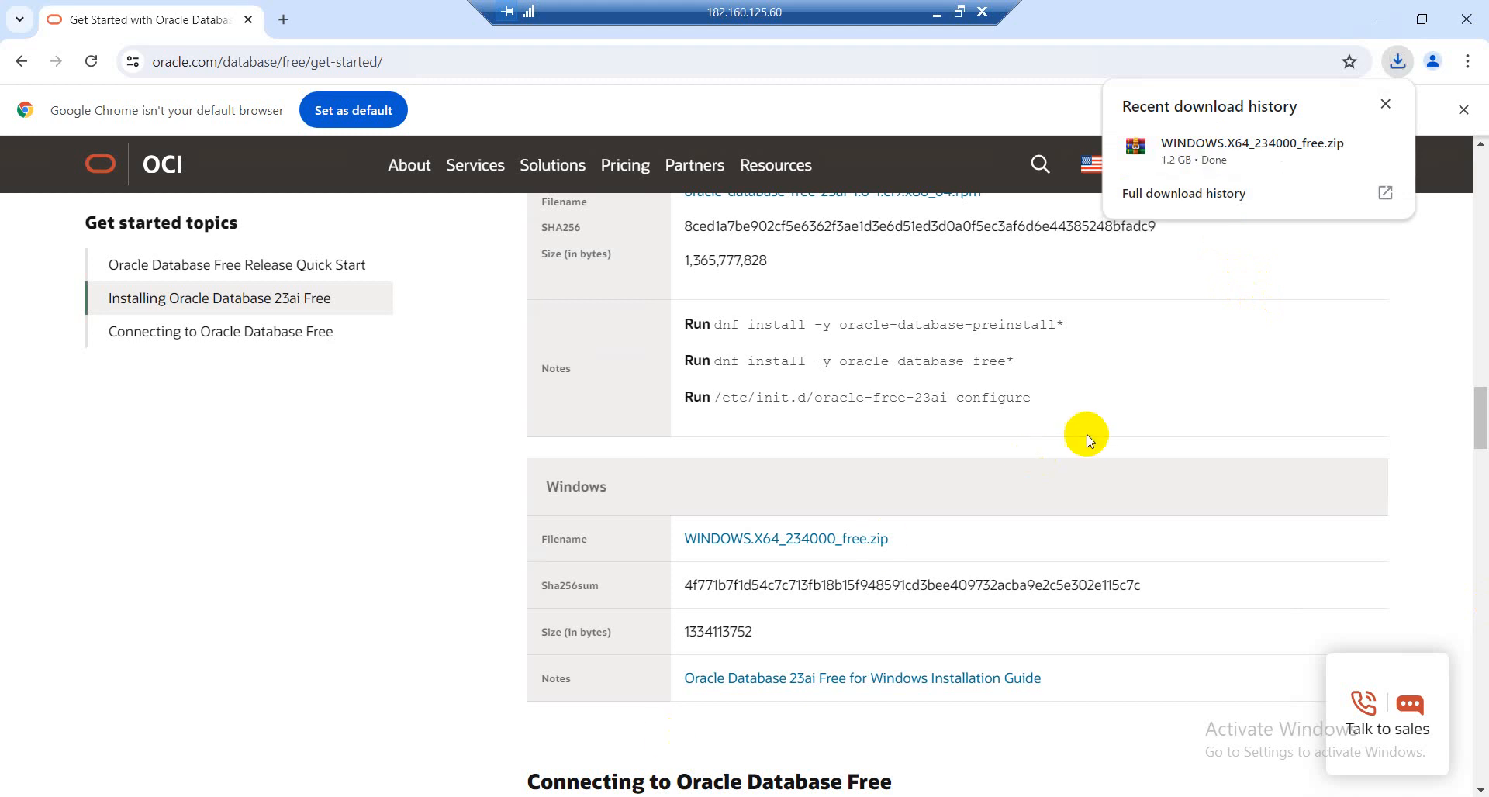
{"action": "mouse_move", "coordinate": [1168, 193]}
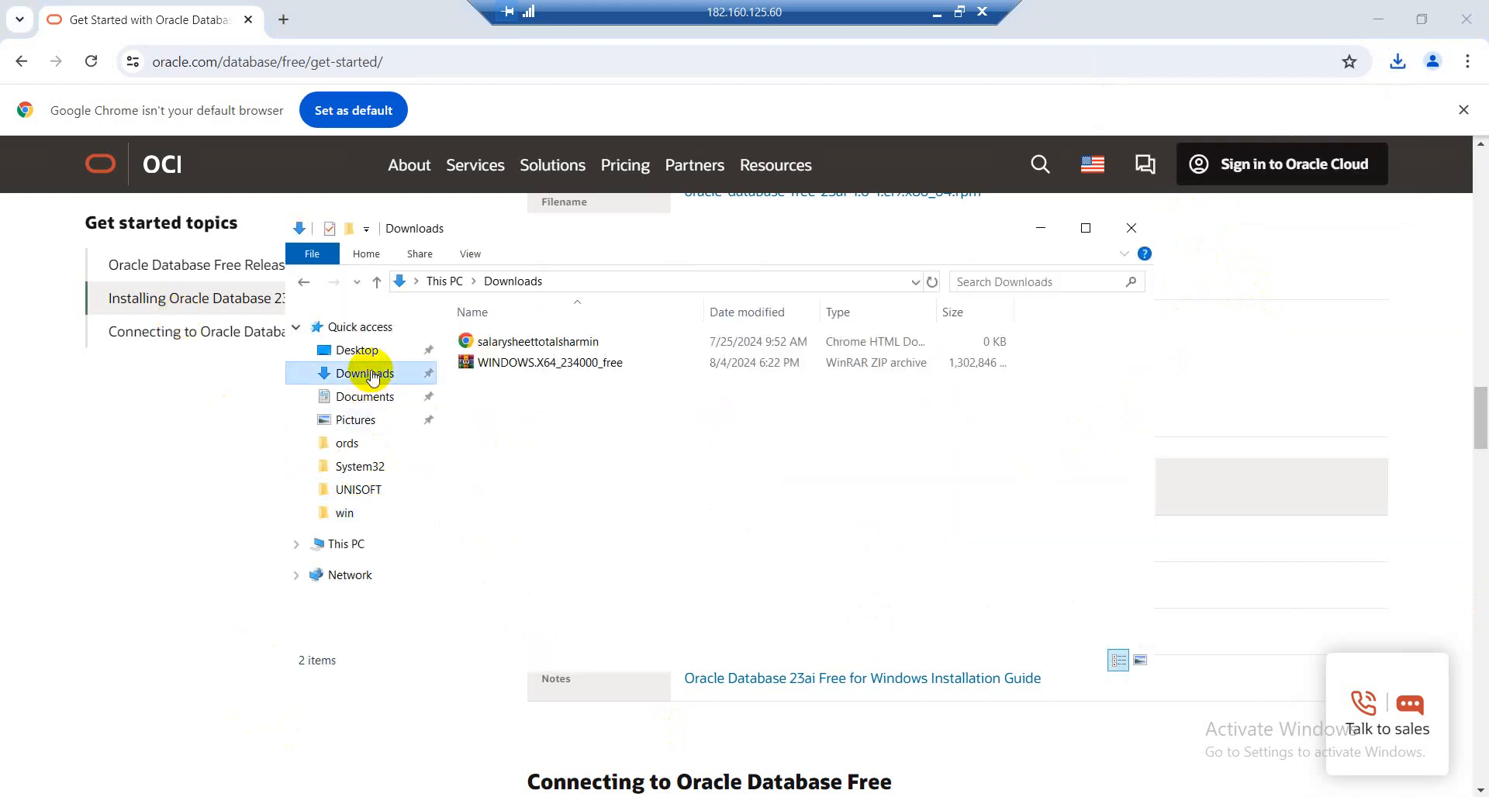
- Create a new folder named Oracle on Local Disk (D:) and open it
{"action": "left_click", "coordinate": [550, 363]}
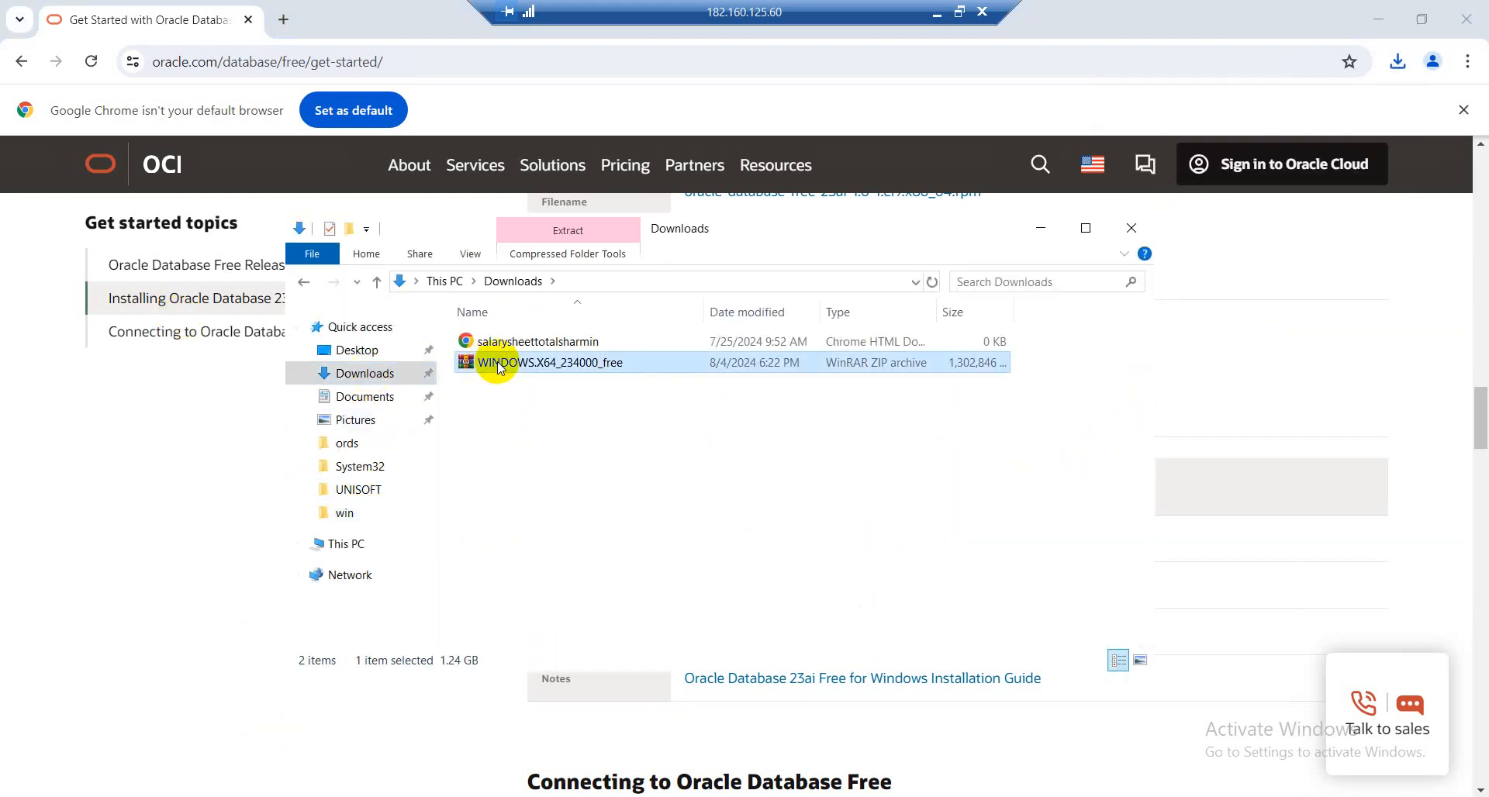
{"action": "mouse_move", "coordinate": [371, 472]}
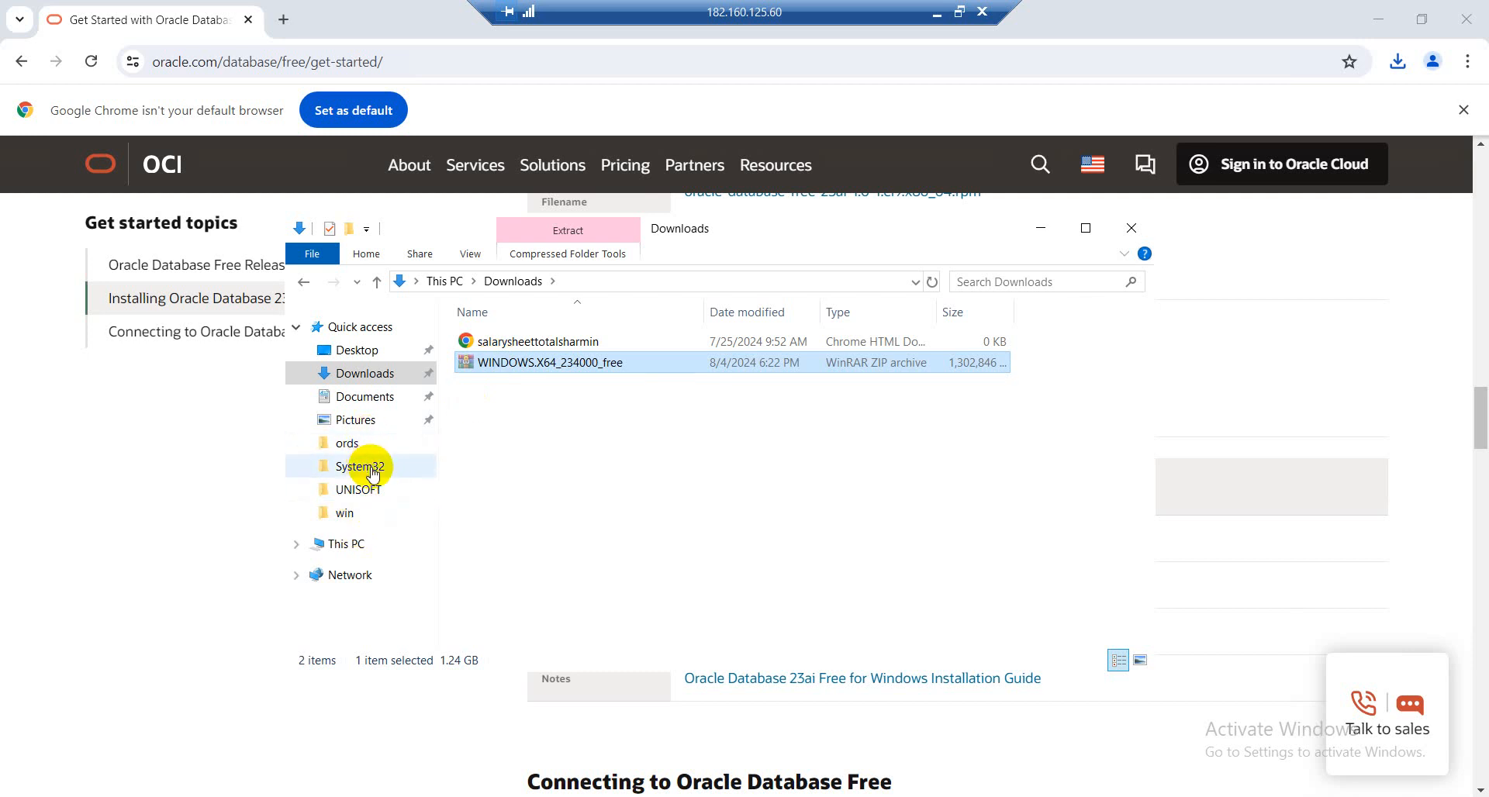
{"action": "left_click", "coordinate": [347, 543]}
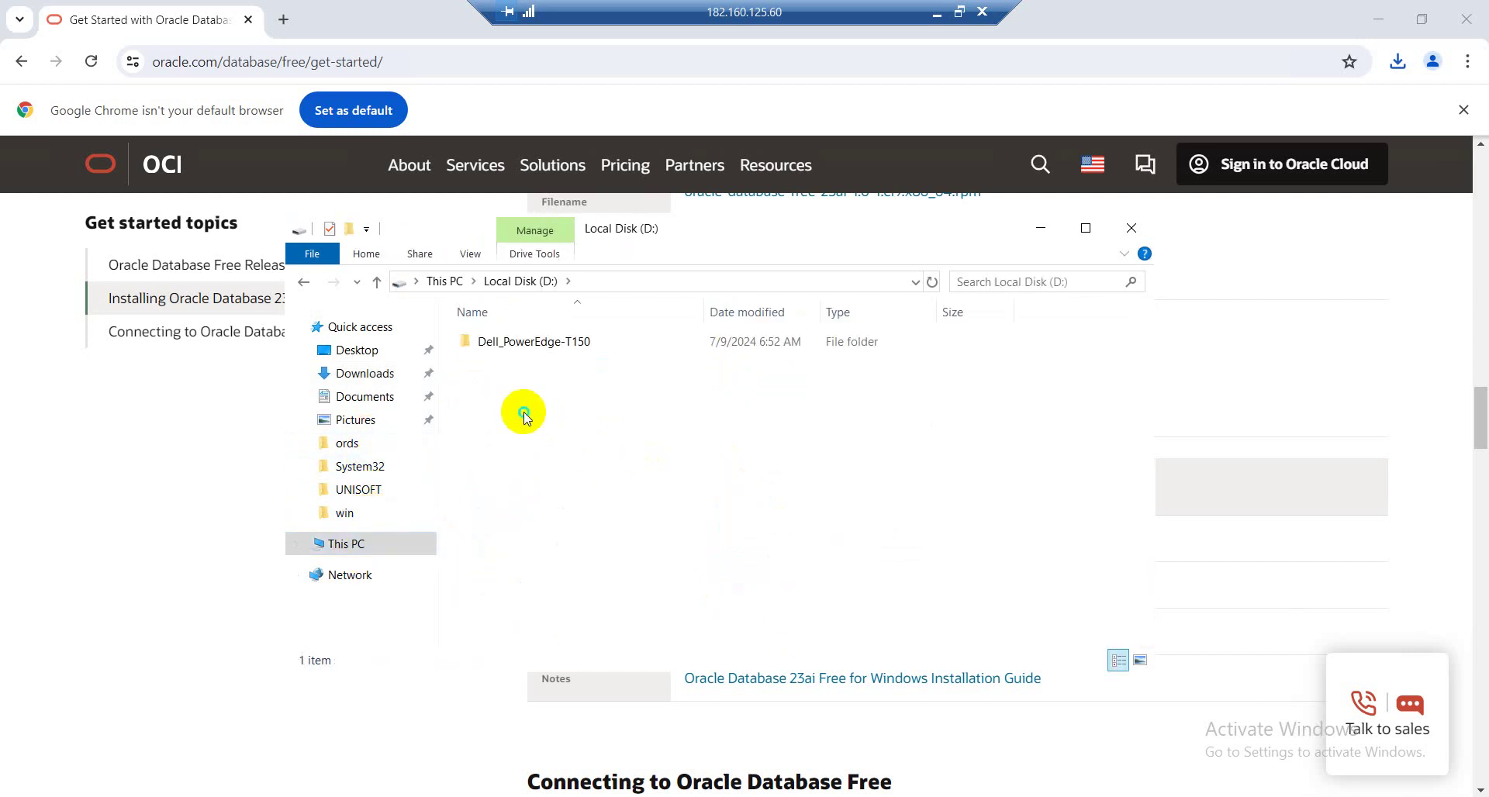
{"action": "right_click", "coordinate": [522, 413]}
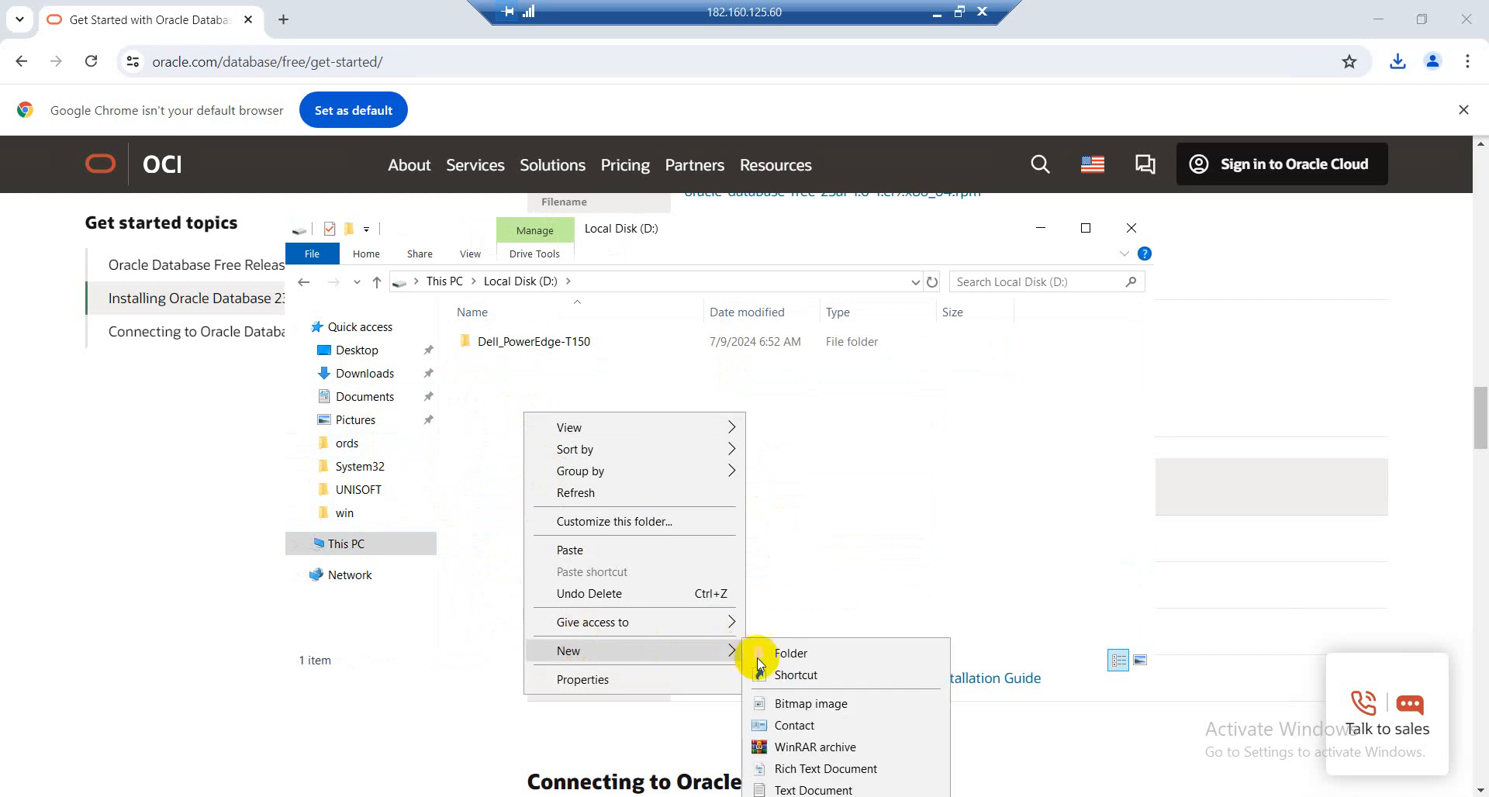
{"action": "left_click", "coordinate": [790, 653]}
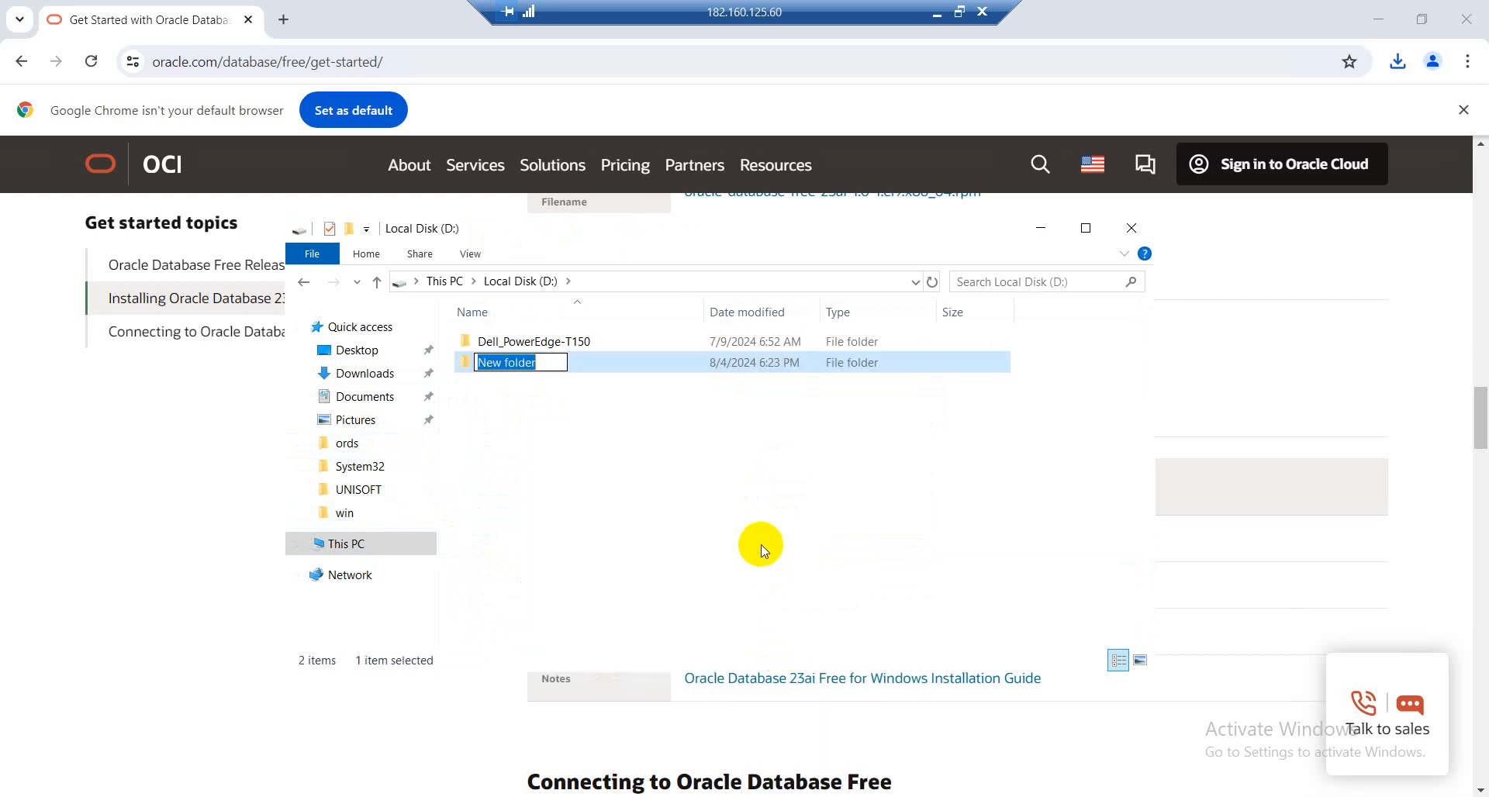
{"action": "type", "text": "OR"}
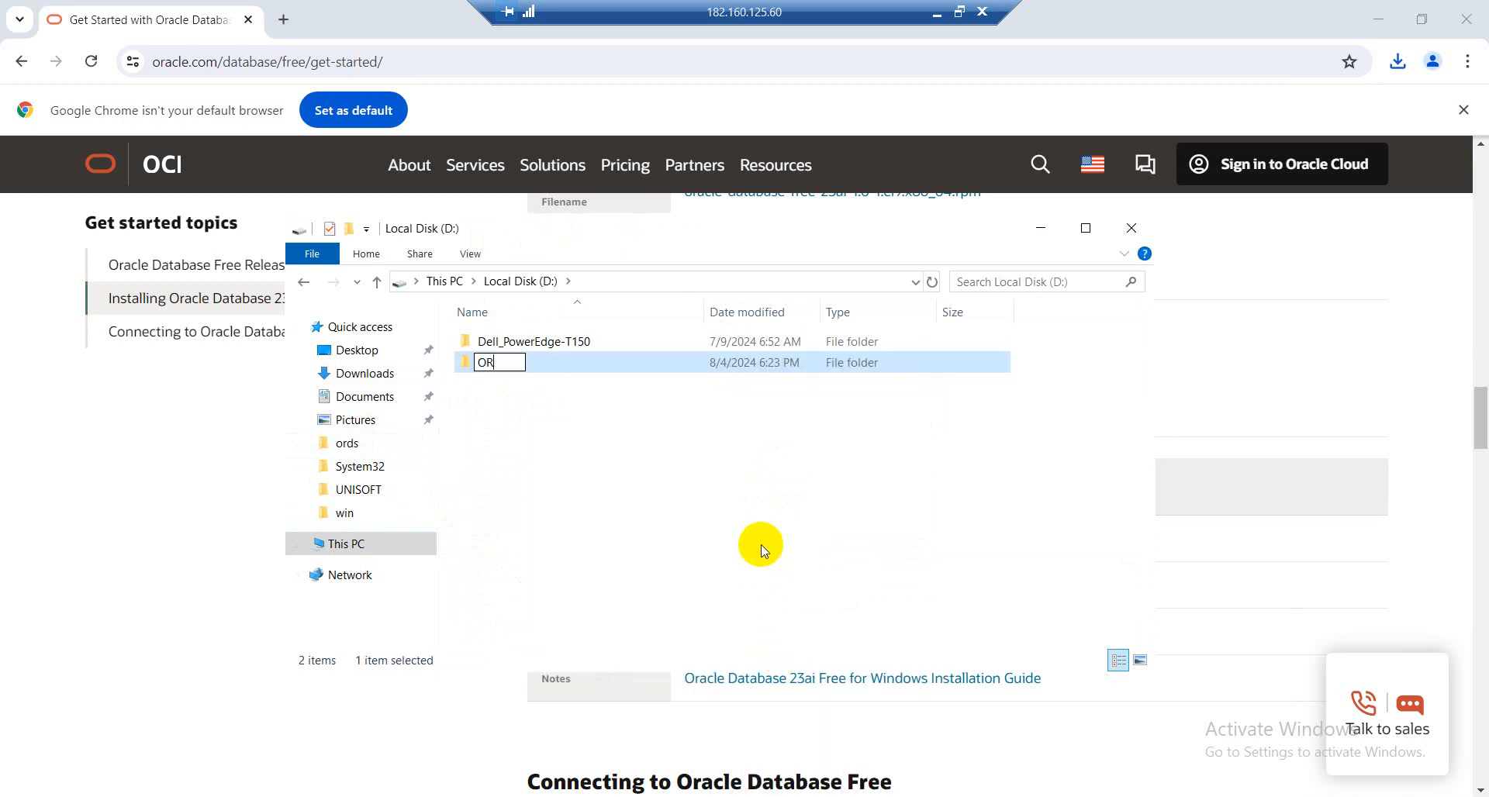
{"action": "type", "text": "acle"}
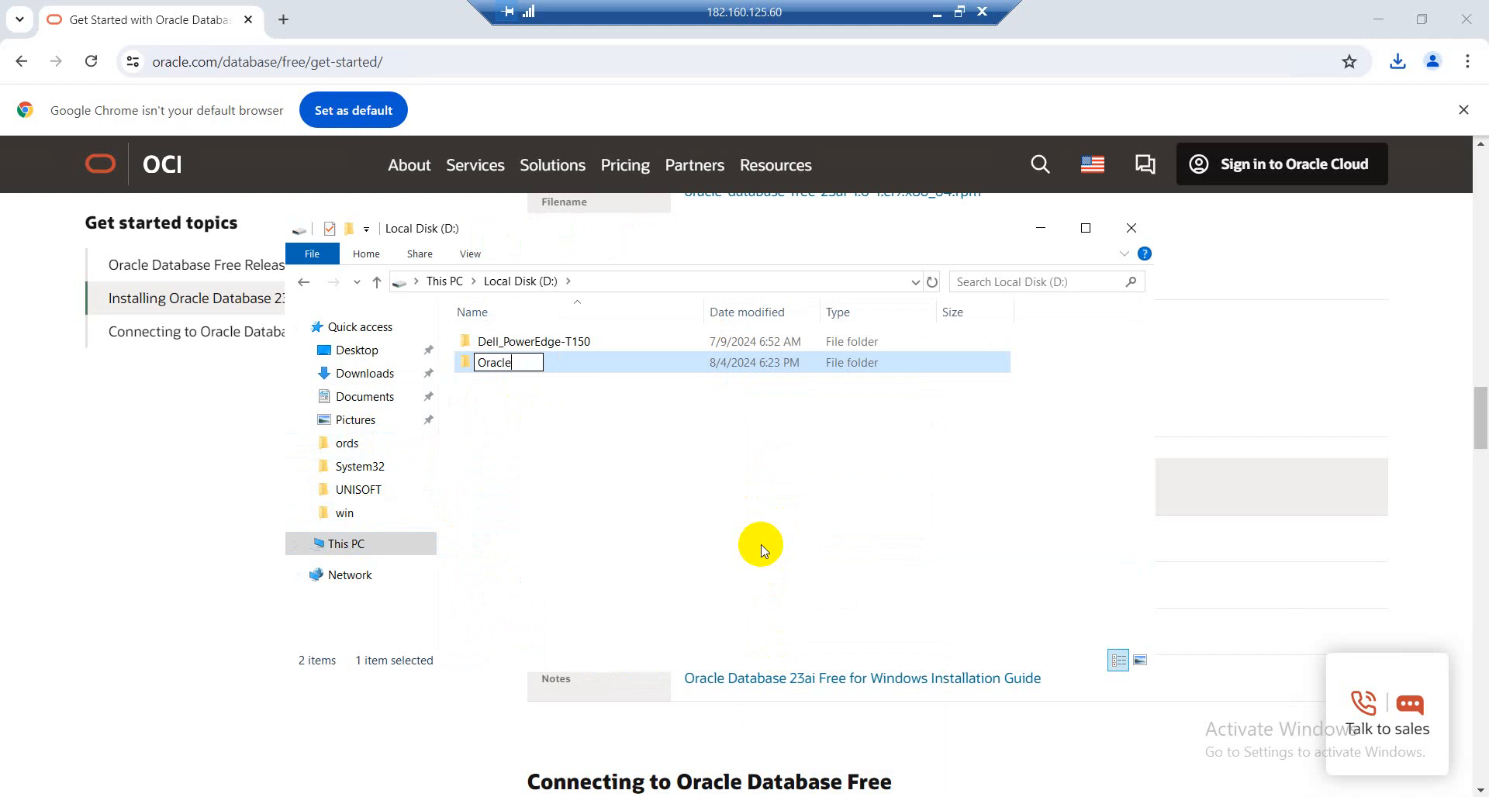
{"action": "double_click", "coordinate": [508, 361]}
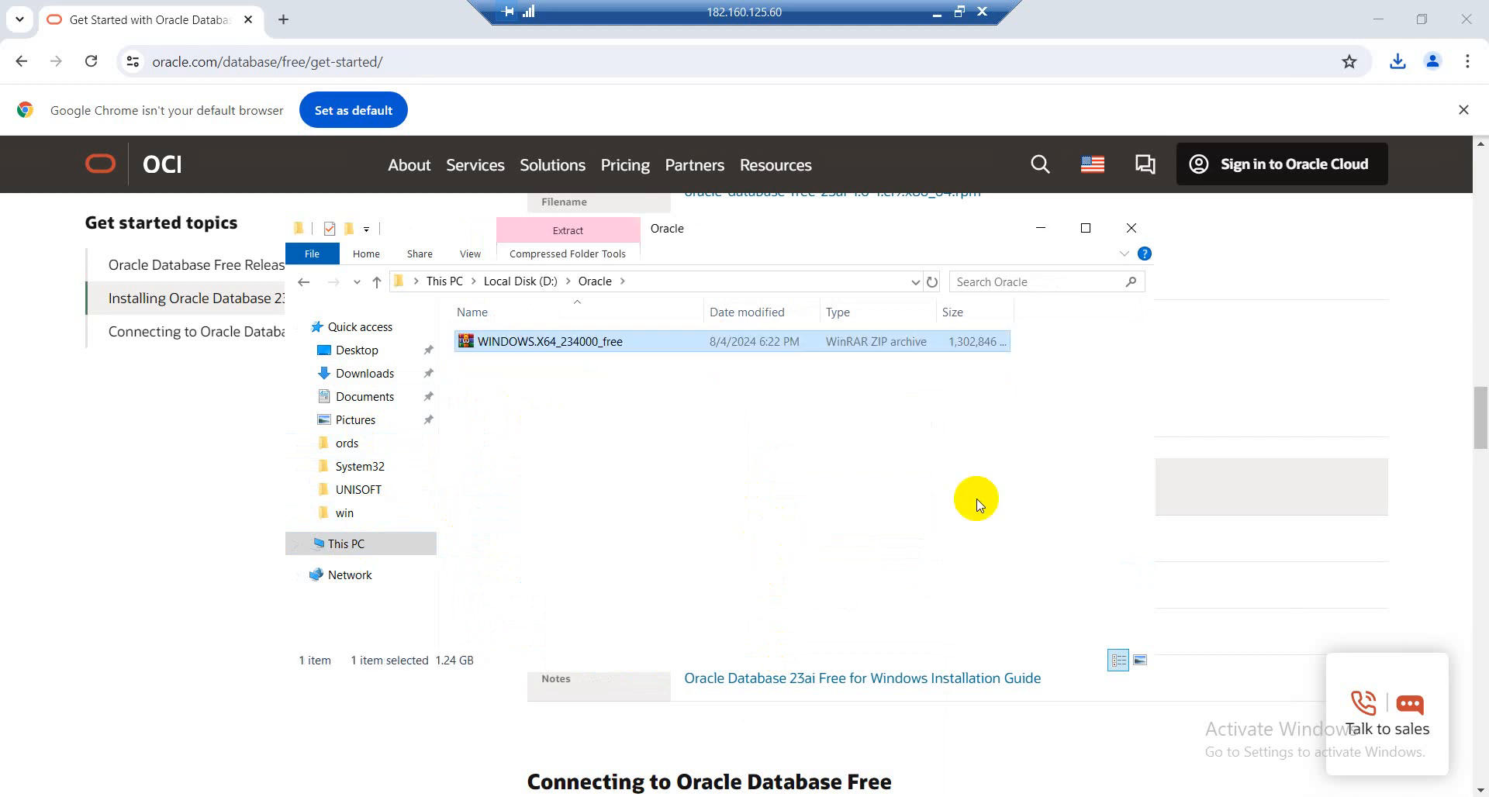
- Extract WINDOWS.X64_234000_free here, revealing setup, DB, MST files and FREEInstall.rsp
{"action": "right_click", "coordinate": [556, 344]}
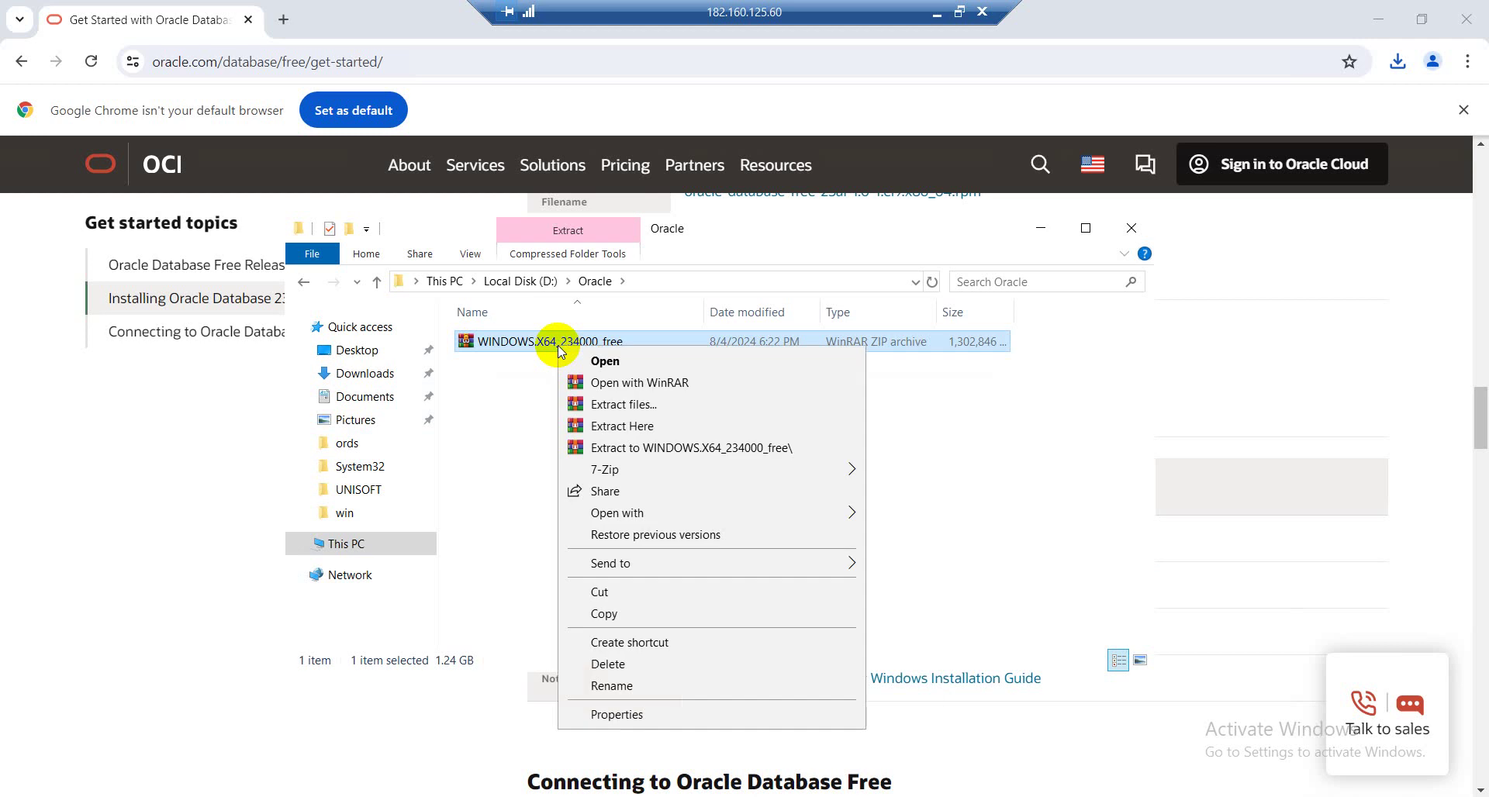
{"action": "left_click", "coordinate": [622, 425]}
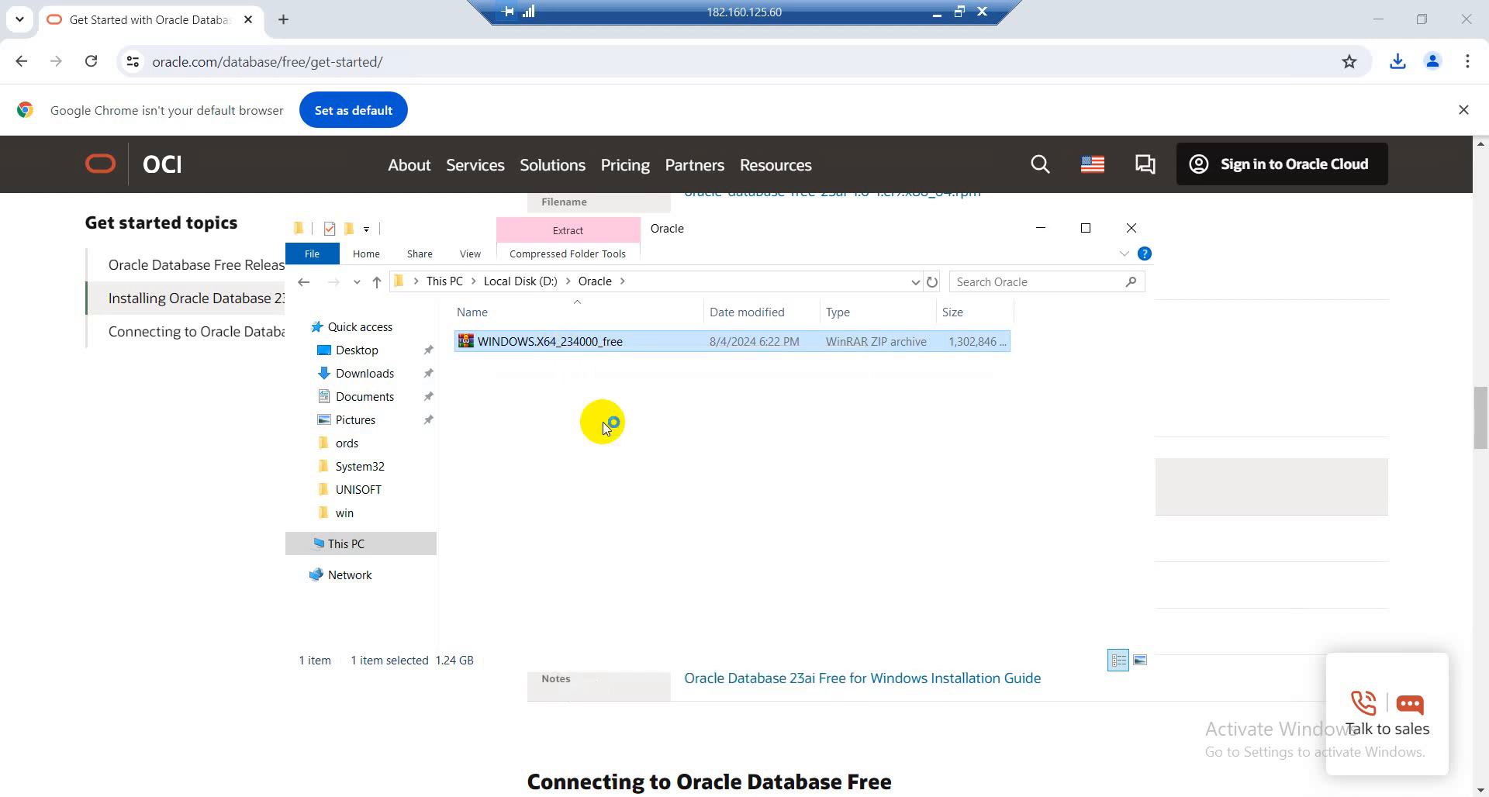
{"action": "left_click", "coordinate": [567, 229]}
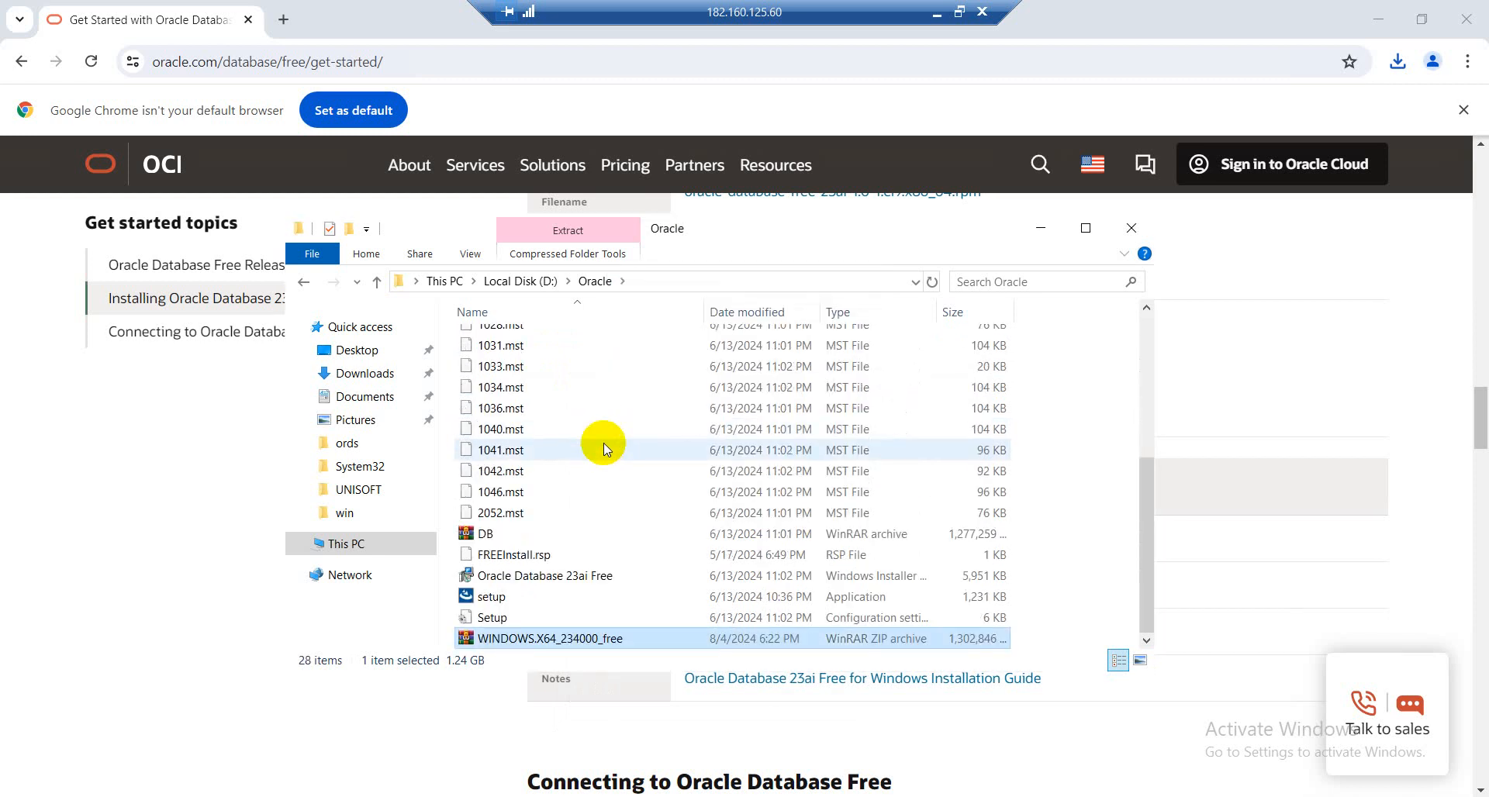
{"action": "mouse_move", "coordinate": [503, 596]}
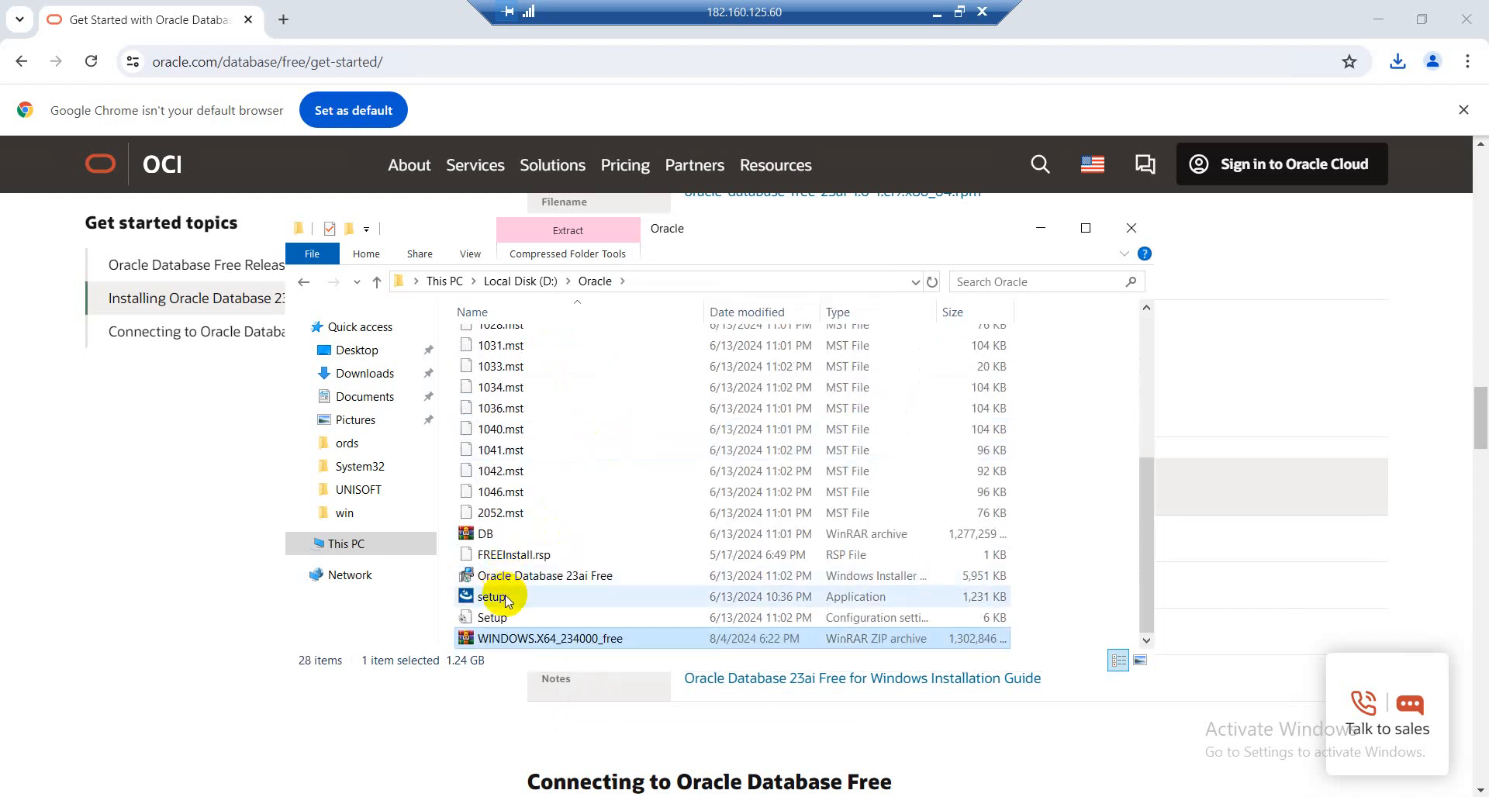
- Run setup as administrator so the InstallShield Wizard starts preparing to install
{"action": "left_click", "coordinate": [492, 596]}
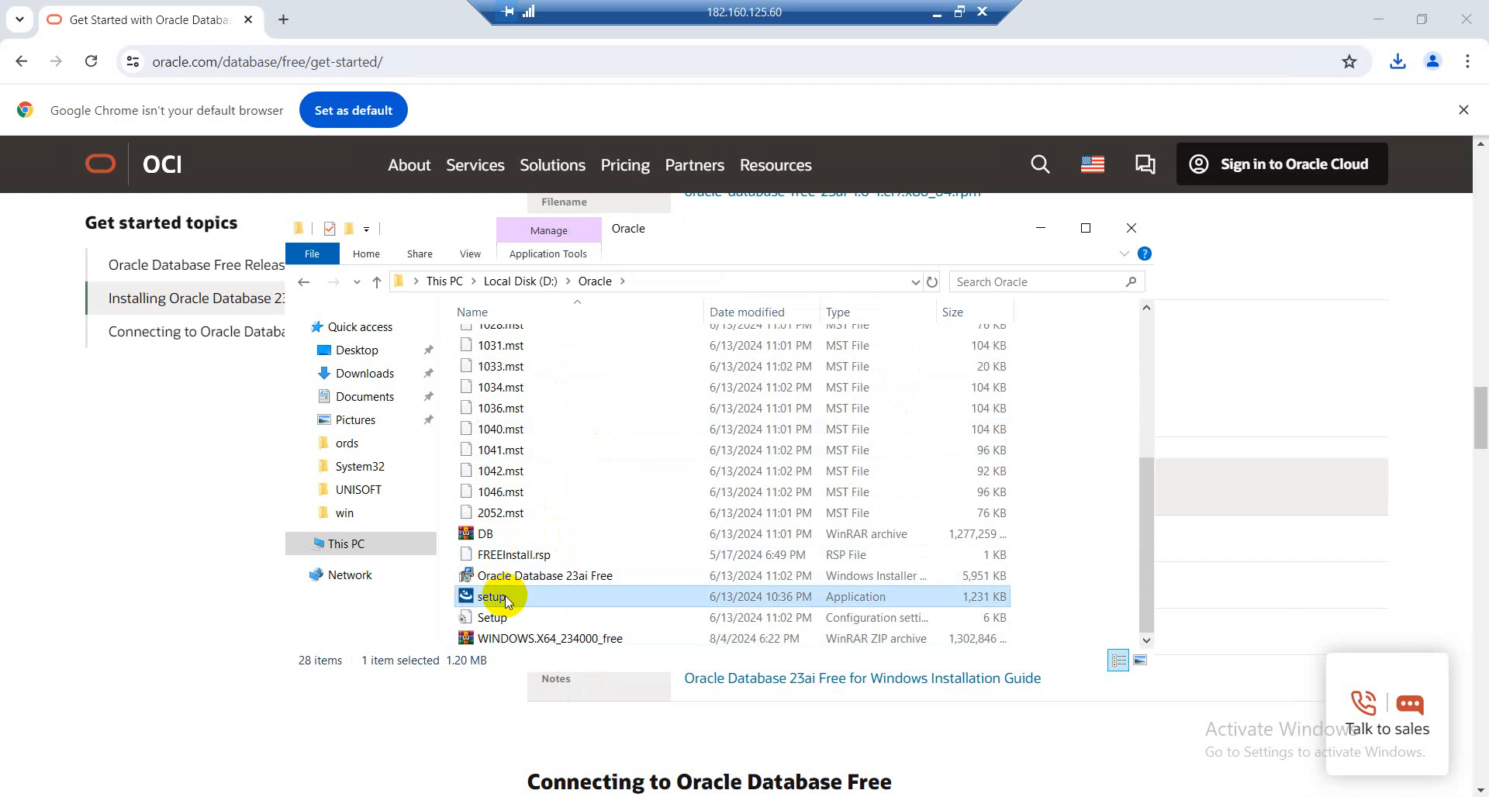
{"action": "right_click", "coordinate": [503, 596]}
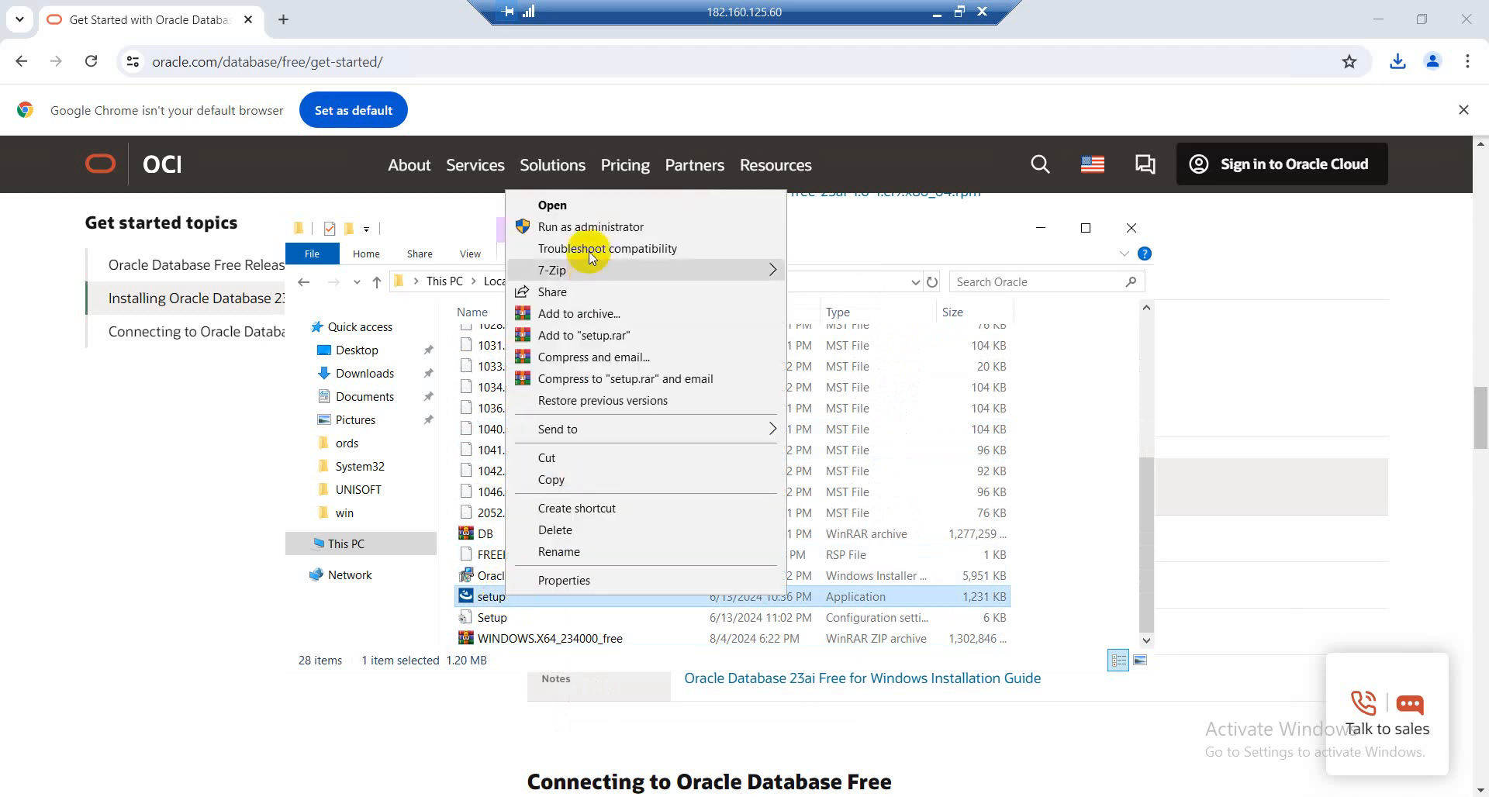
{"action": "left_click", "coordinate": [592, 226]}
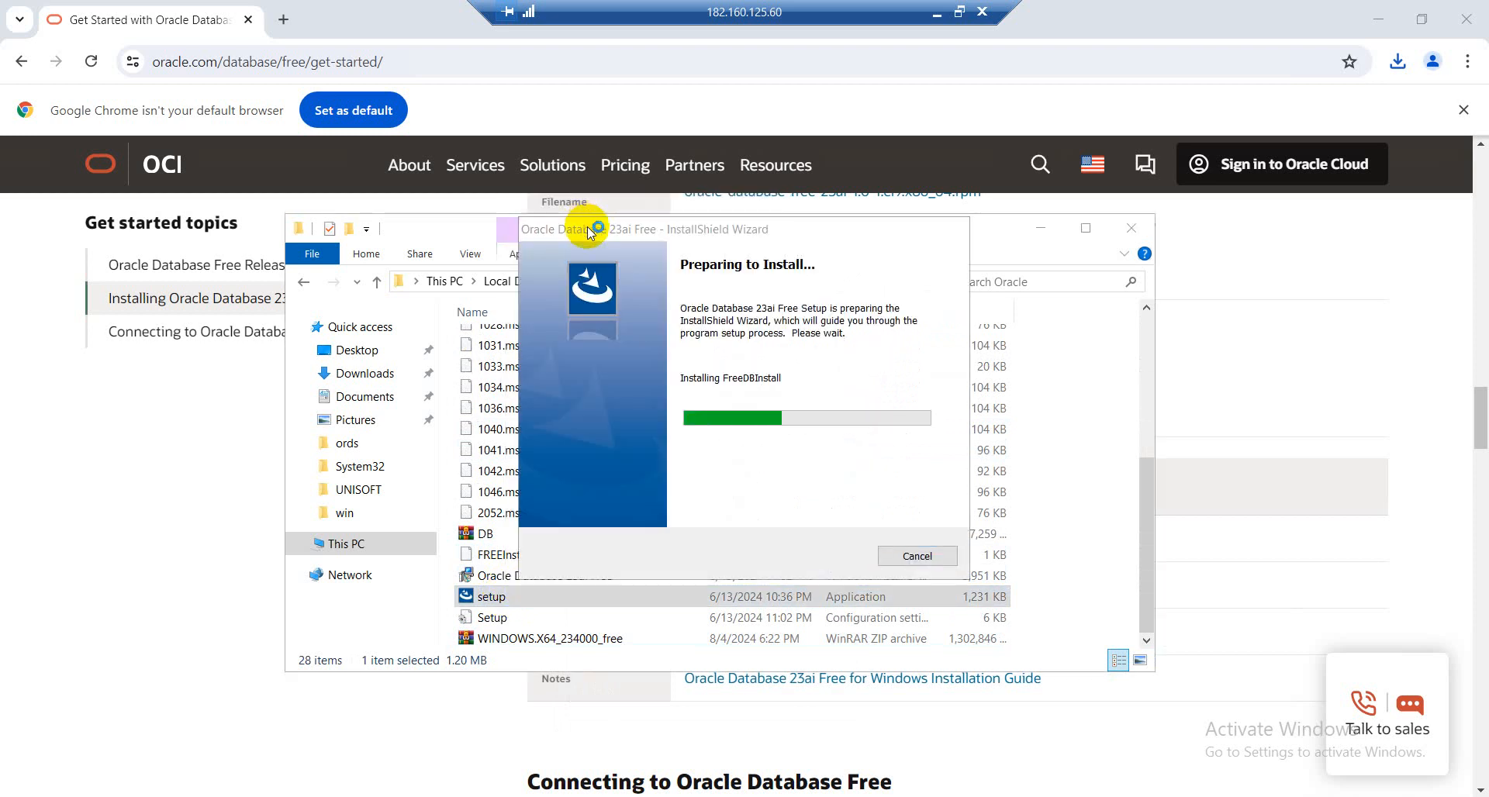
{"action": "mouse_move", "coordinate": [686, 353]}
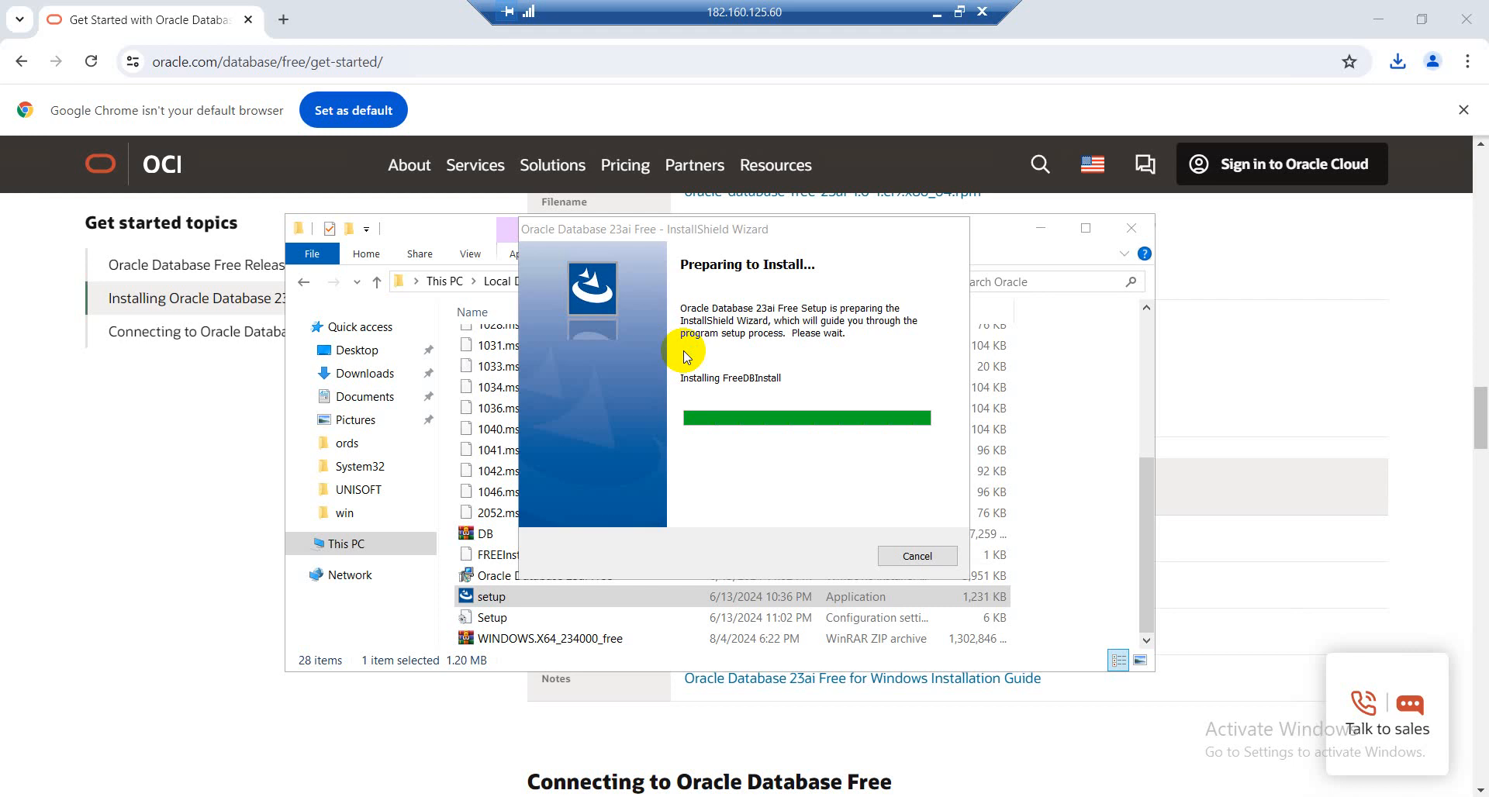
{"action": "mouse_move", "coordinate": [817, 474]}
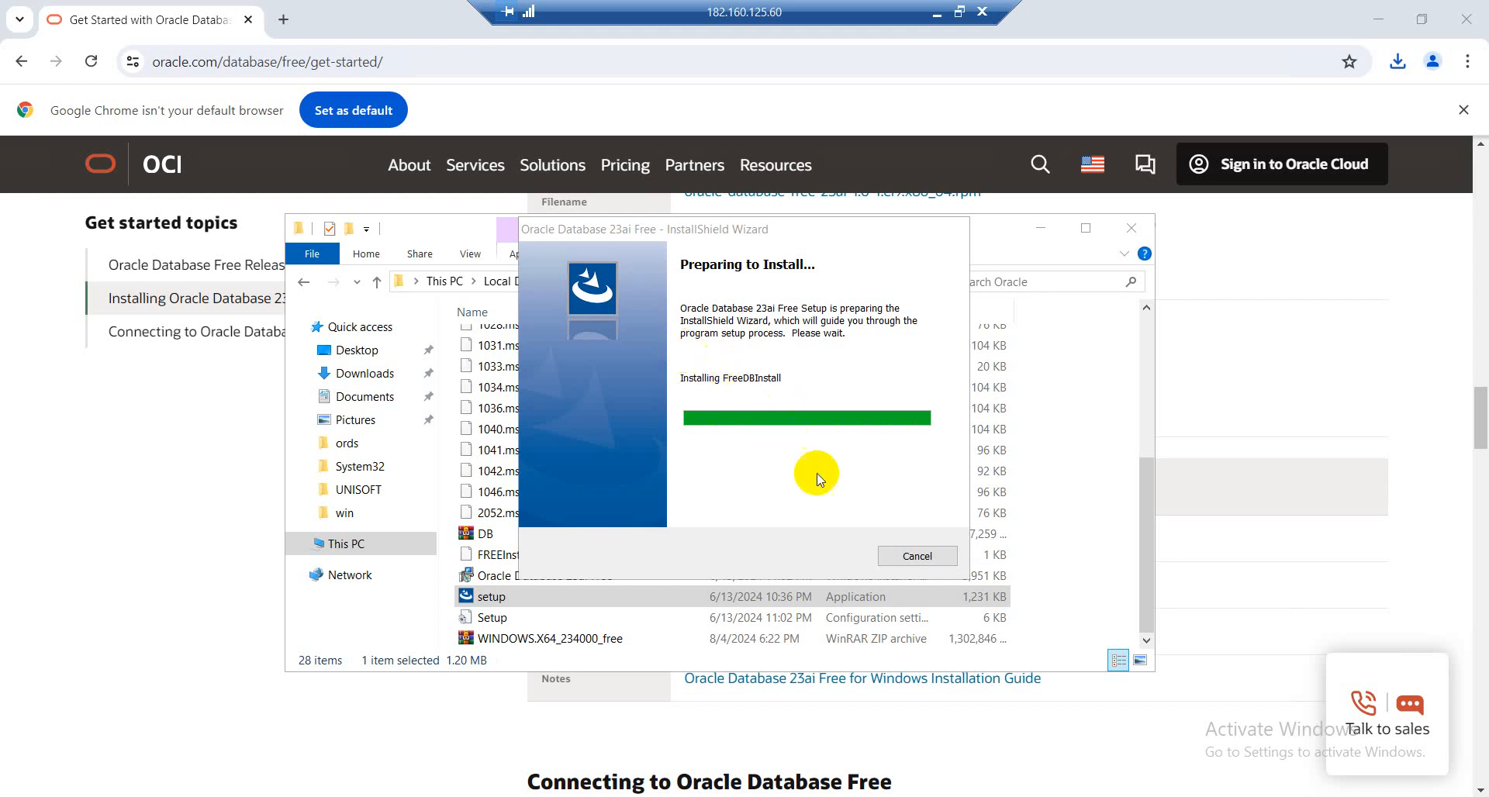
{"action": "mouse_move", "coordinate": [769, 534]}
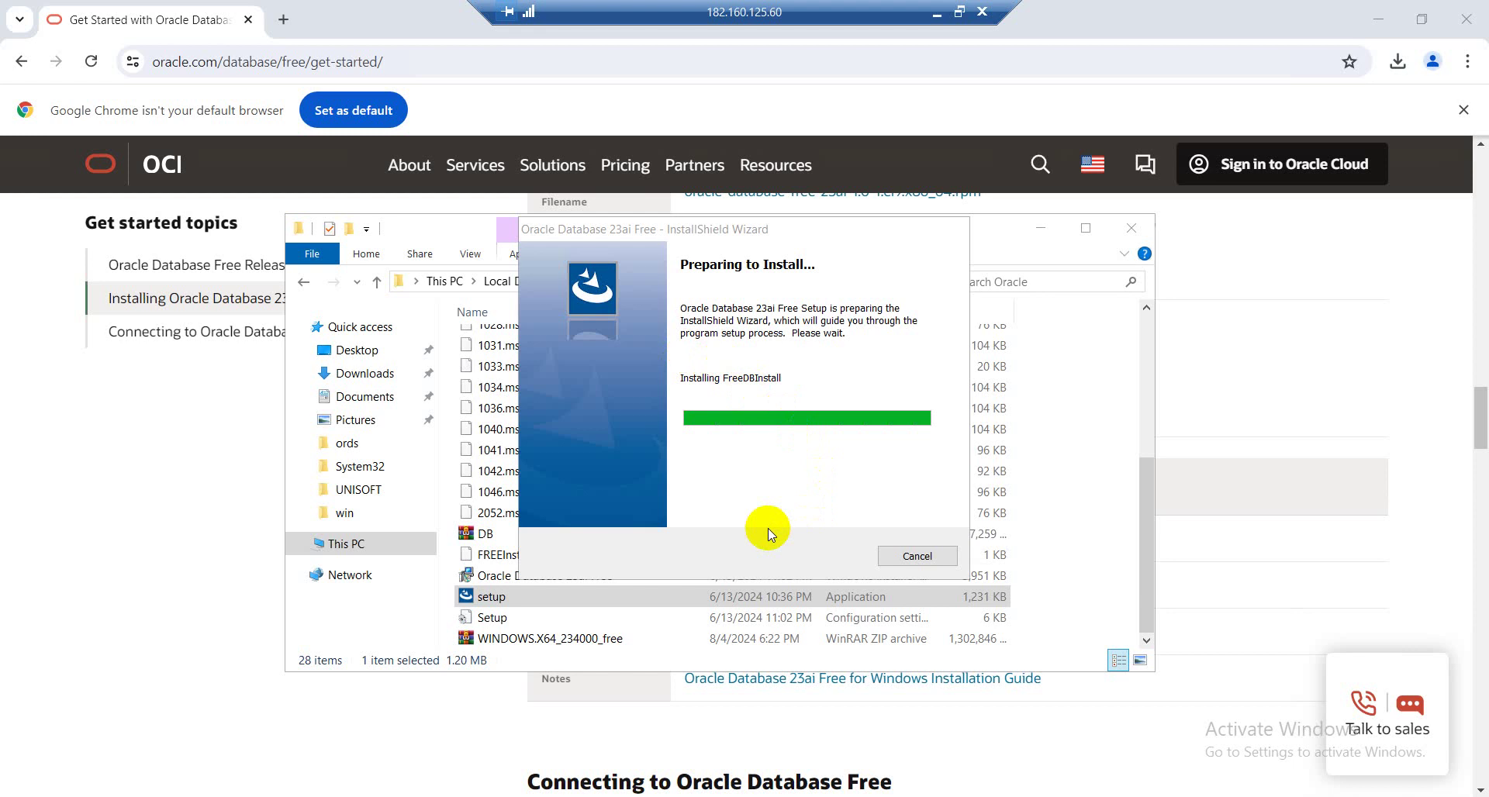
{"action": "mouse_move", "coordinate": [774, 530]}
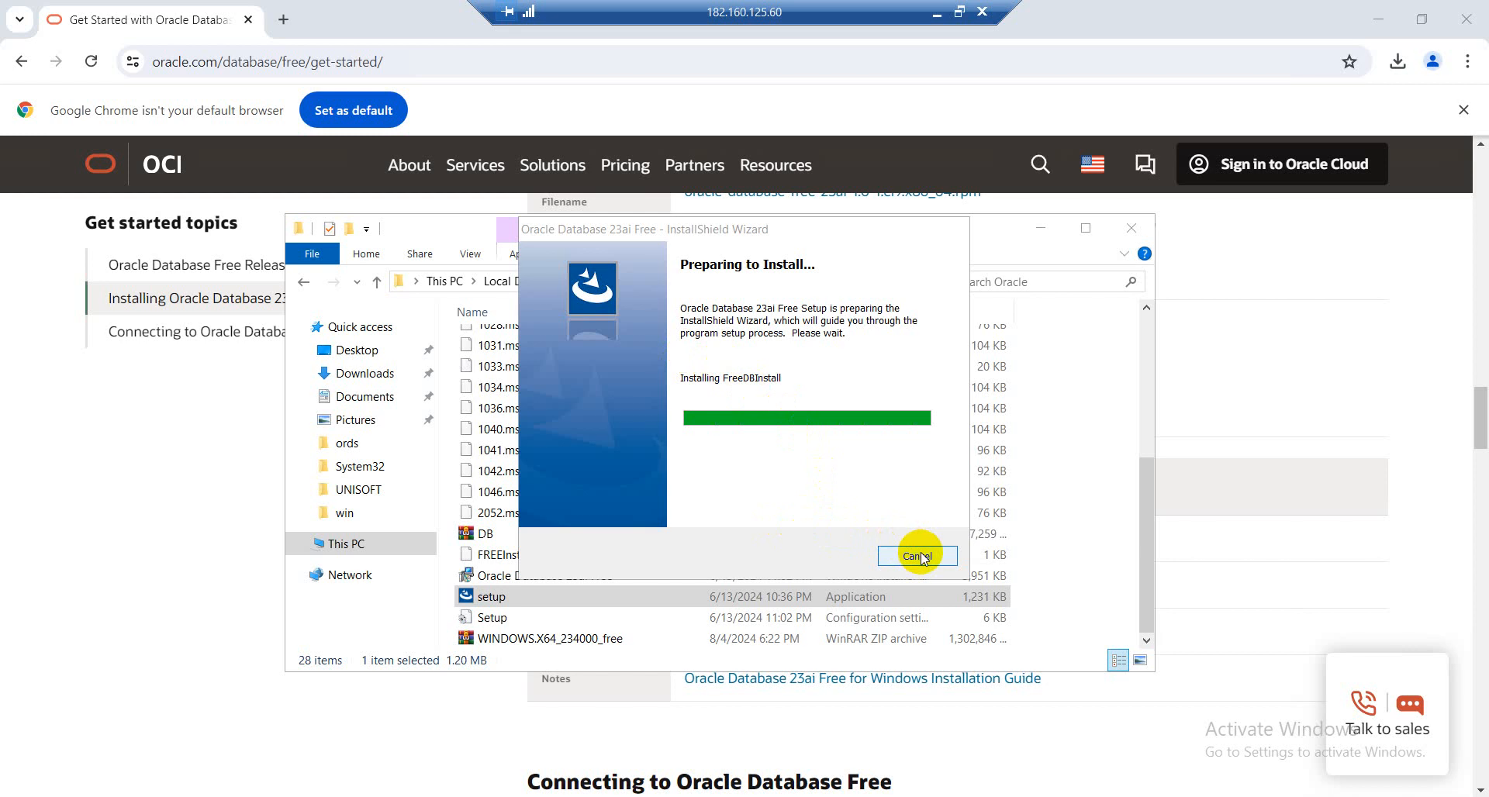
{"action": "mouse_move", "coordinate": [852, 457]}
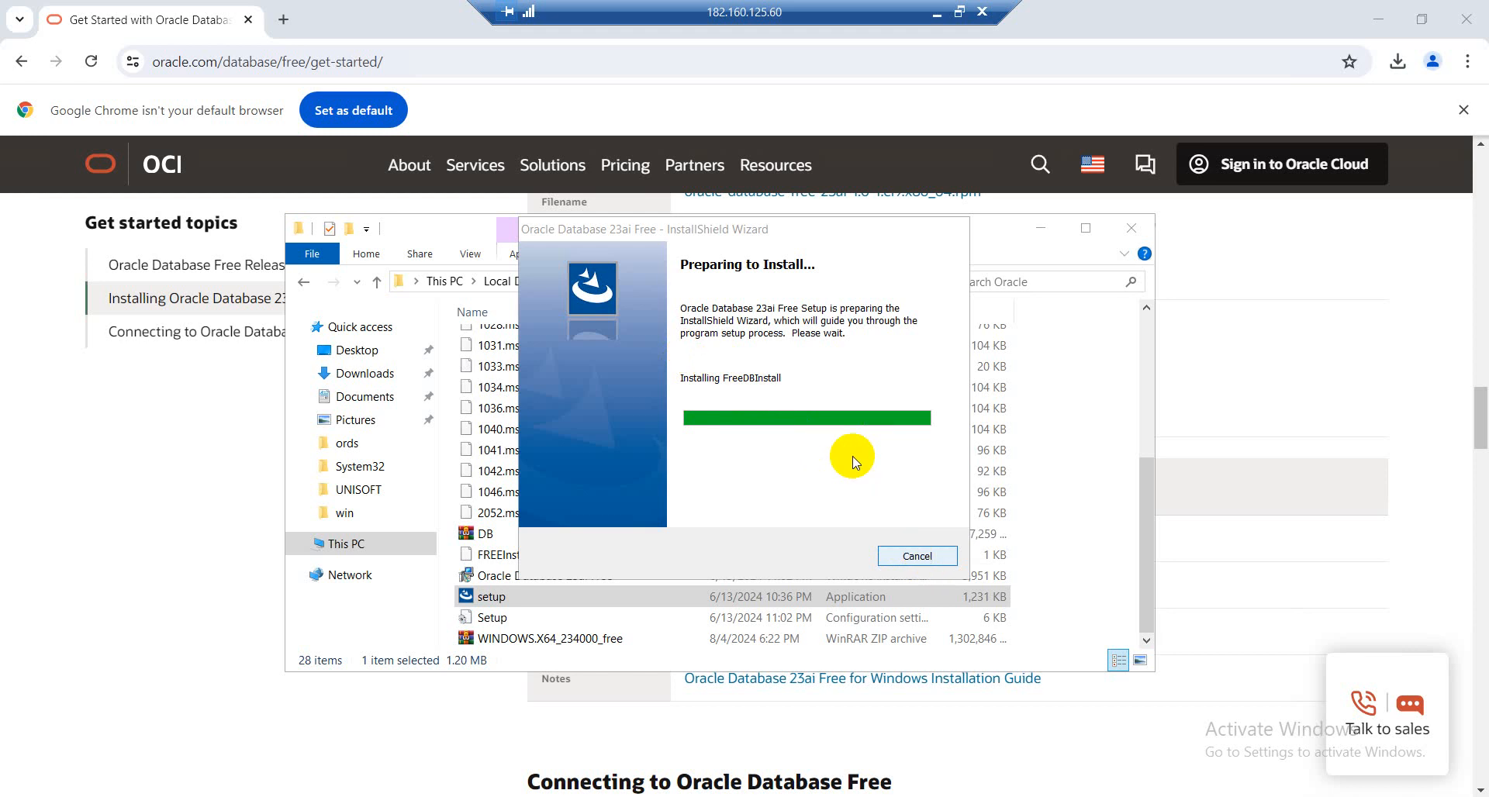
{"action": "mouse_move", "coordinate": [909, 541]}
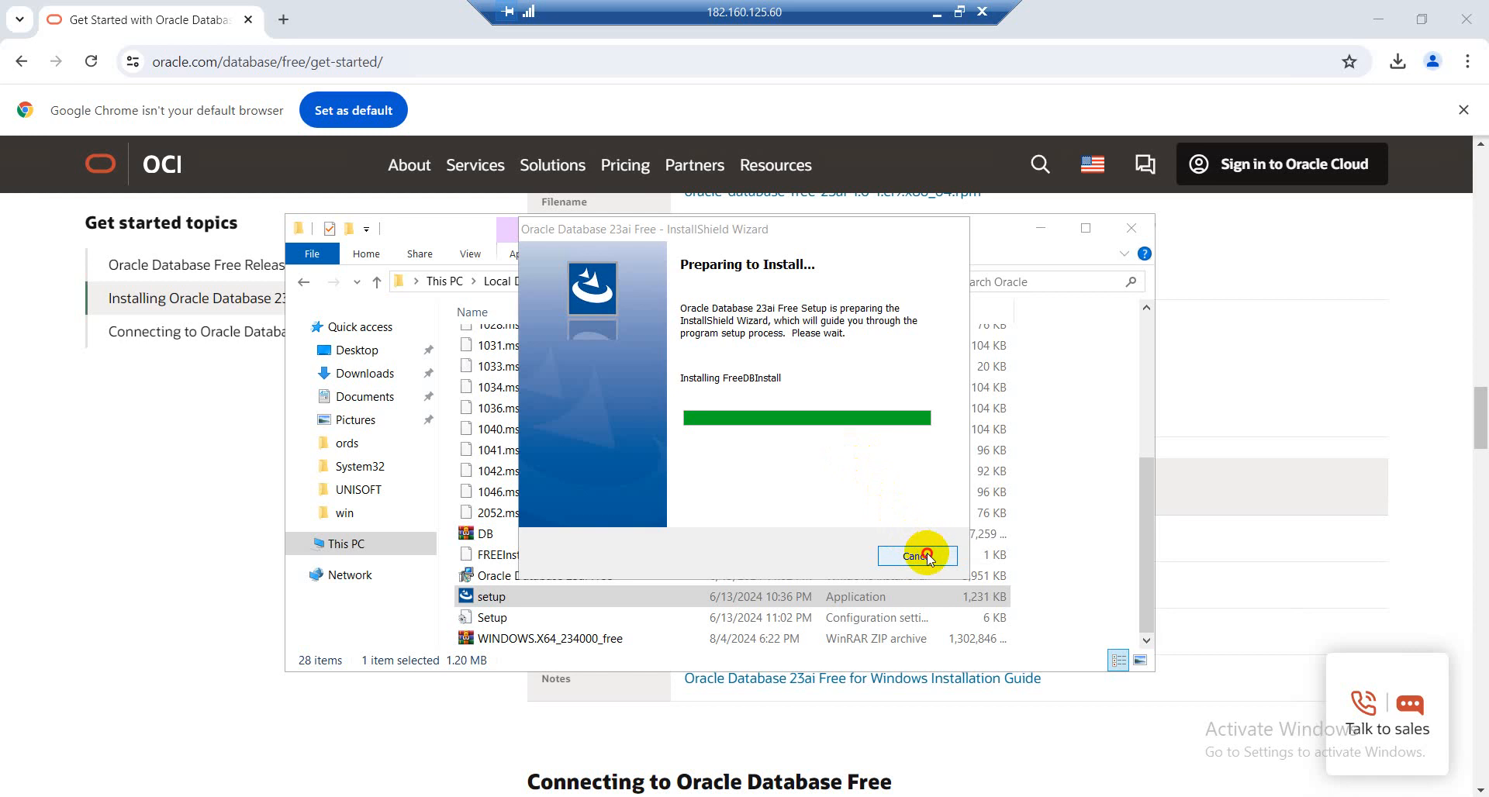
- Abandon the preparing installer and view the Oracle folder's Security properties
{"action": "left_click", "coordinate": [913, 555]}
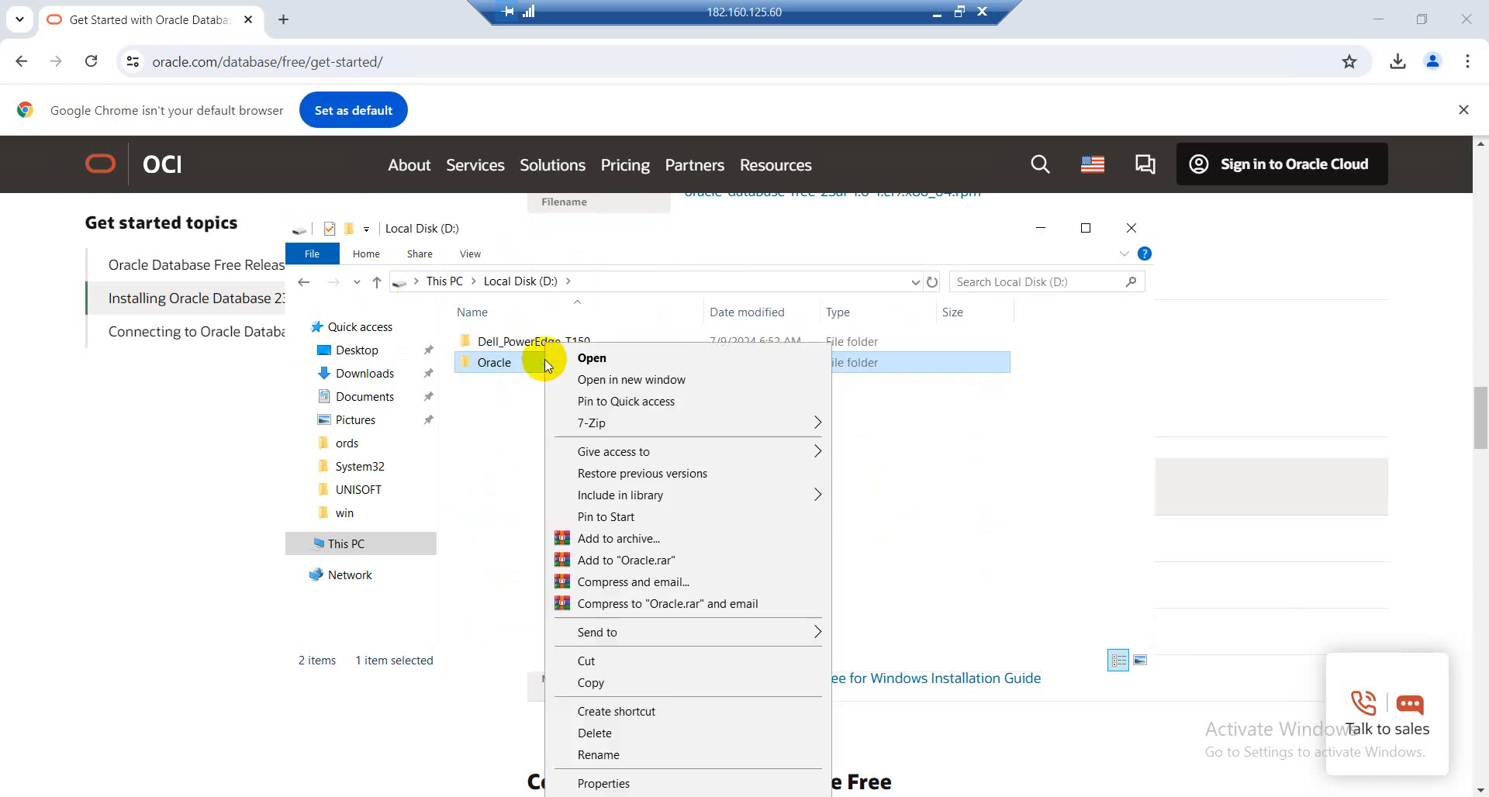
{"action": "mouse_move", "coordinate": [546, 466]}
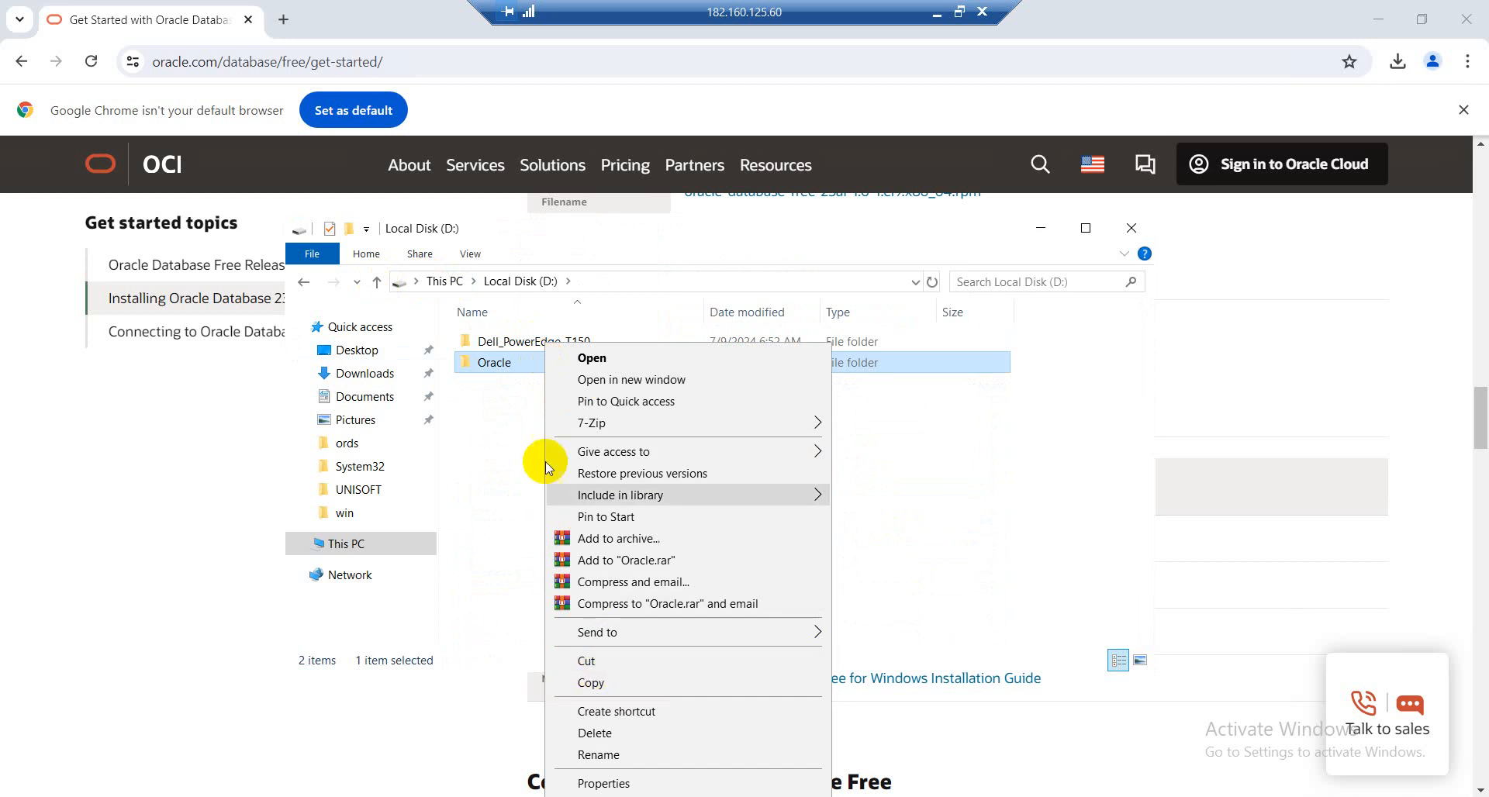
{"action": "left_click", "coordinate": [605, 782]}
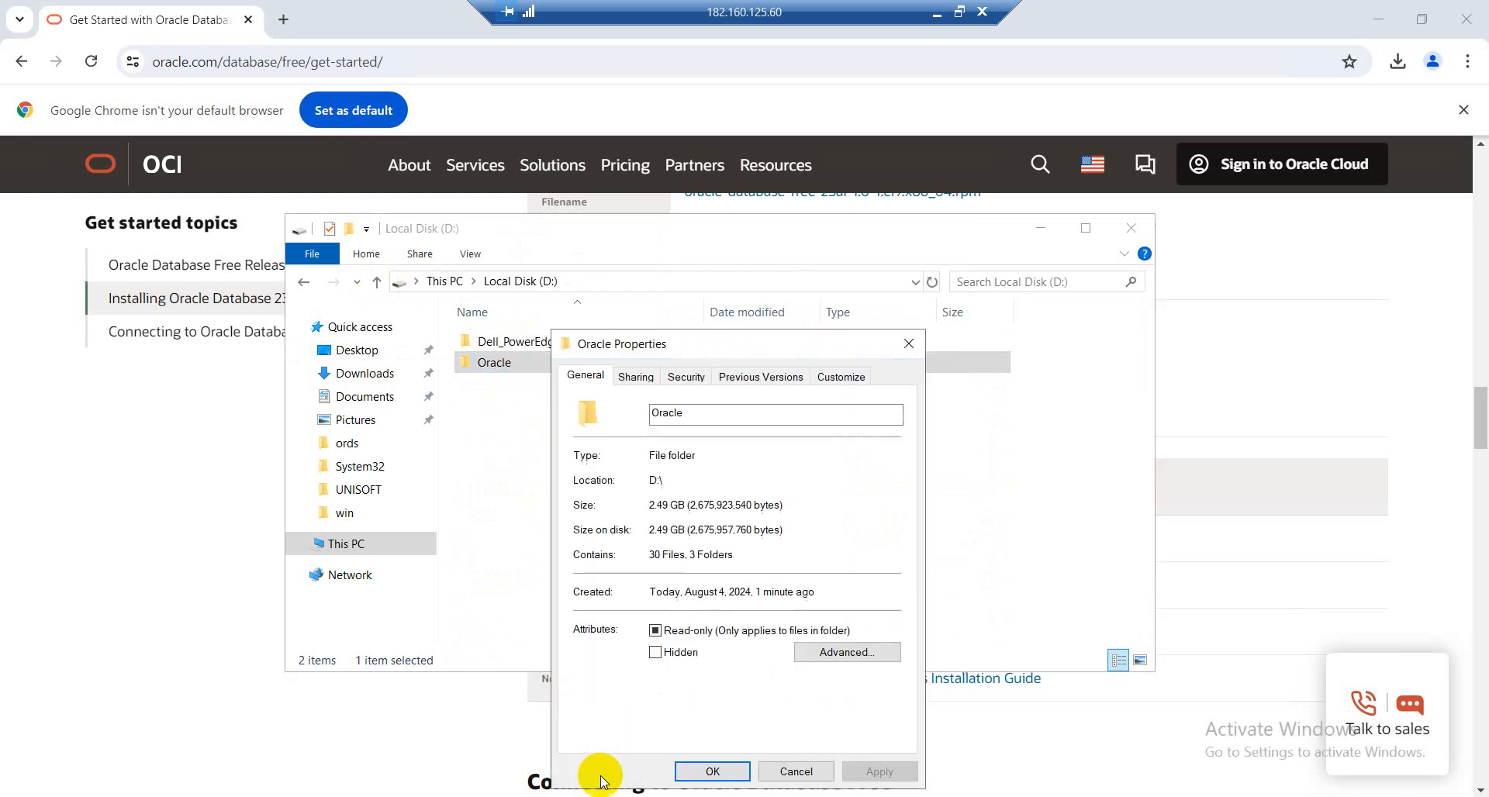
{"action": "left_click", "coordinate": [685, 376]}
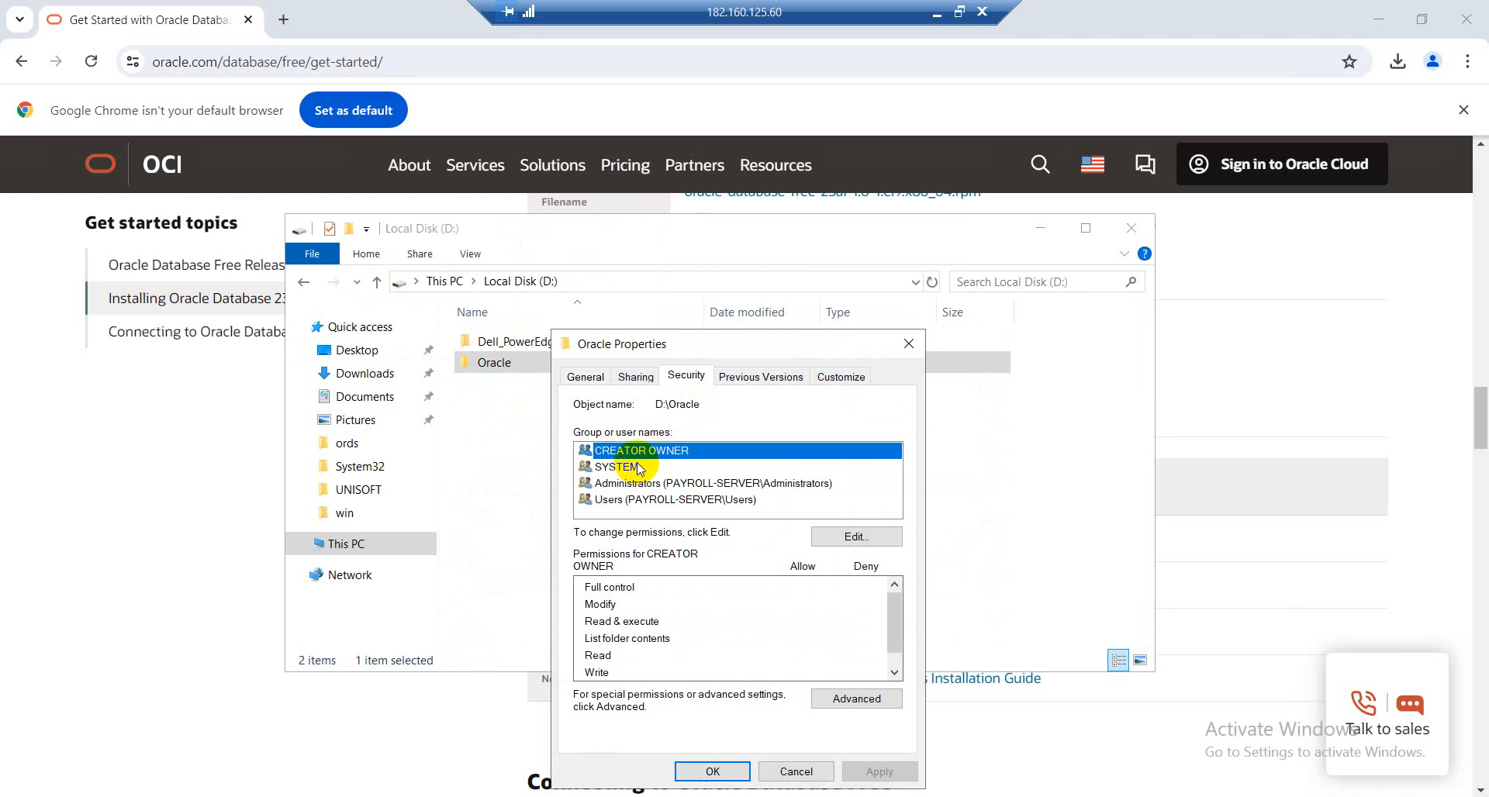
{"action": "mouse_move", "coordinate": [665, 511]}
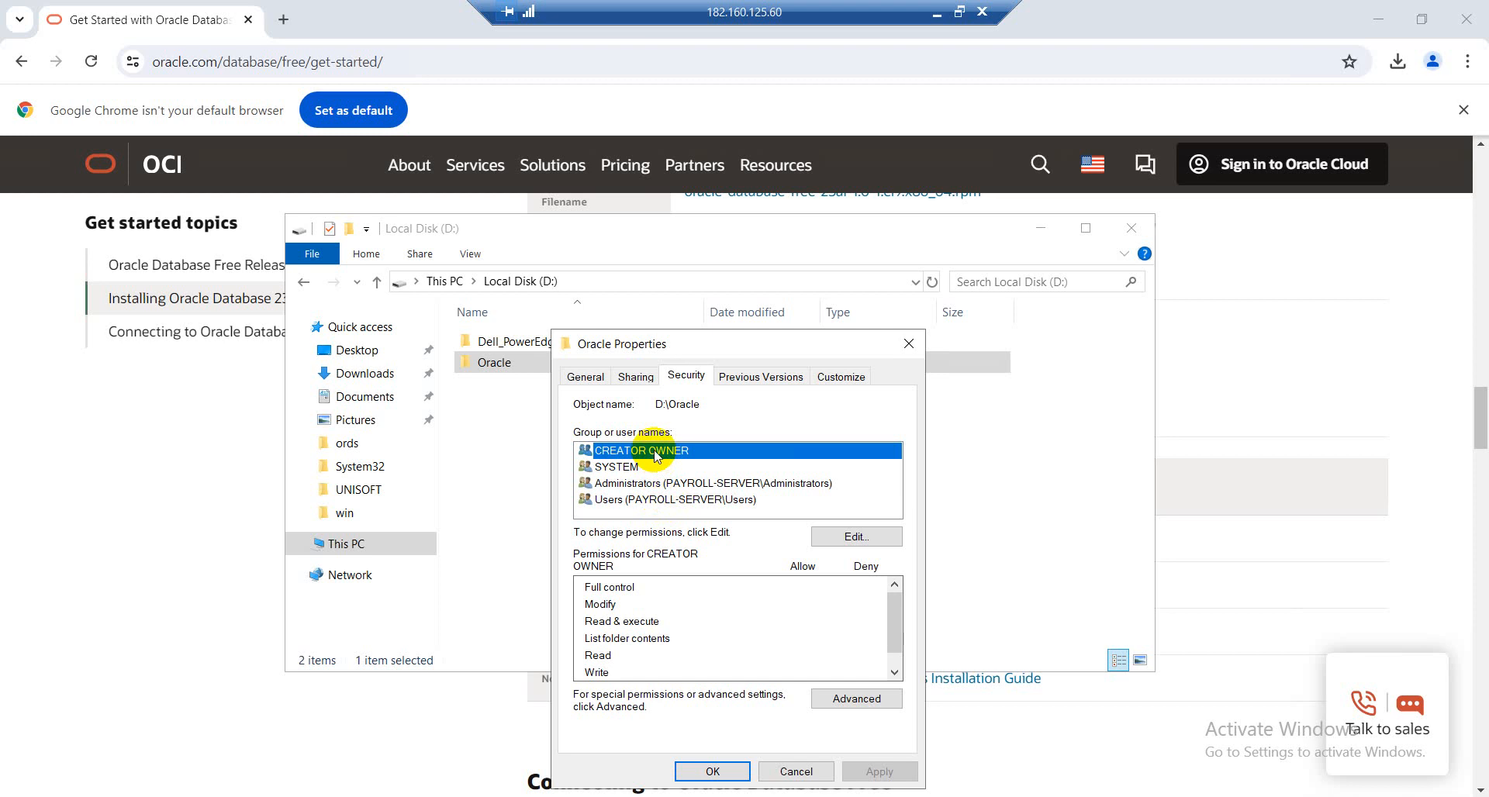
{"action": "mouse_move", "coordinate": [635, 376]}
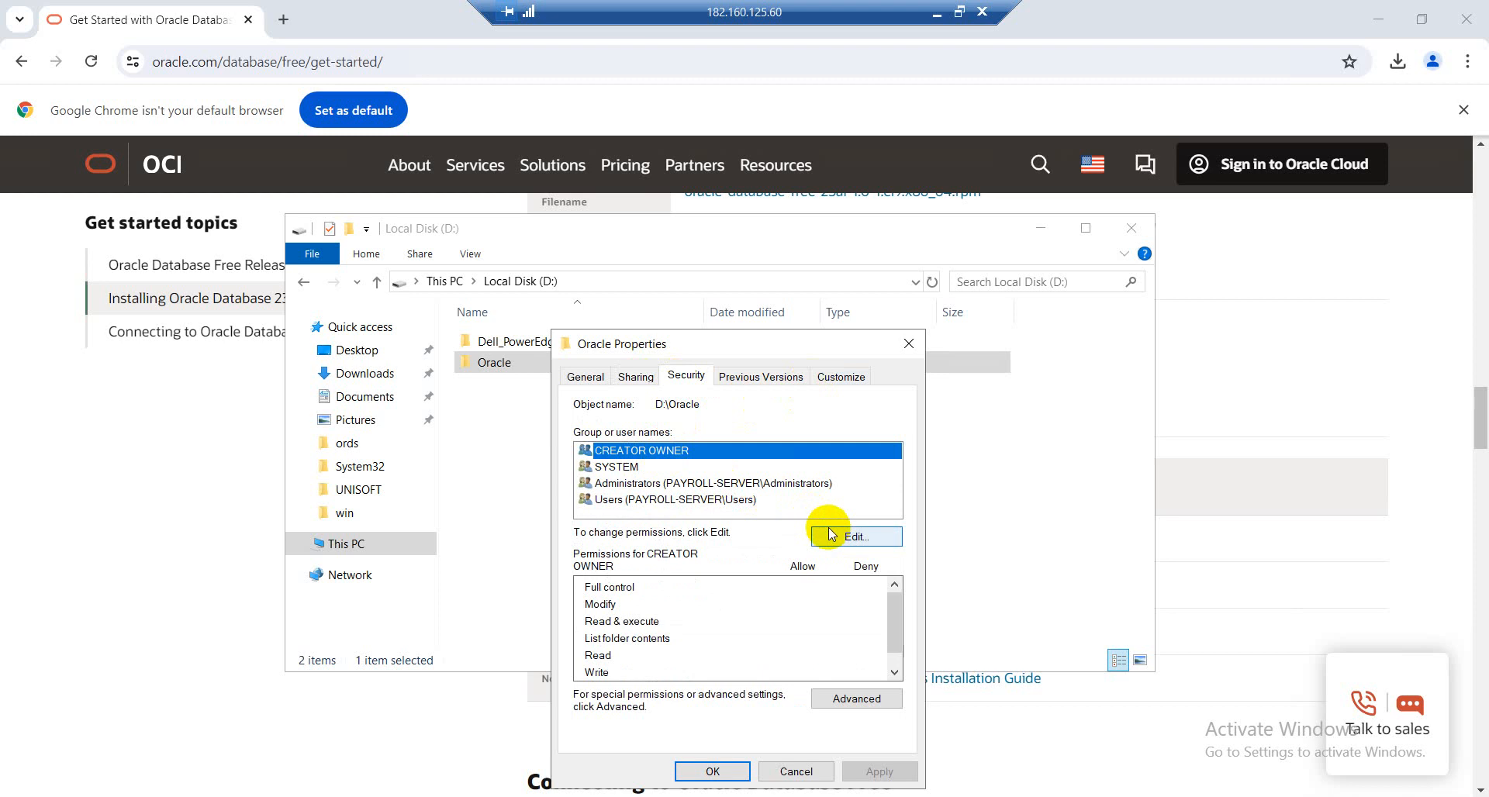
- Toggle CREATOR OWNER's Full control, then cancel the Permissions and Properties dialogs
{"action": "left_click", "coordinate": [854, 537]}
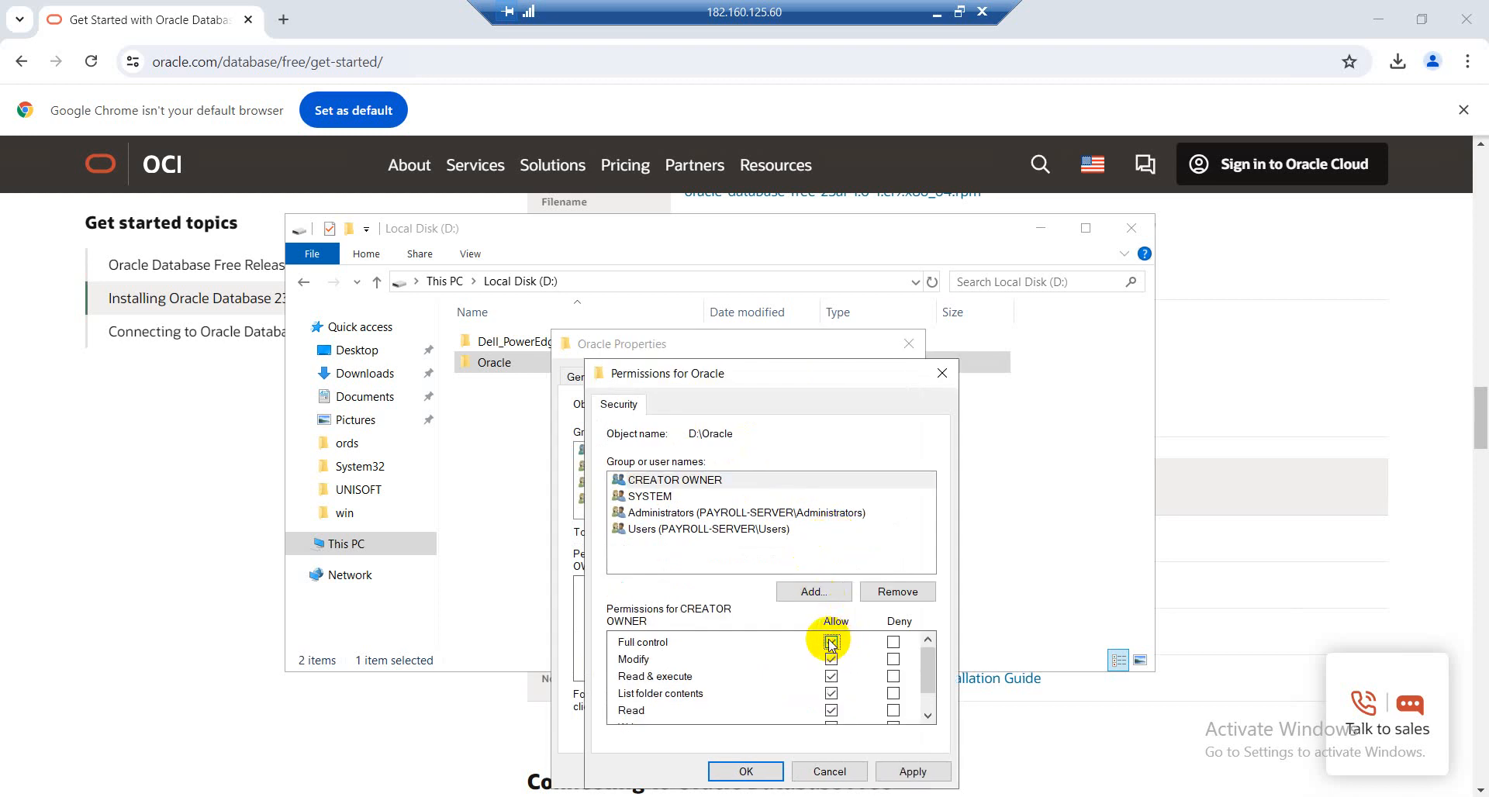
{"action": "left_click", "coordinate": [830, 643]}
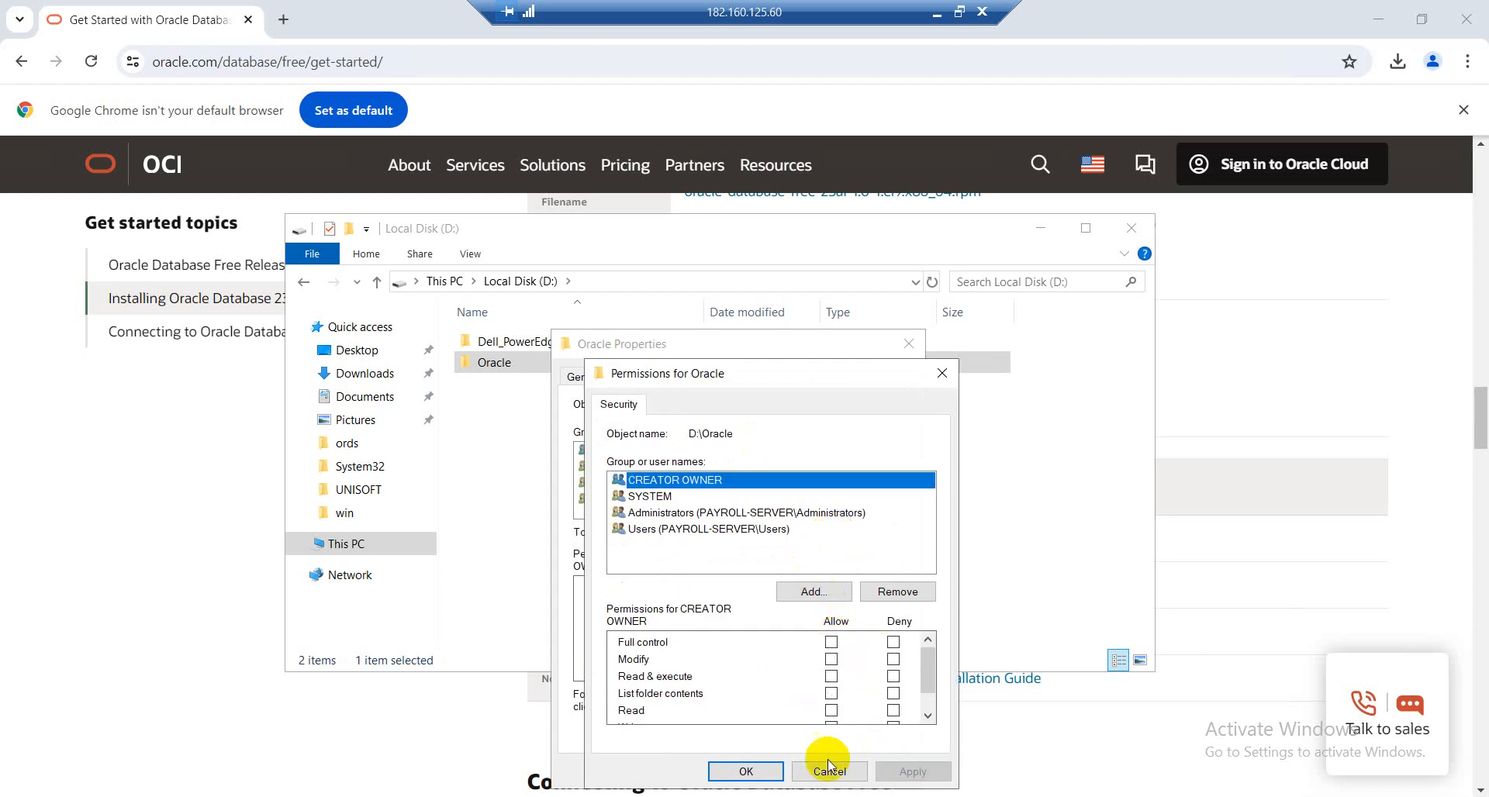
{"action": "left_click", "coordinate": [828, 771]}
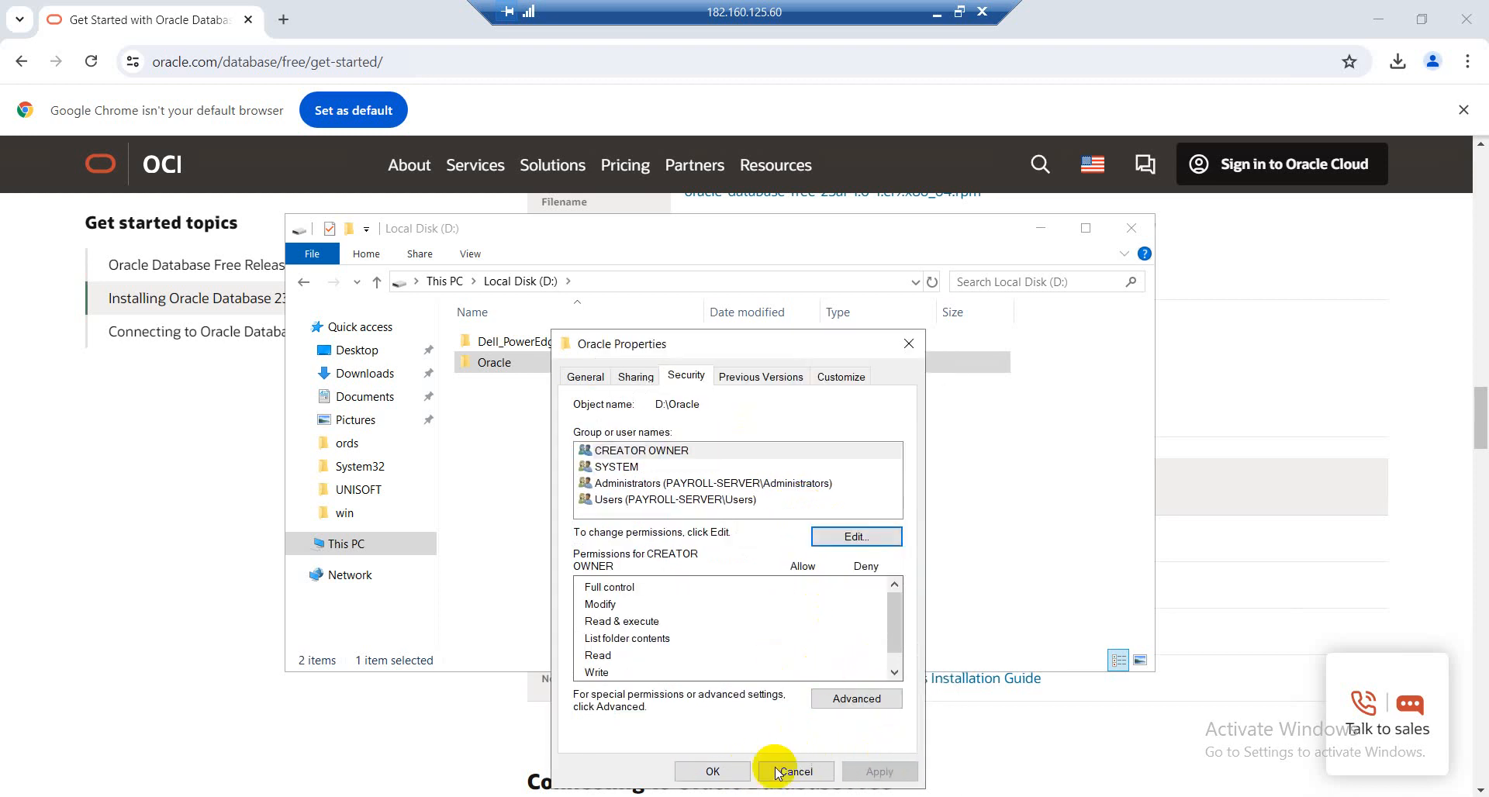
{"action": "left_click", "coordinate": [794, 771]}
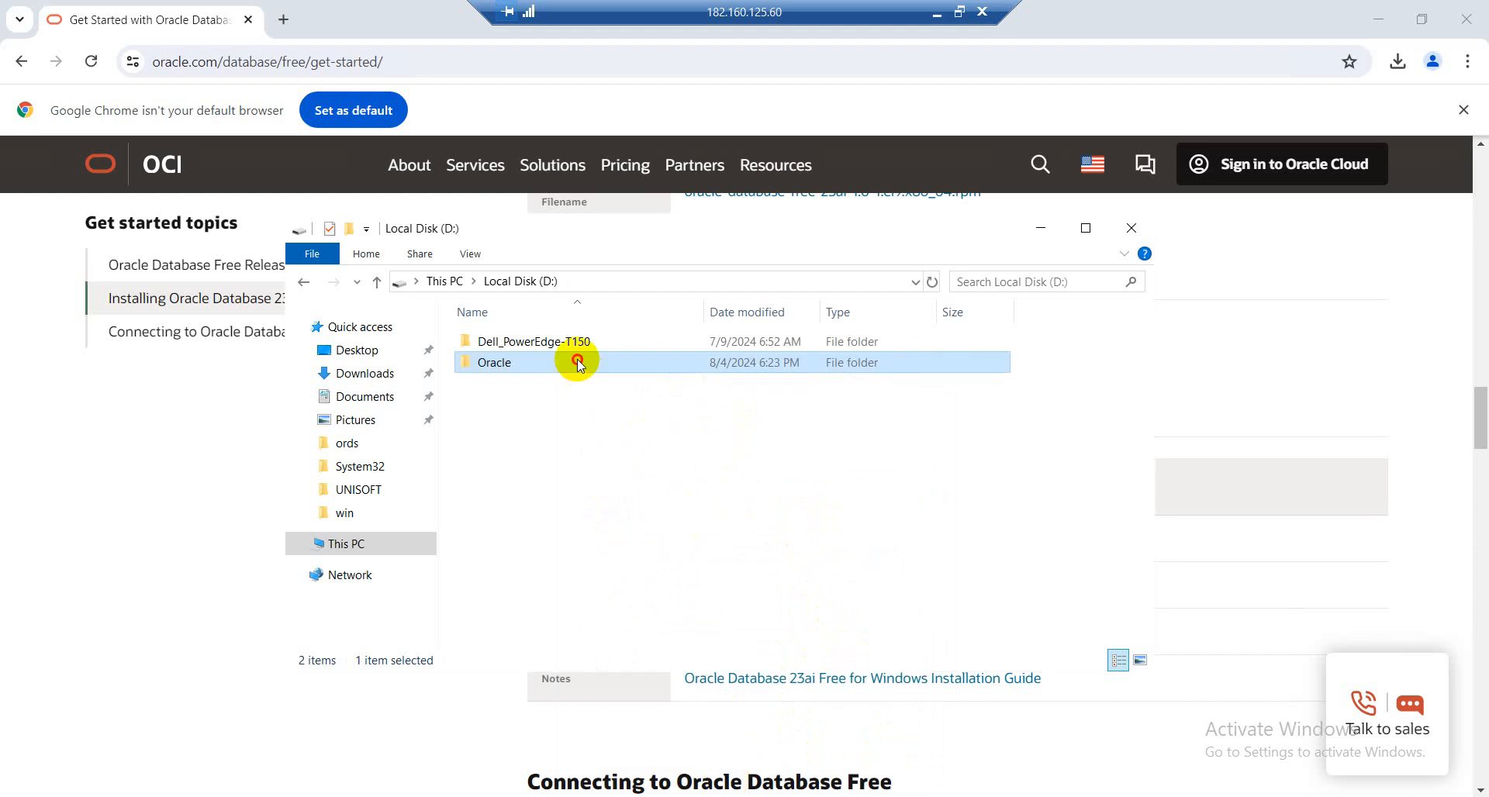
- Relaunch setup from the Oracle folder as administrator and accept the license terms
{"action": "double_click", "coordinate": [493, 362]}
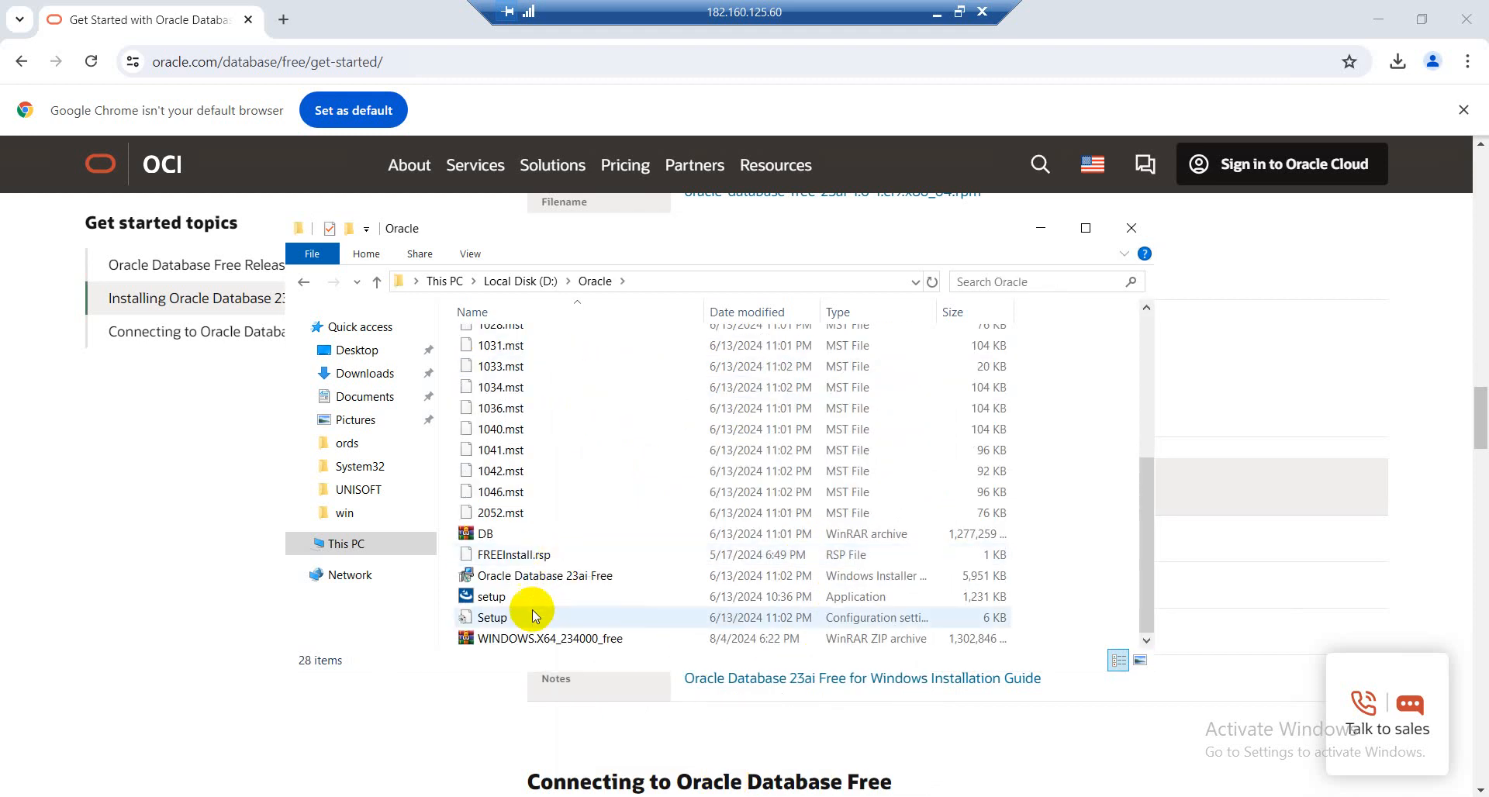
{"action": "right_click", "coordinate": [493, 596]}
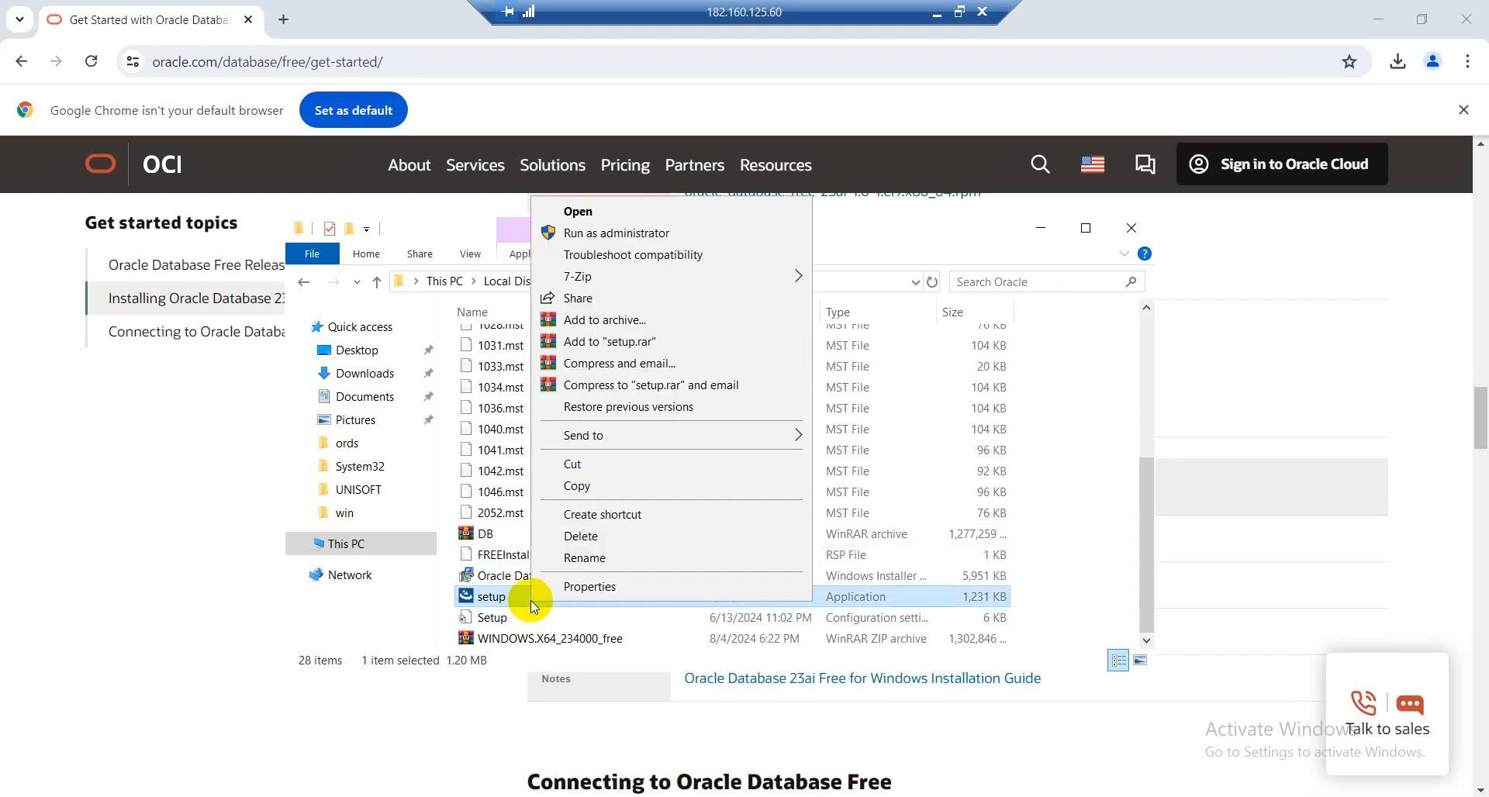
{"action": "mouse_move", "coordinate": [615, 232]}
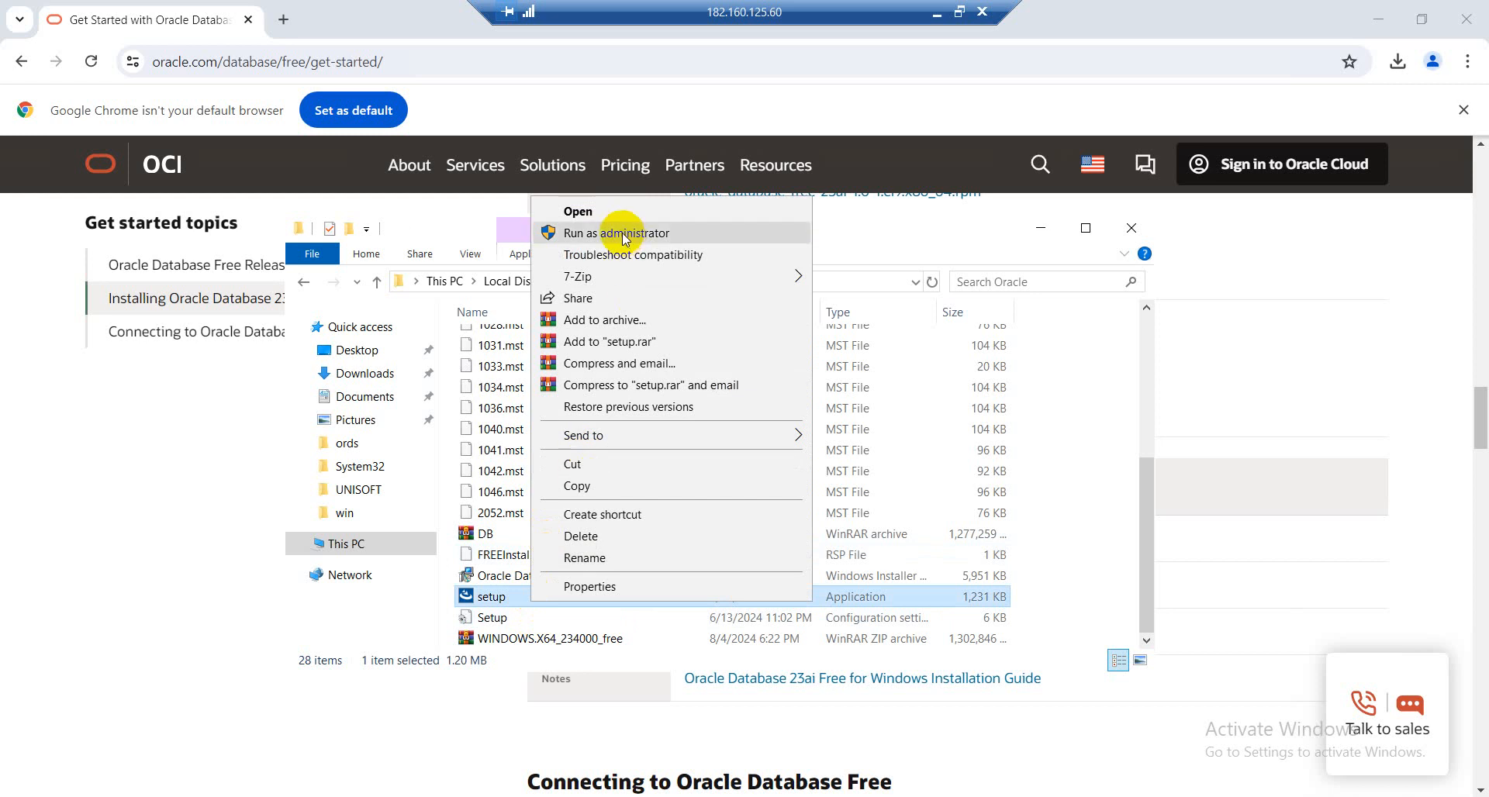
{"action": "left_click", "coordinate": [615, 233]}
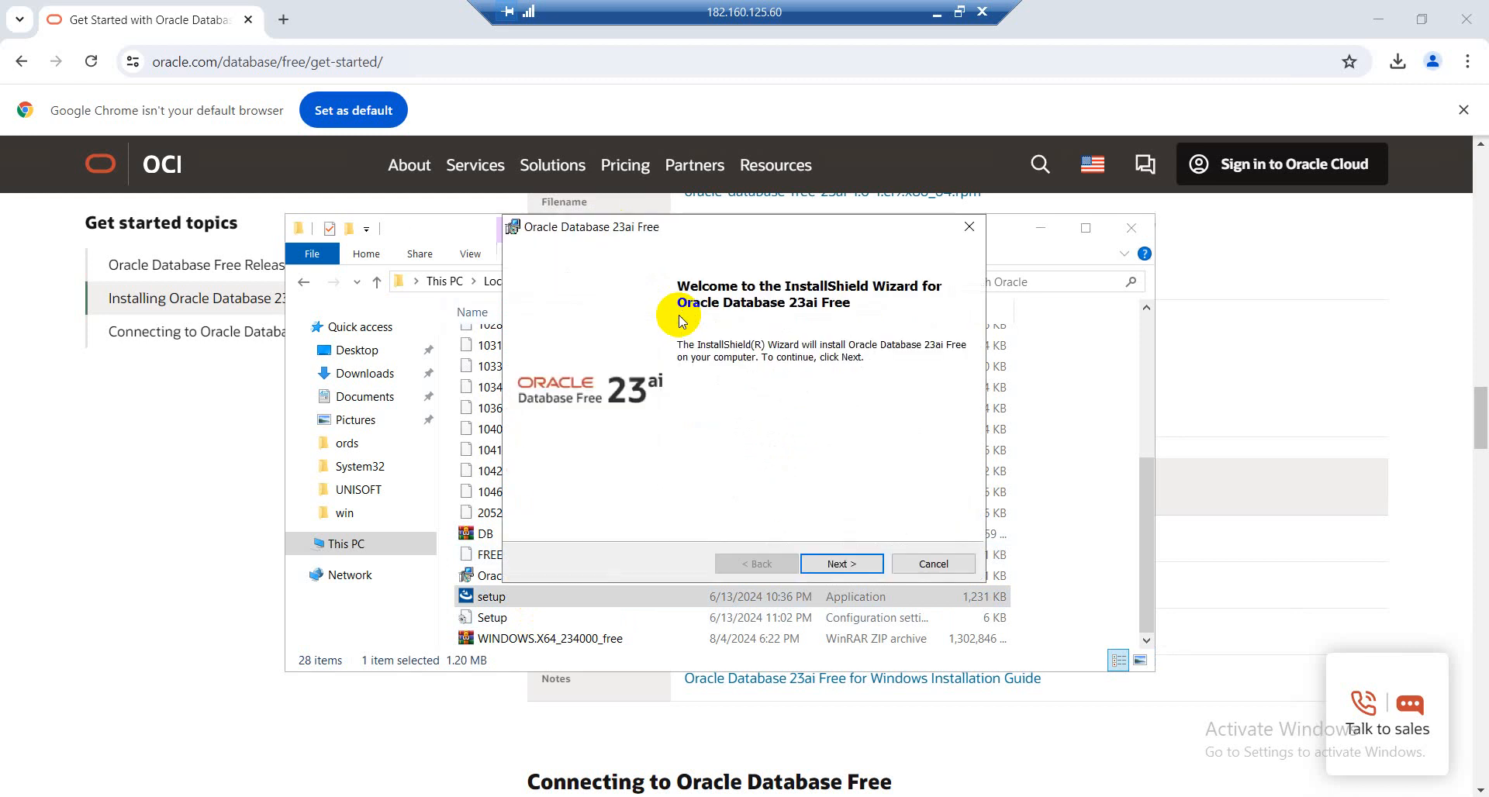
{"action": "left_click", "coordinate": [840, 564]}
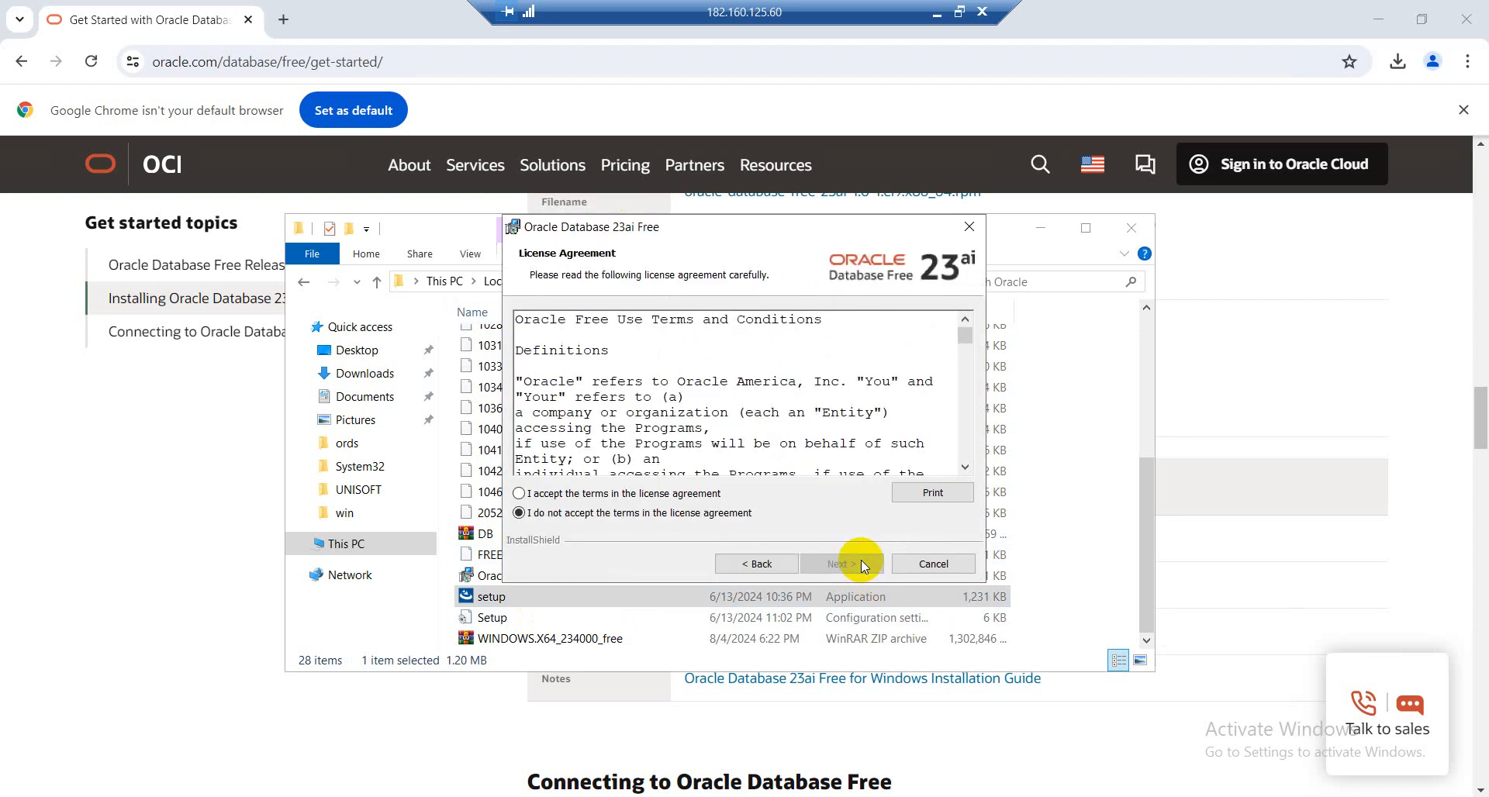
{"action": "left_click", "coordinate": [519, 493]}
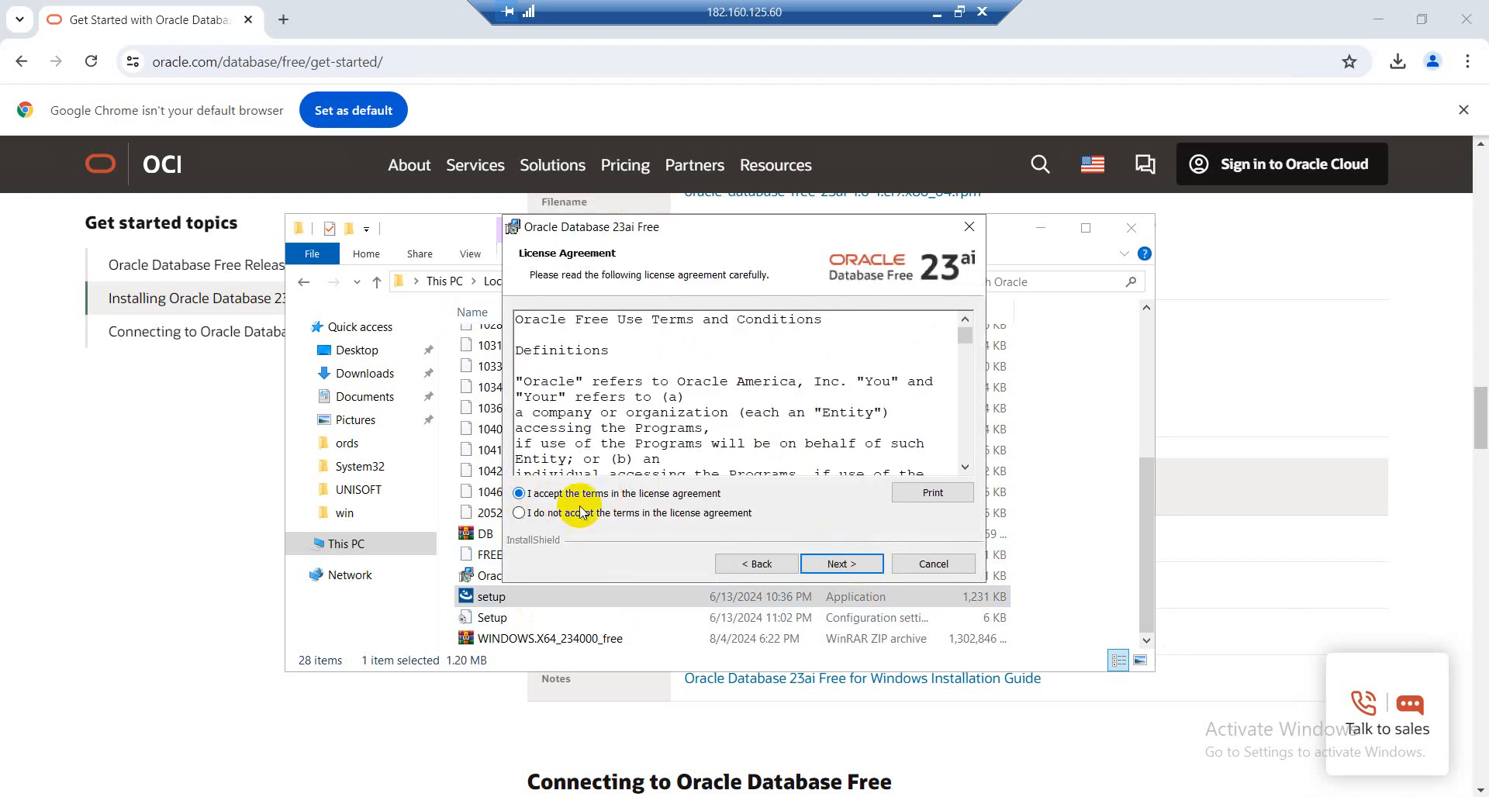
{"action": "left_click", "coordinate": [839, 563]}
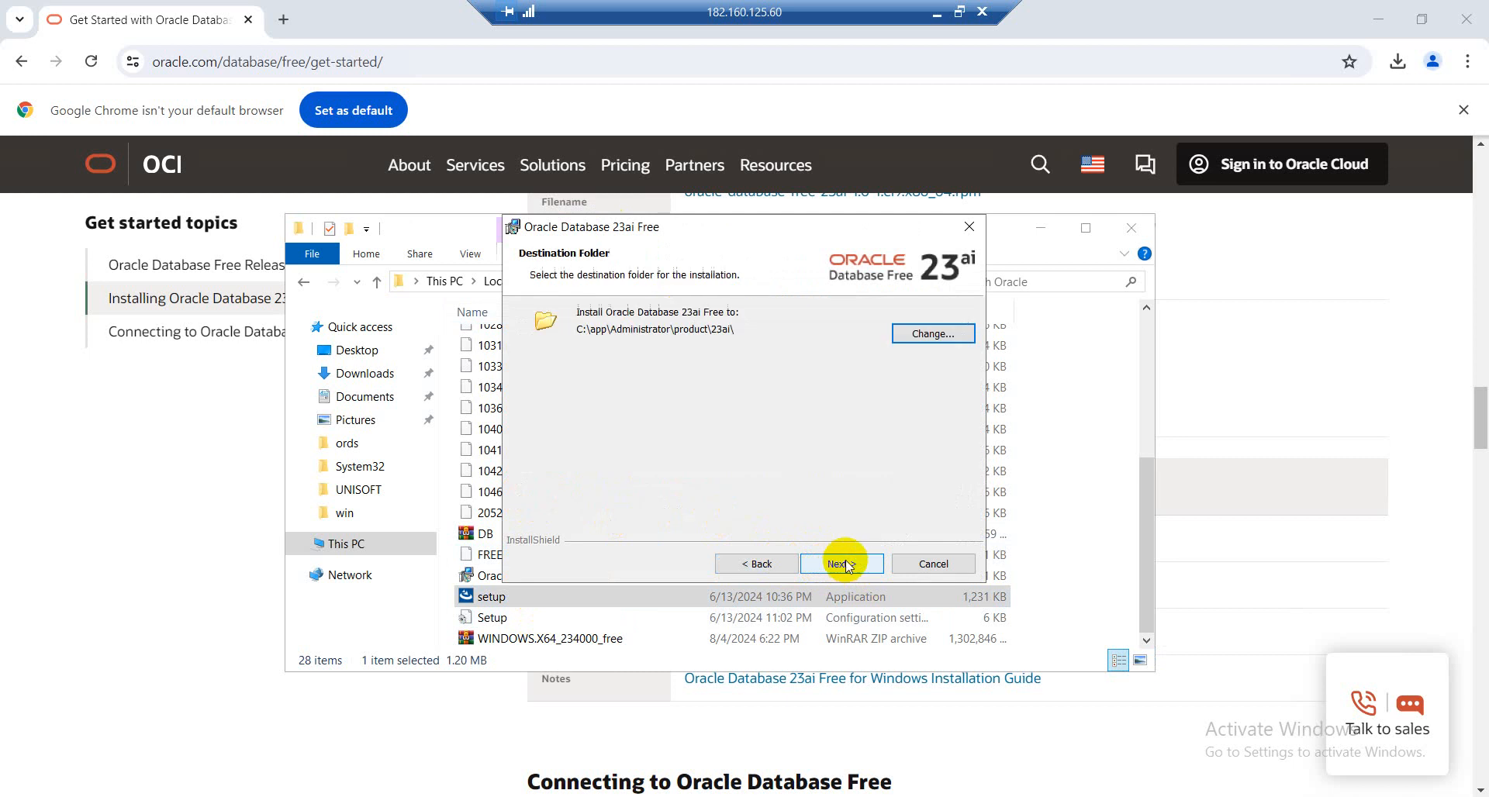
{"action": "mouse_move", "coordinate": [630, 381]}
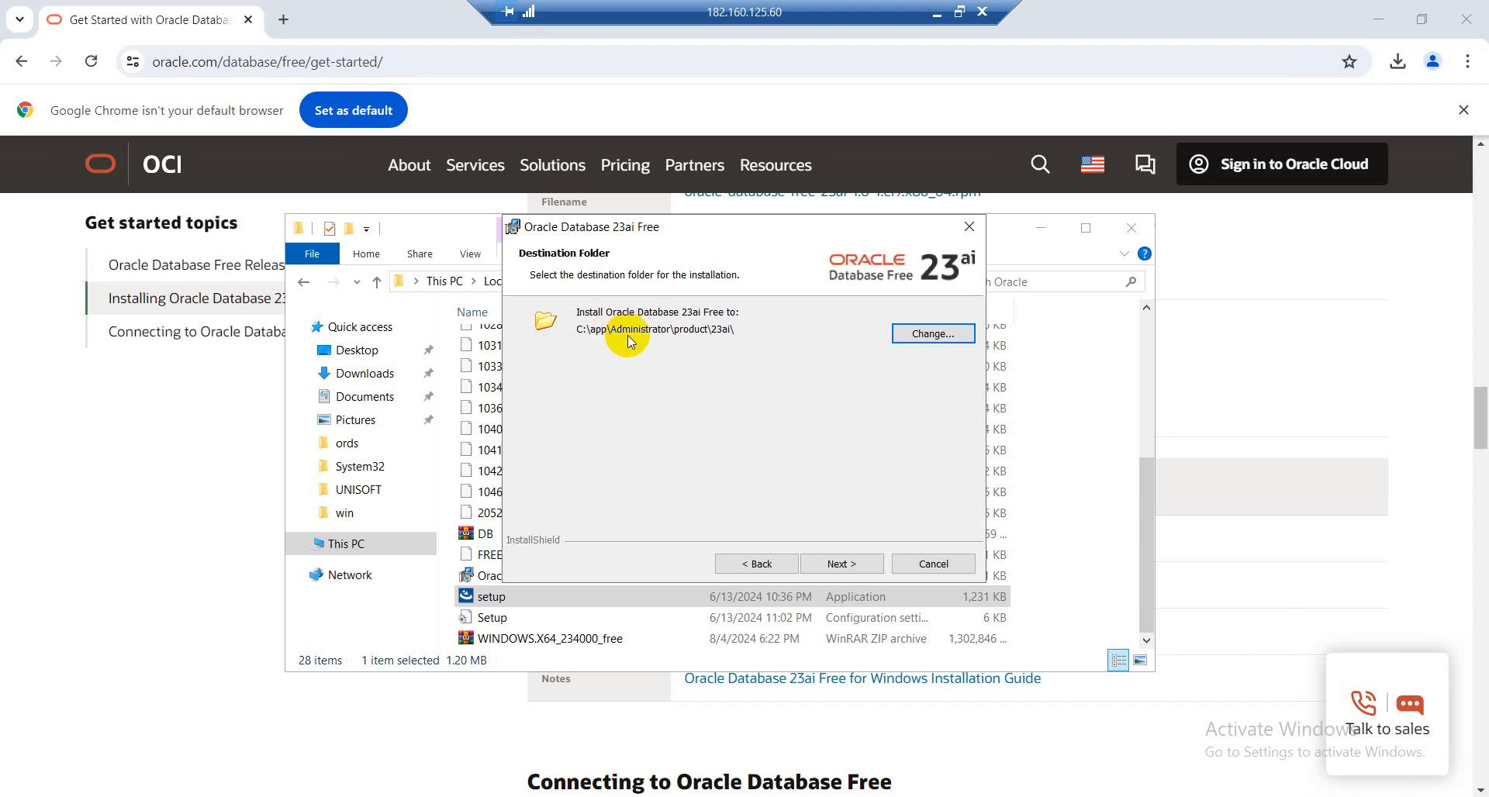
{"action": "mouse_move", "coordinate": [719, 342]}
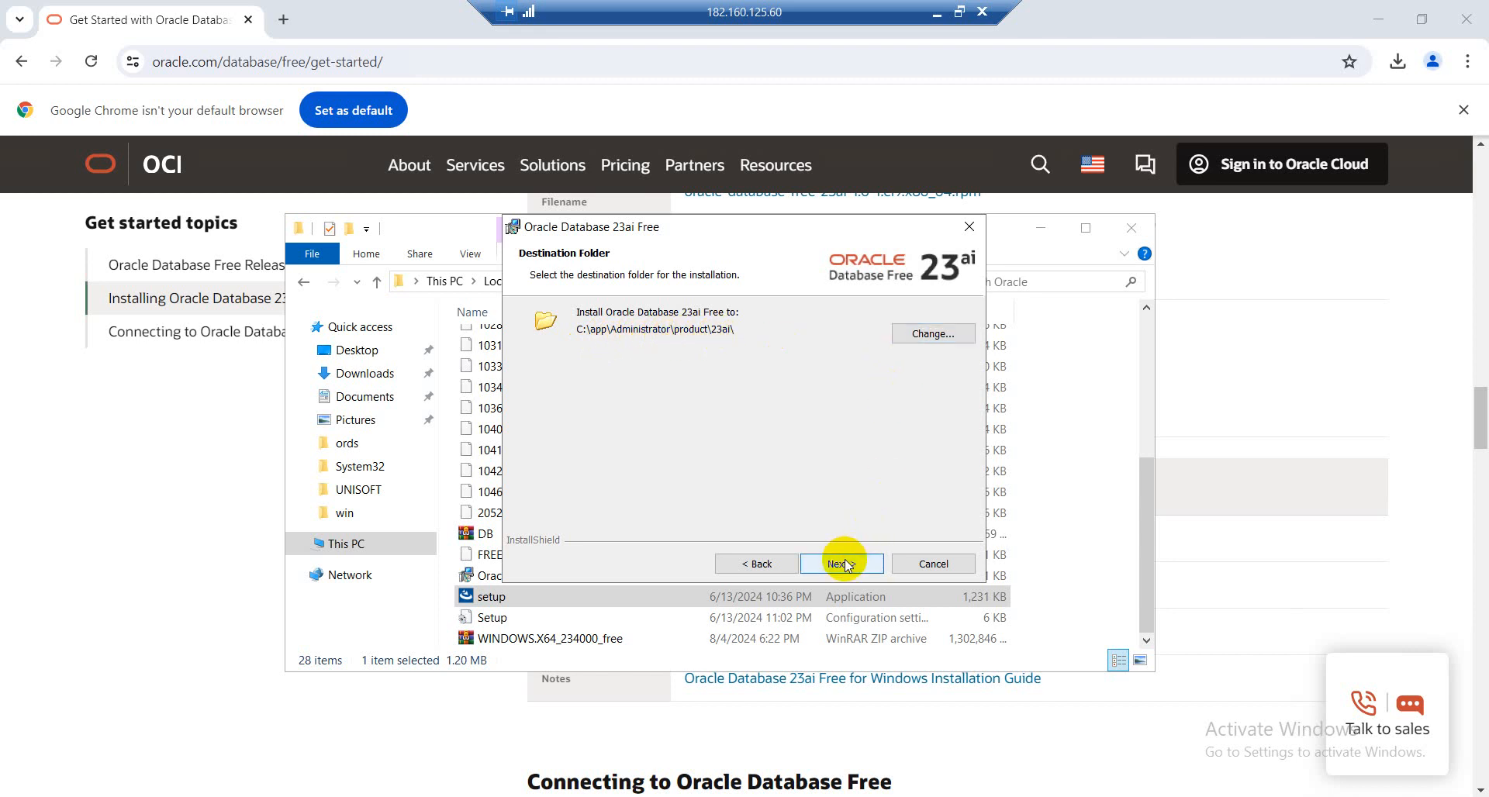
{"action": "mouse_move", "coordinate": [807, 368]}
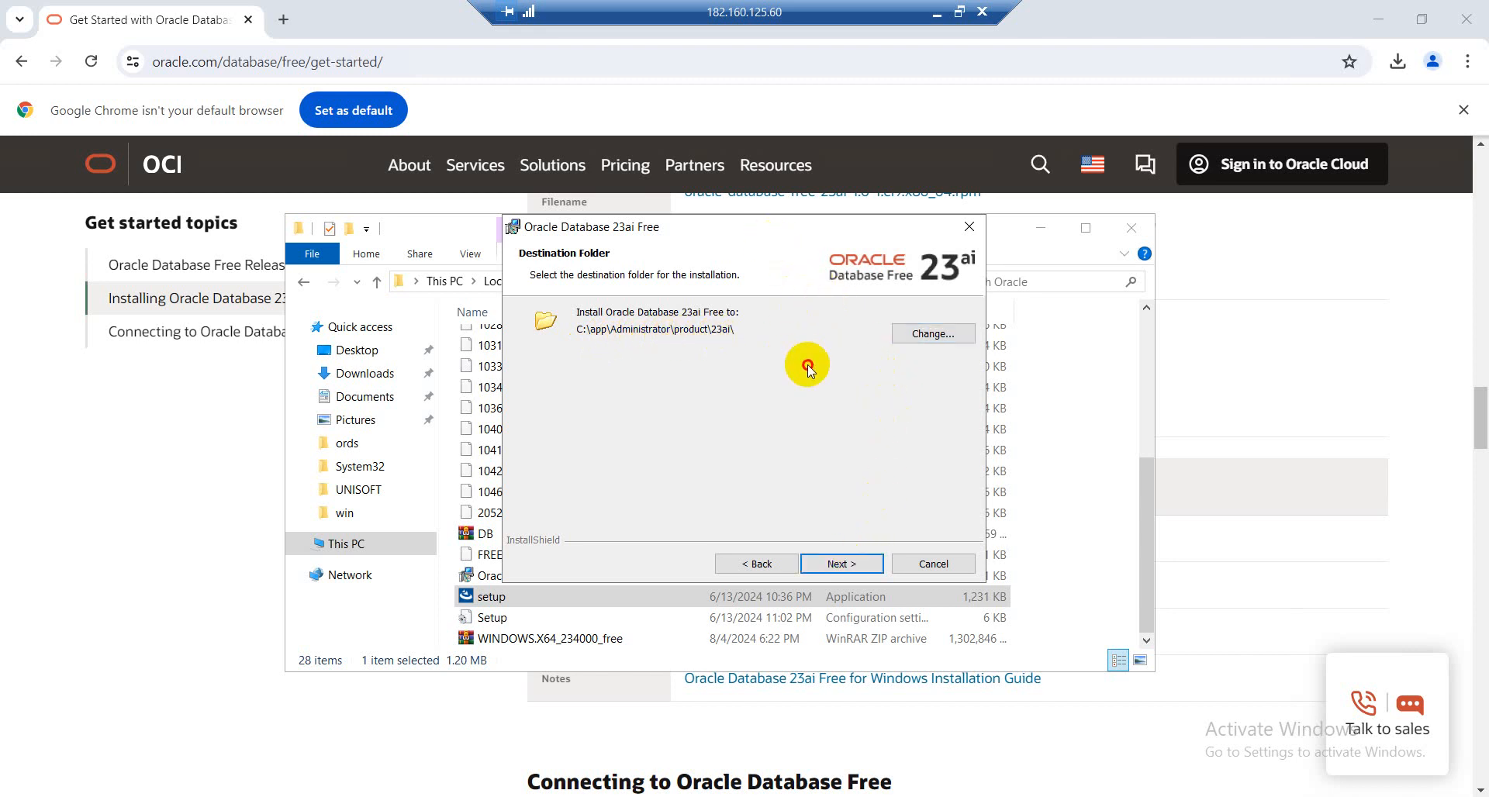
{"action": "mouse_move", "coordinate": [815, 246]}
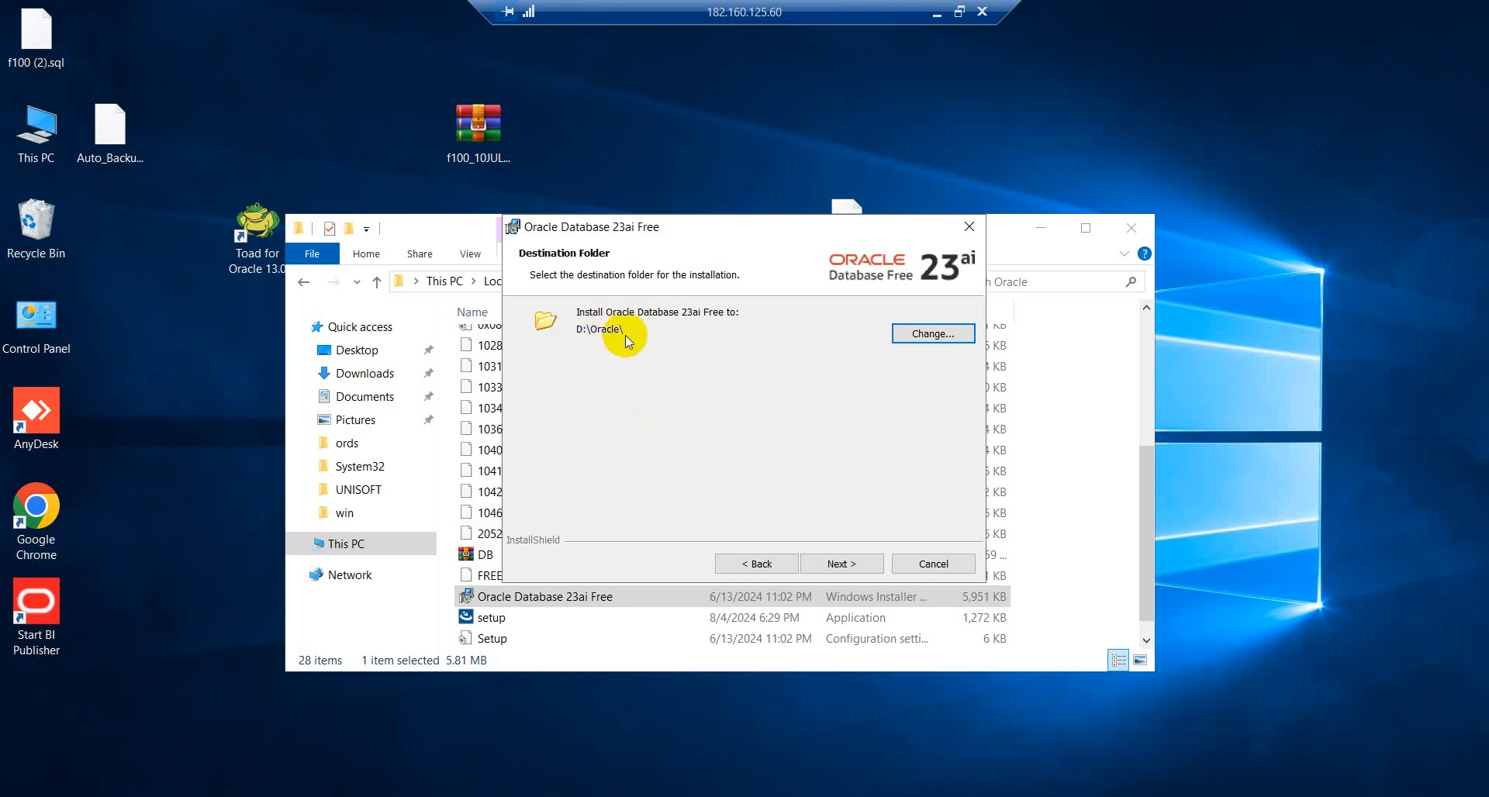
- Proceed with D:\Oracle as destination to the database password page
{"action": "left_click", "coordinate": [840, 564]}
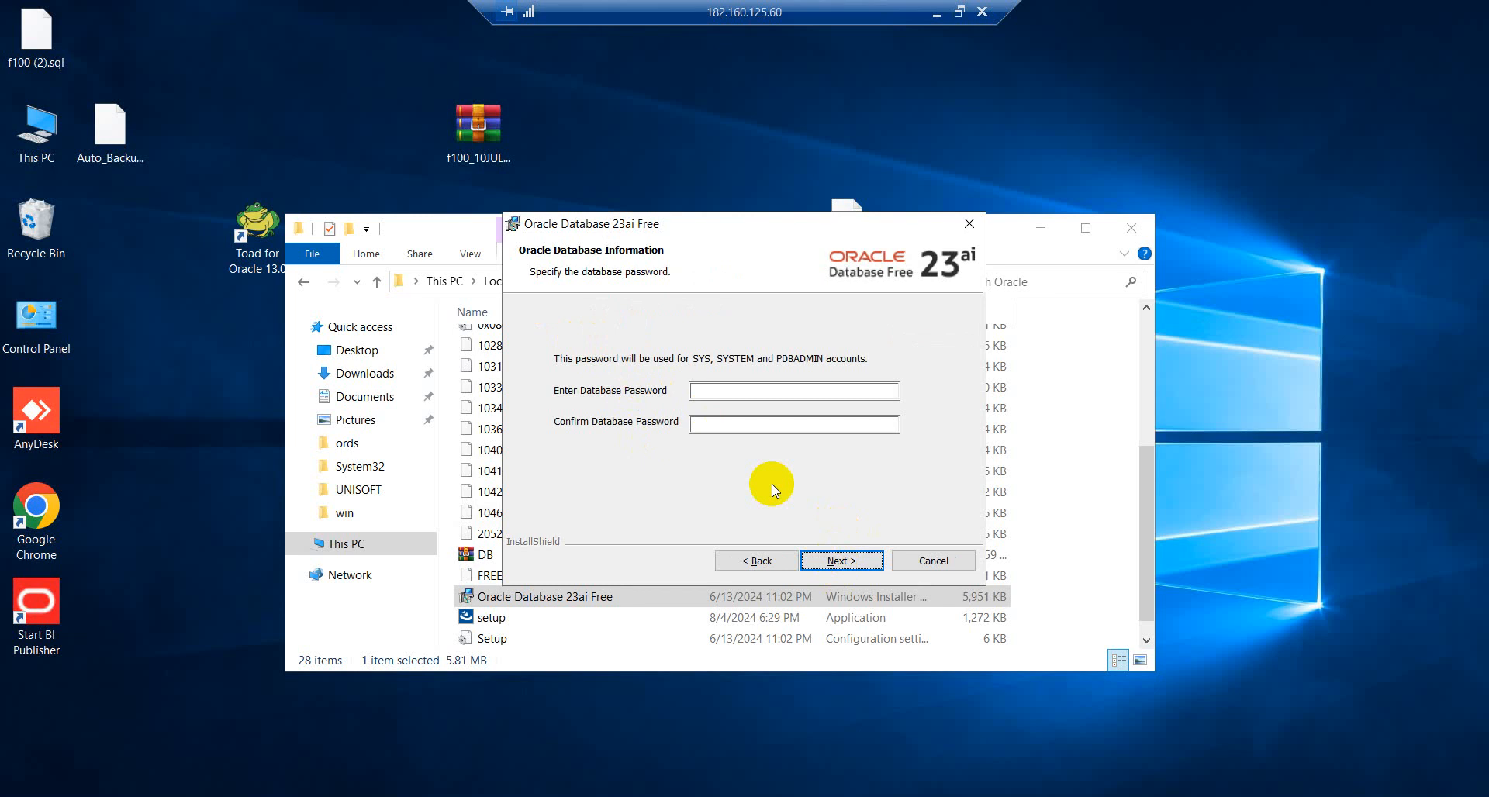
- Fill both SYS/SYSTEM/PDBADMIN password fields and submit, getting a mismatch warning
{"action": "left_click", "coordinate": [793, 390]}
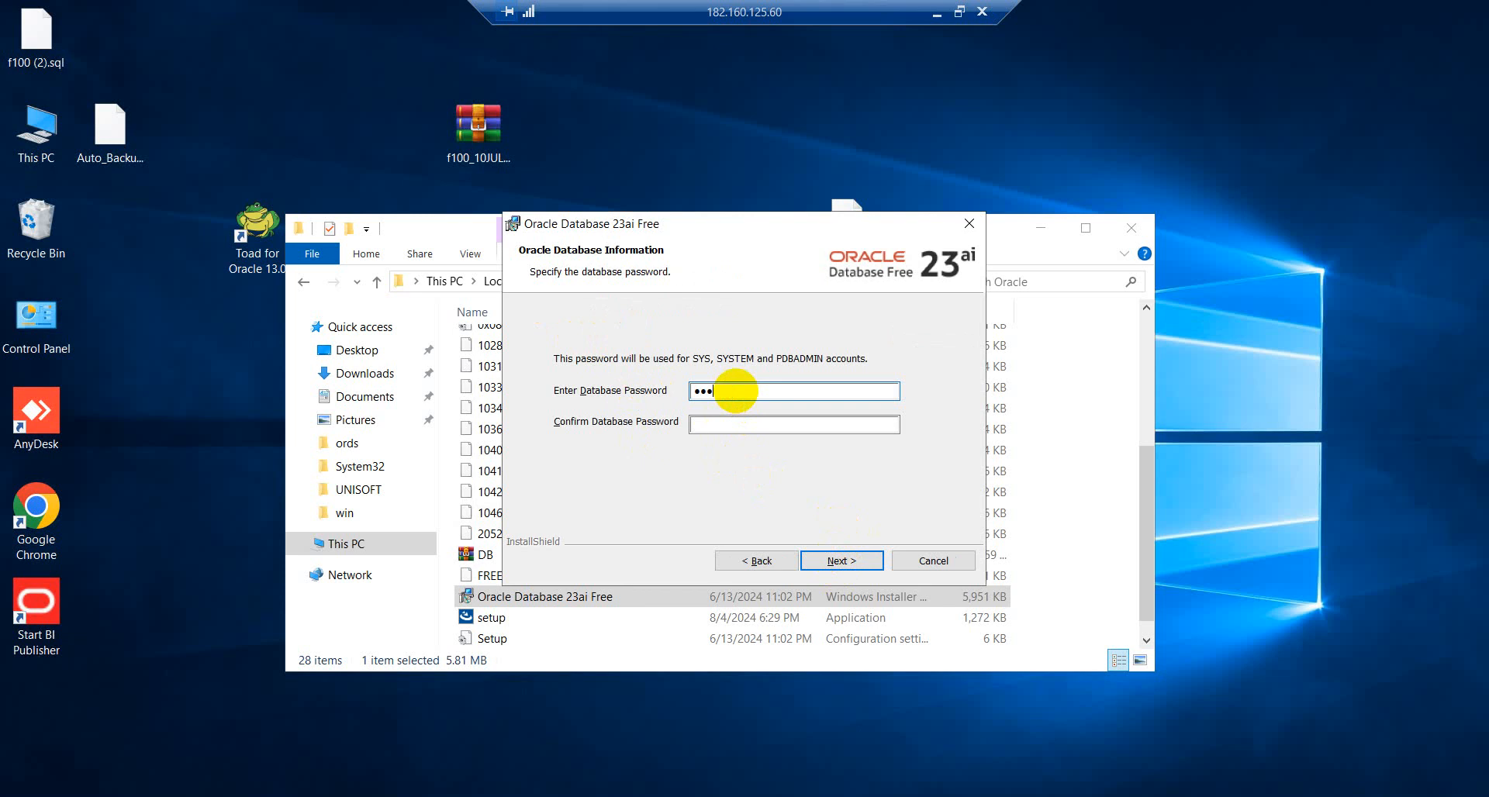
{"action": "left_click", "coordinate": [793, 424]}
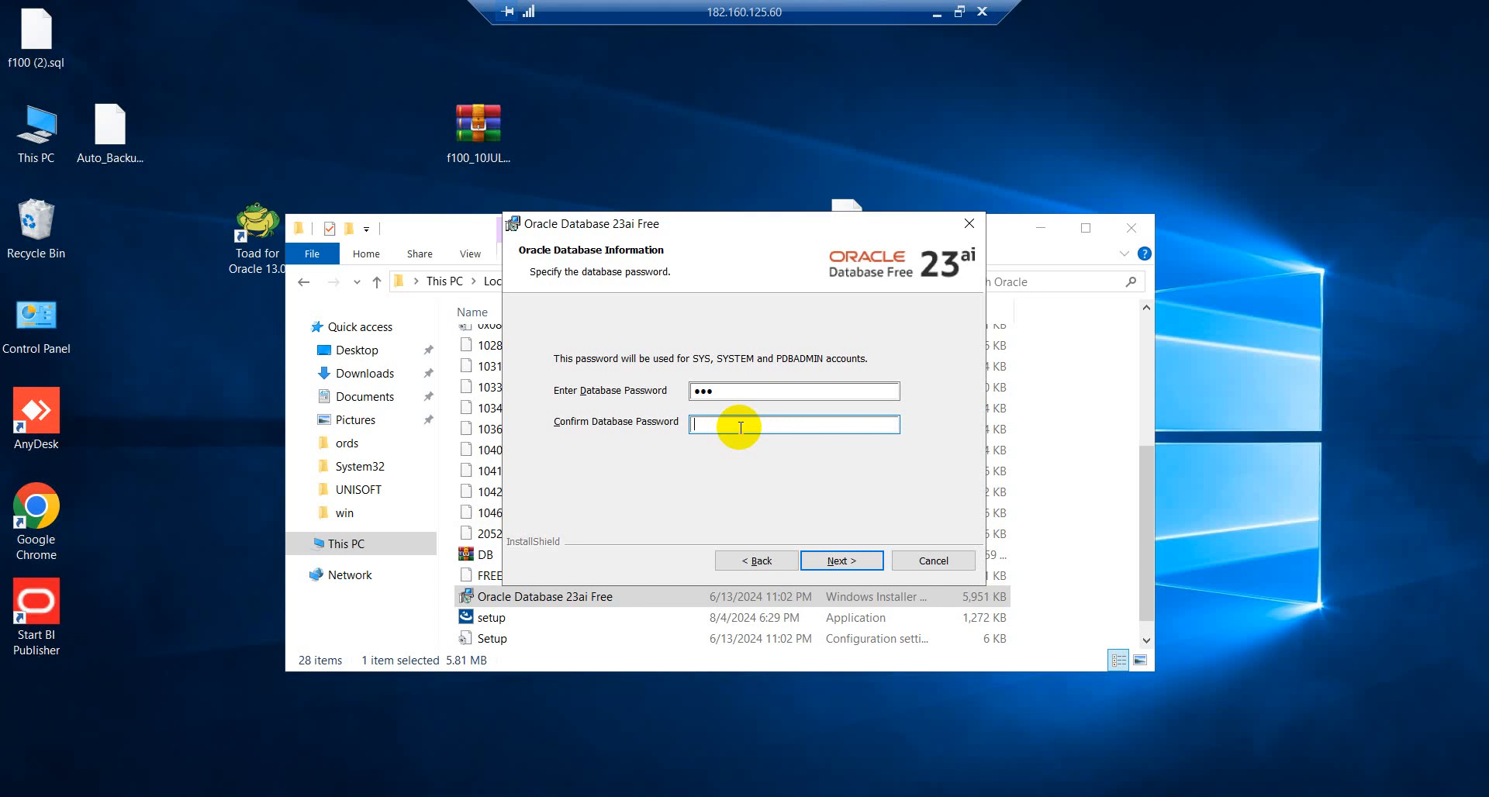
{"action": "type", "text": "•"}
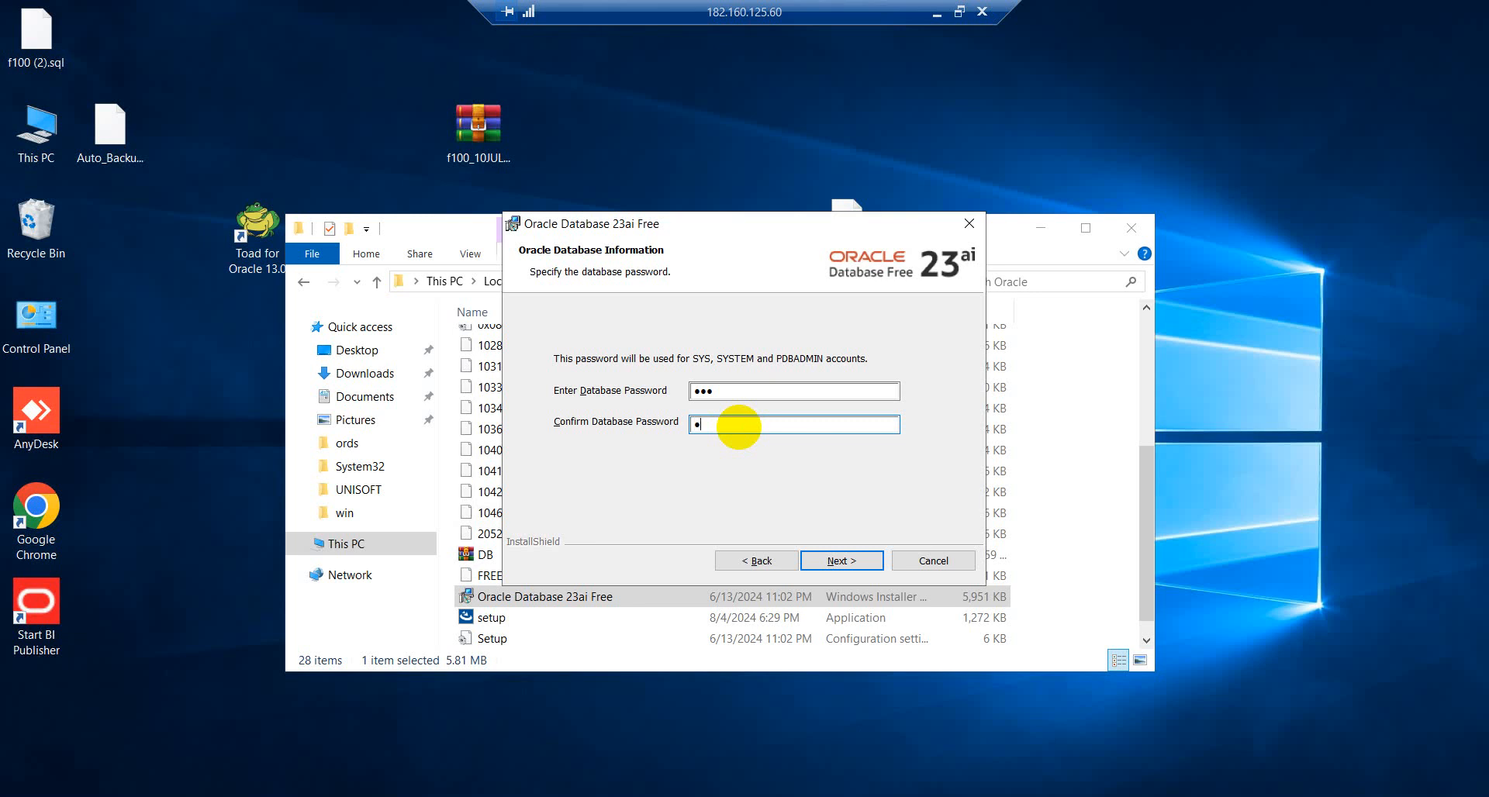
{"action": "type", "text": "••••"}
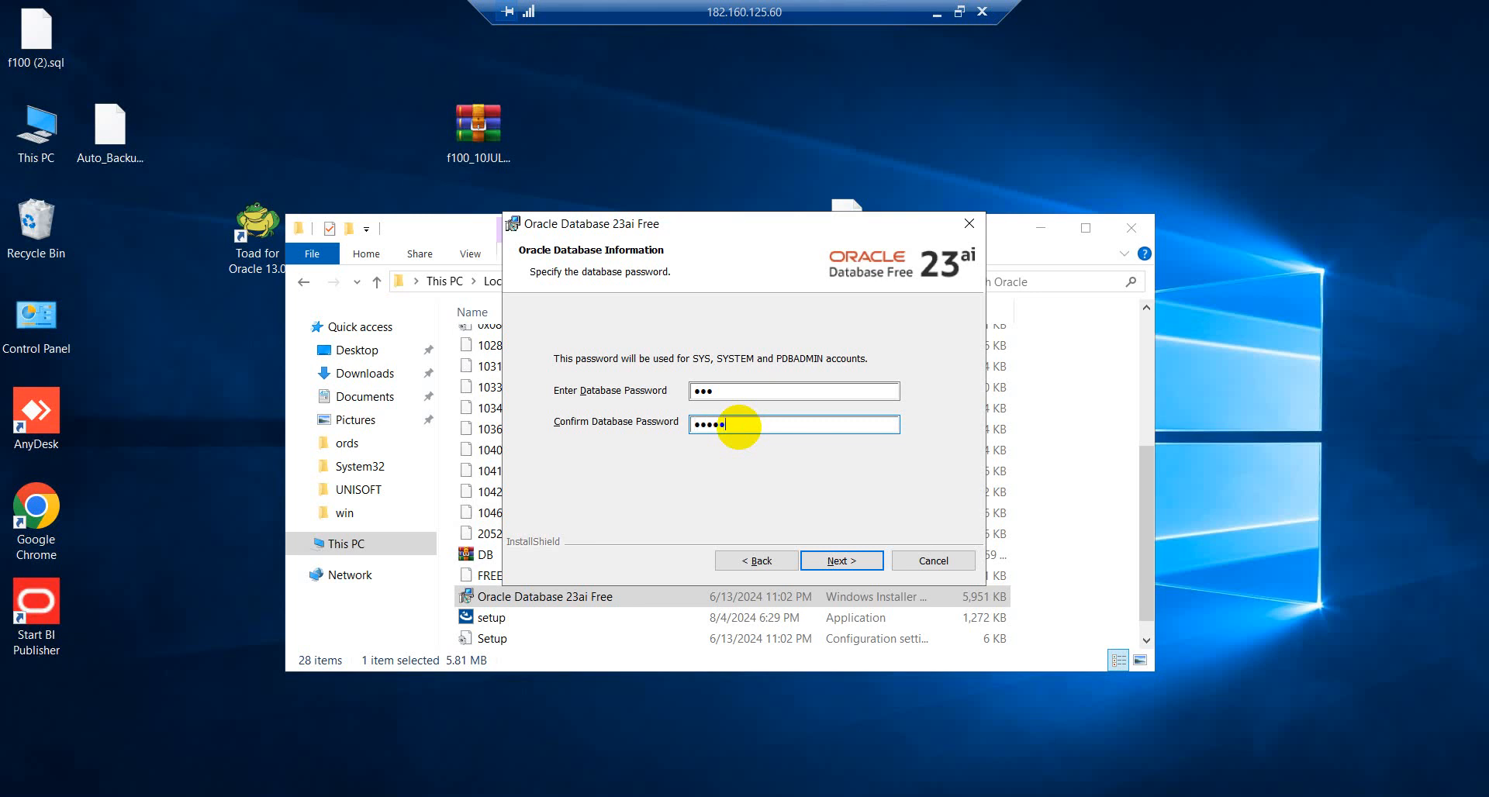
{"action": "type", "text": "•"}
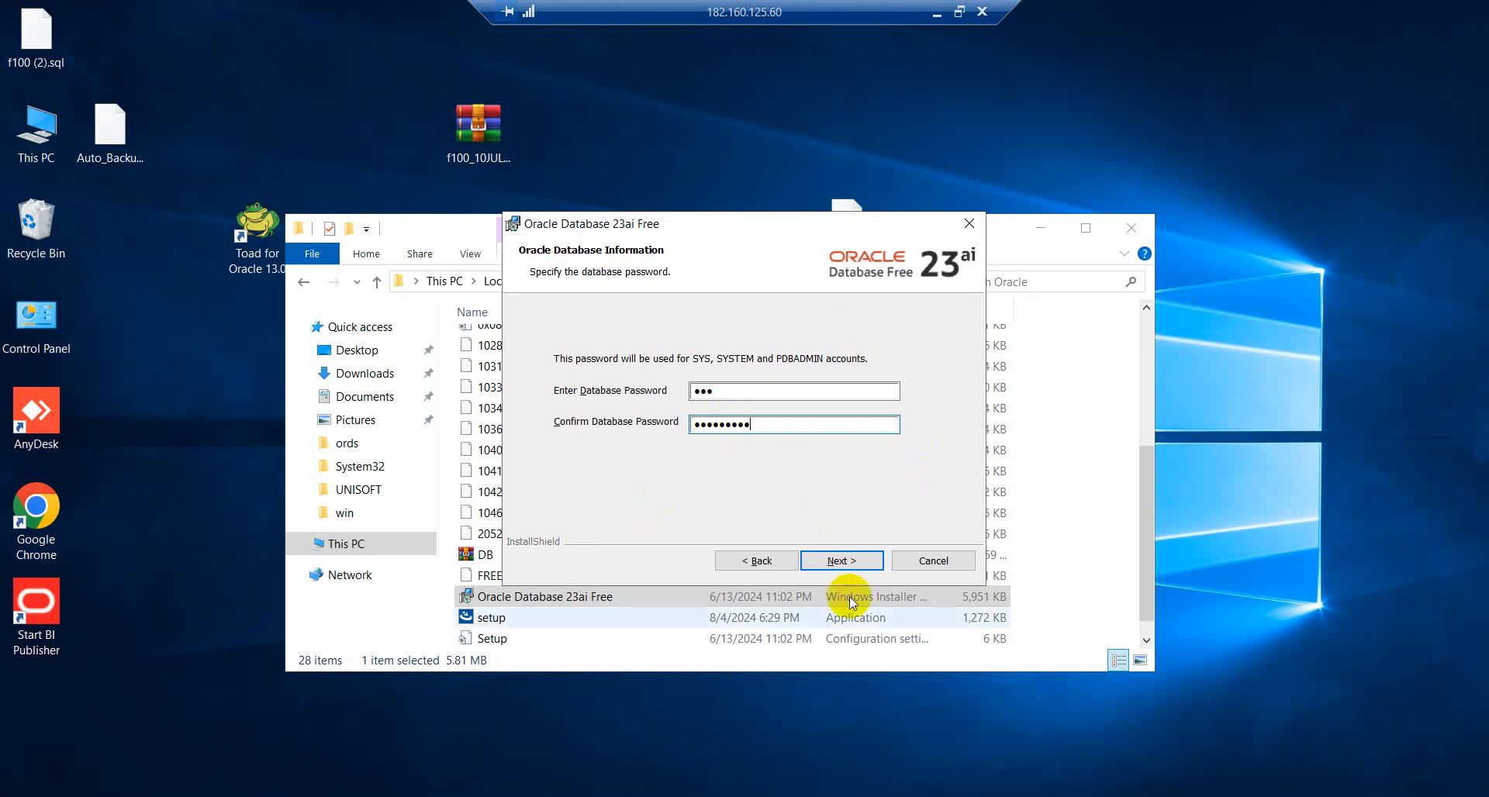
{"action": "left_click", "coordinate": [840, 560]}
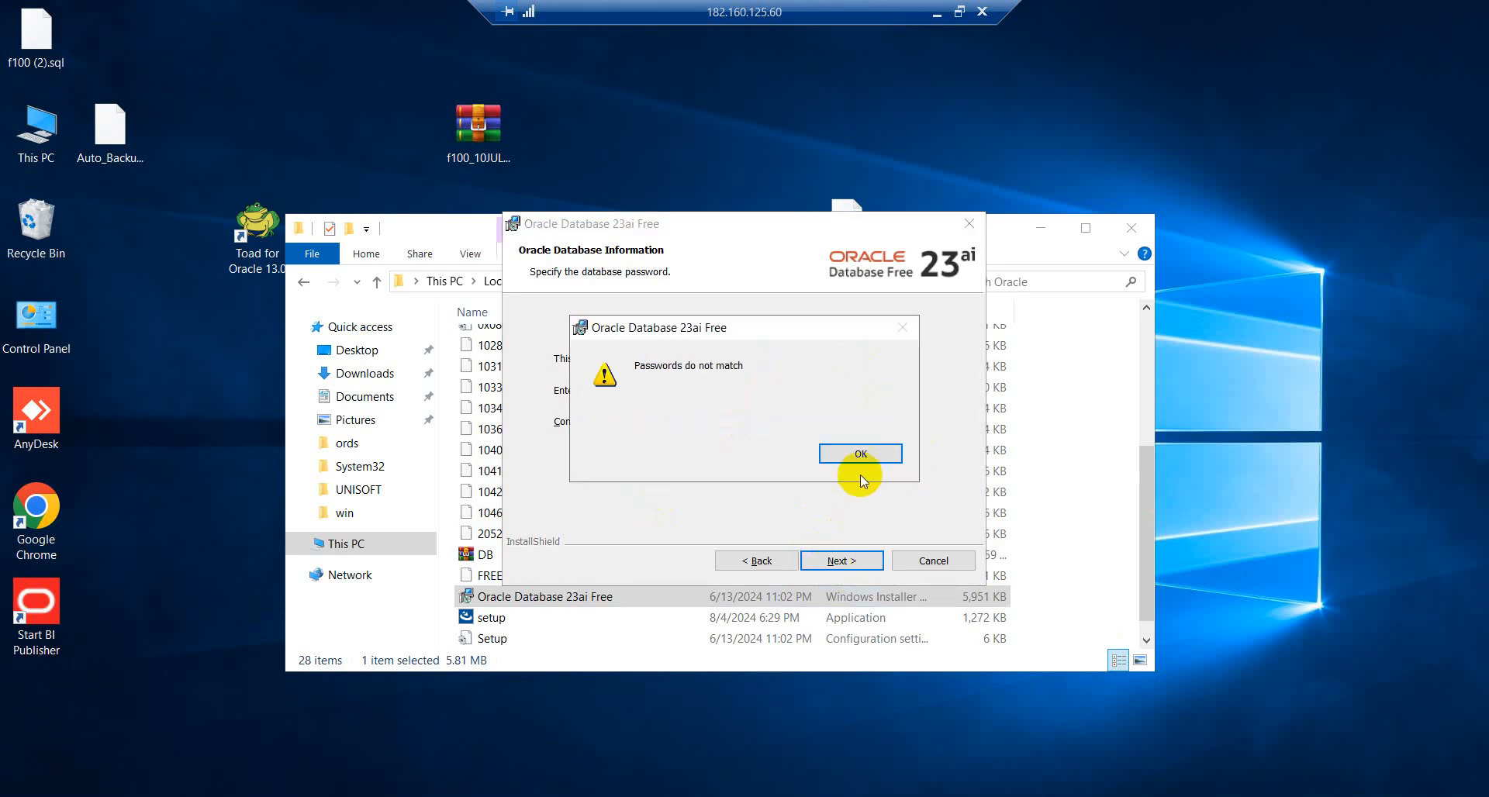
- Dismiss the mismatch warning and re-enter a matching database password to reach the D:\Oracle summary
{"action": "left_click", "coordinate": [860, 454]}
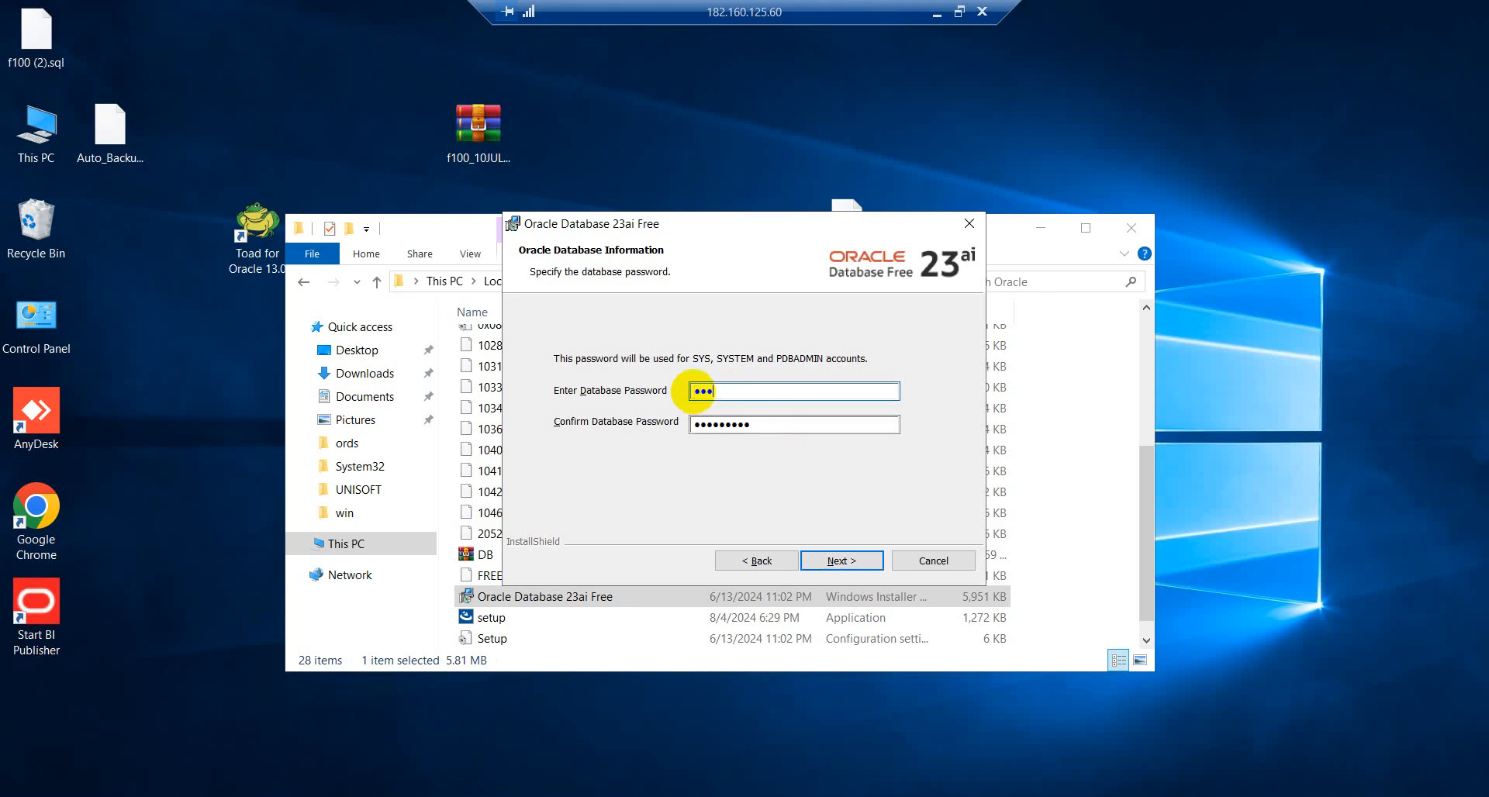
{"action": "type", "text": "password"}
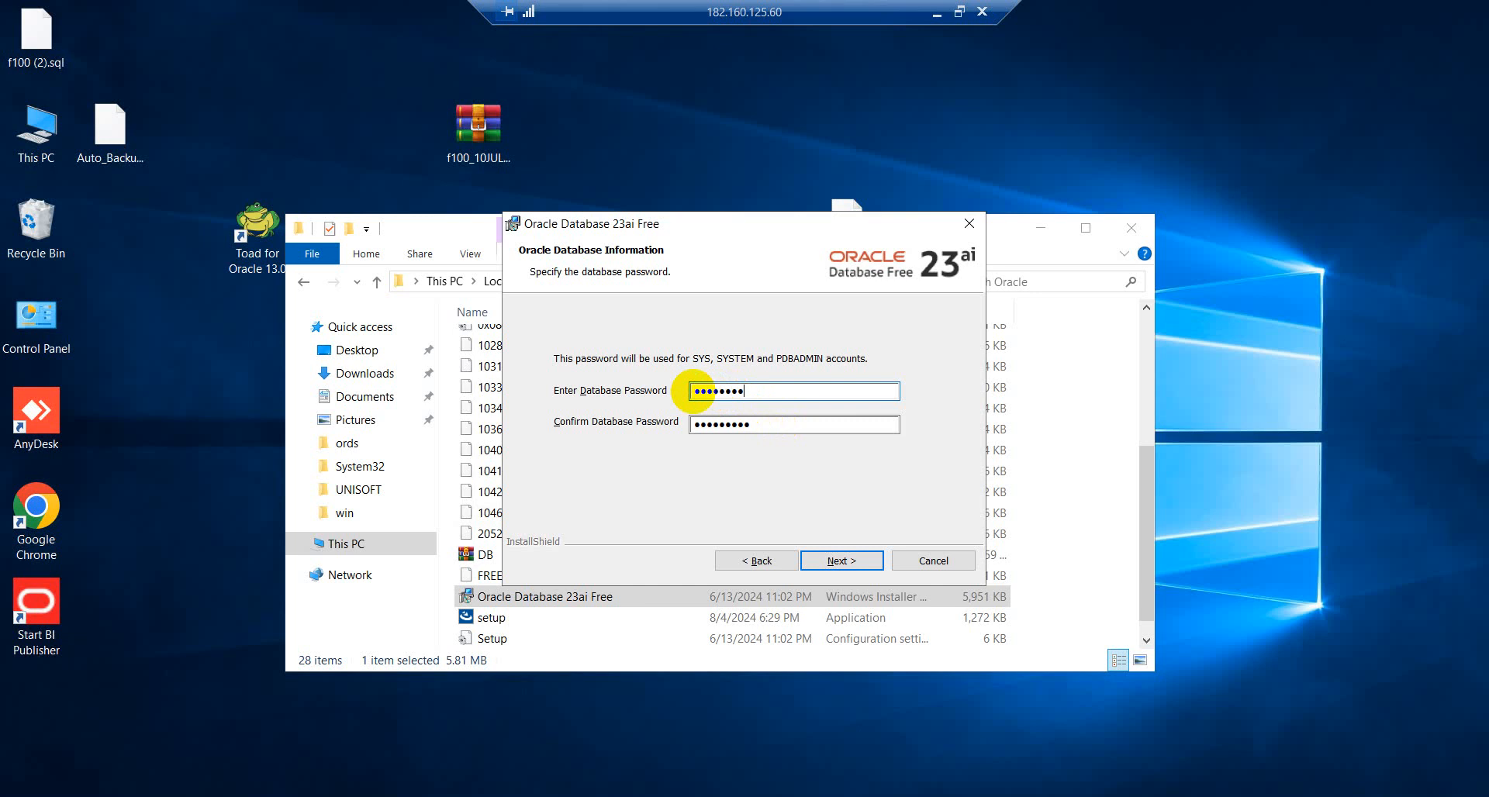
{"action": "mouse_move", "coordinate": [805, 508]}
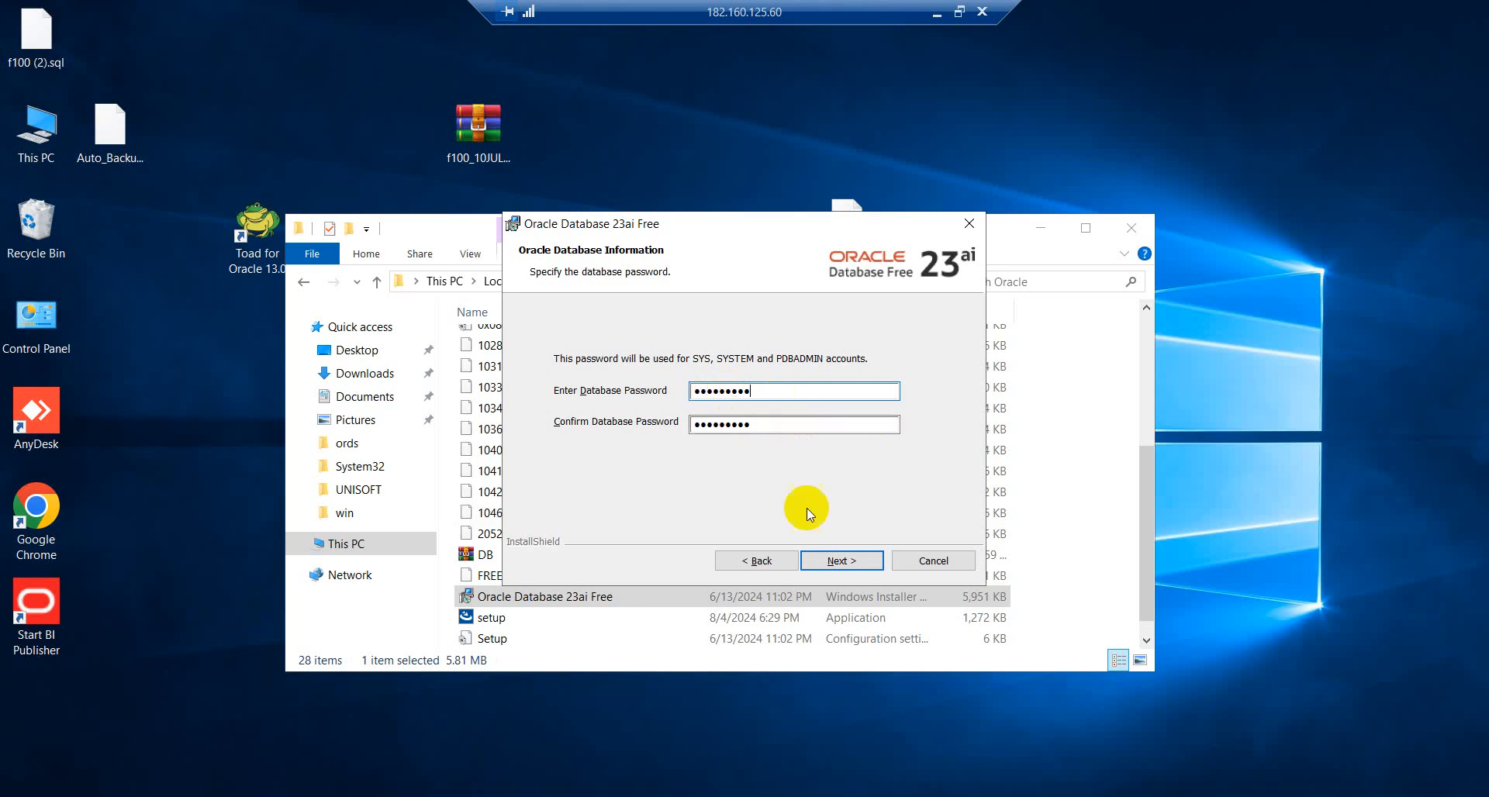
{"action": "left_click", "coordinate": [839, 560]}
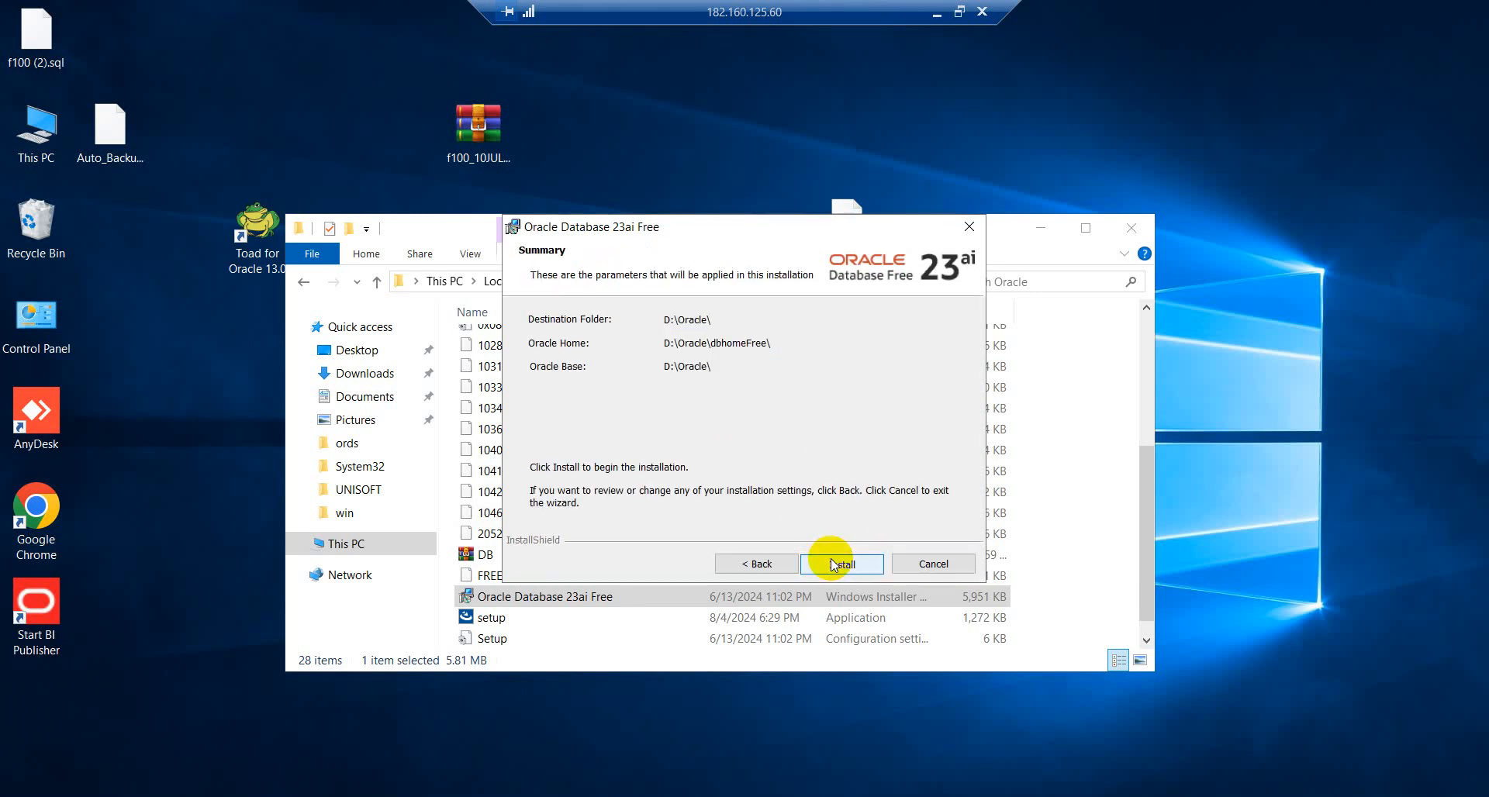
- Run the installation, then close the wizard once it reports localhost:1522 and FREEPDB1
{"action": "left_click", "coordinate": [840, 563]}
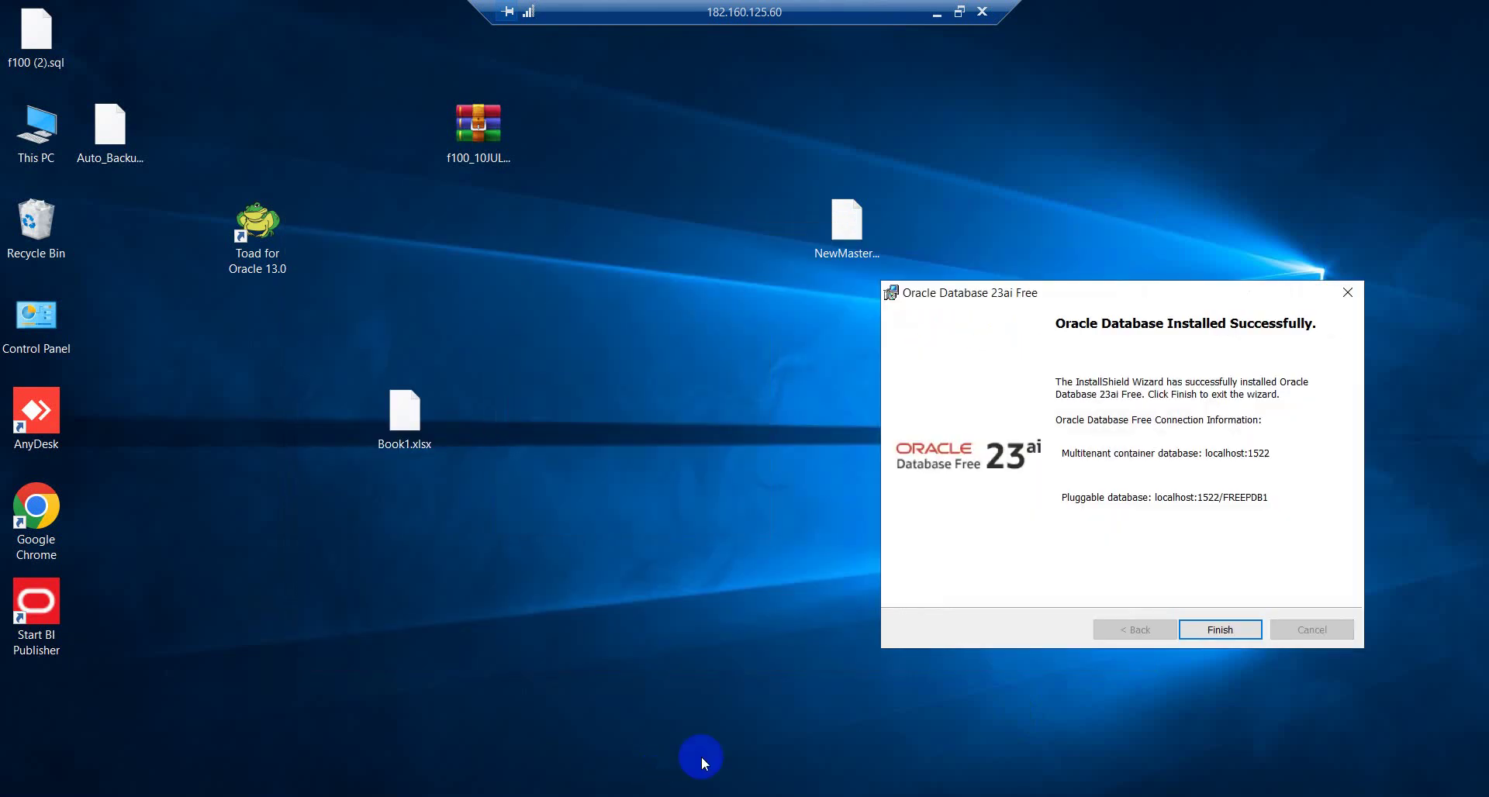
{"action": "mouse_move", "coordinate": [1036, 344]}
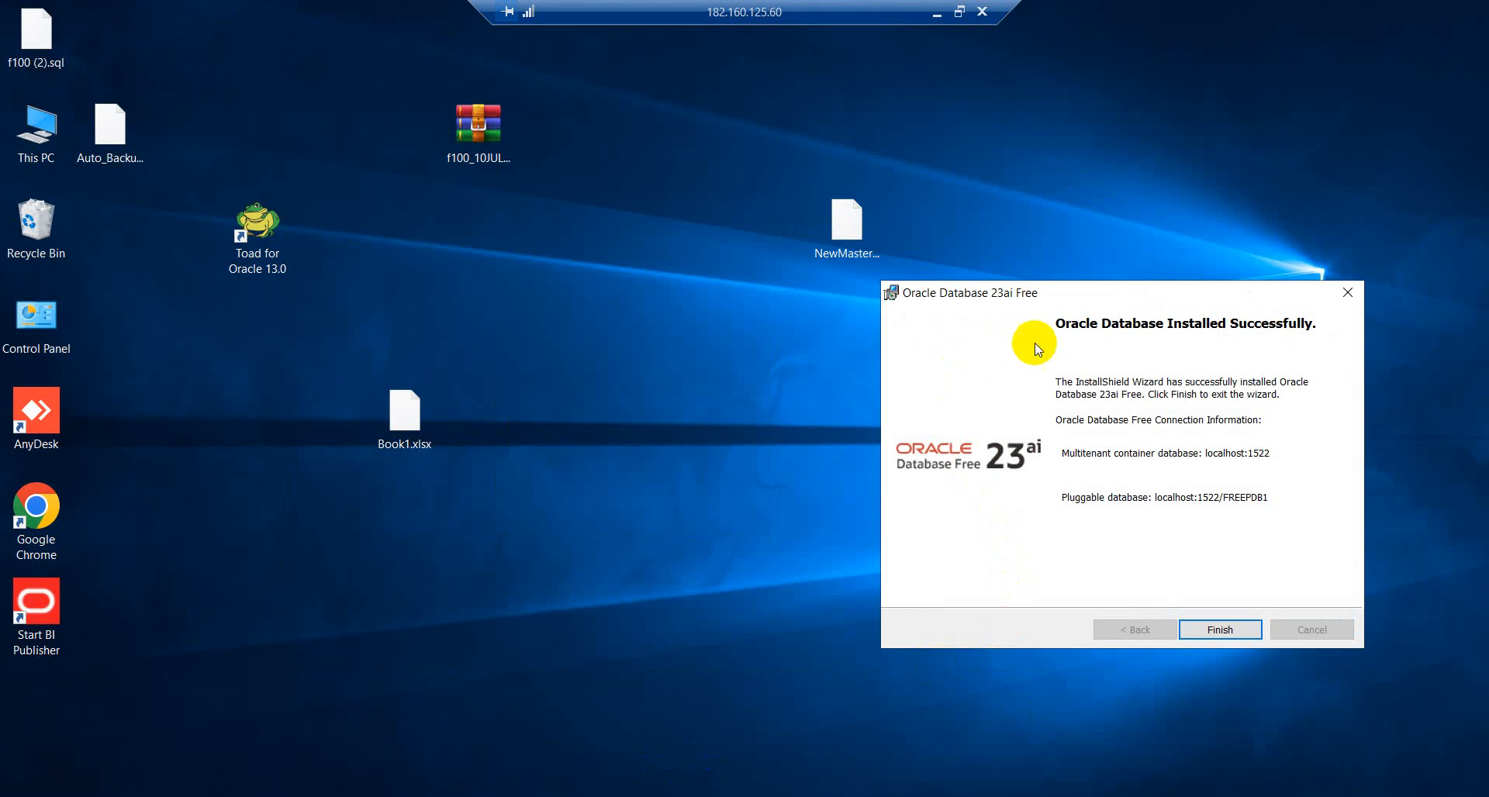
{"action": "mouse_move", "coordinate": [1253, 351]}
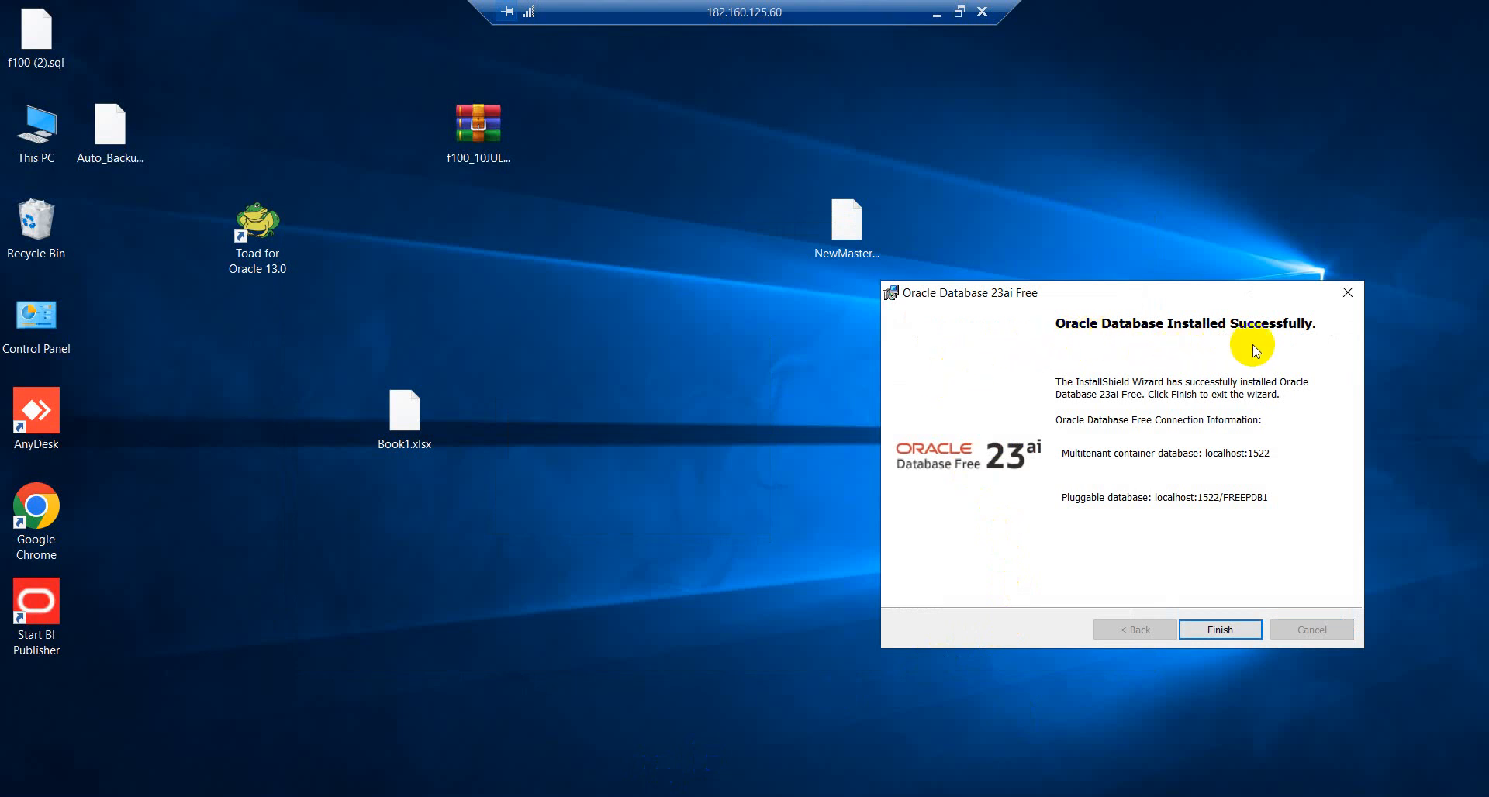
{"action": "mouse_move", "coordinate": [1220, 629]}
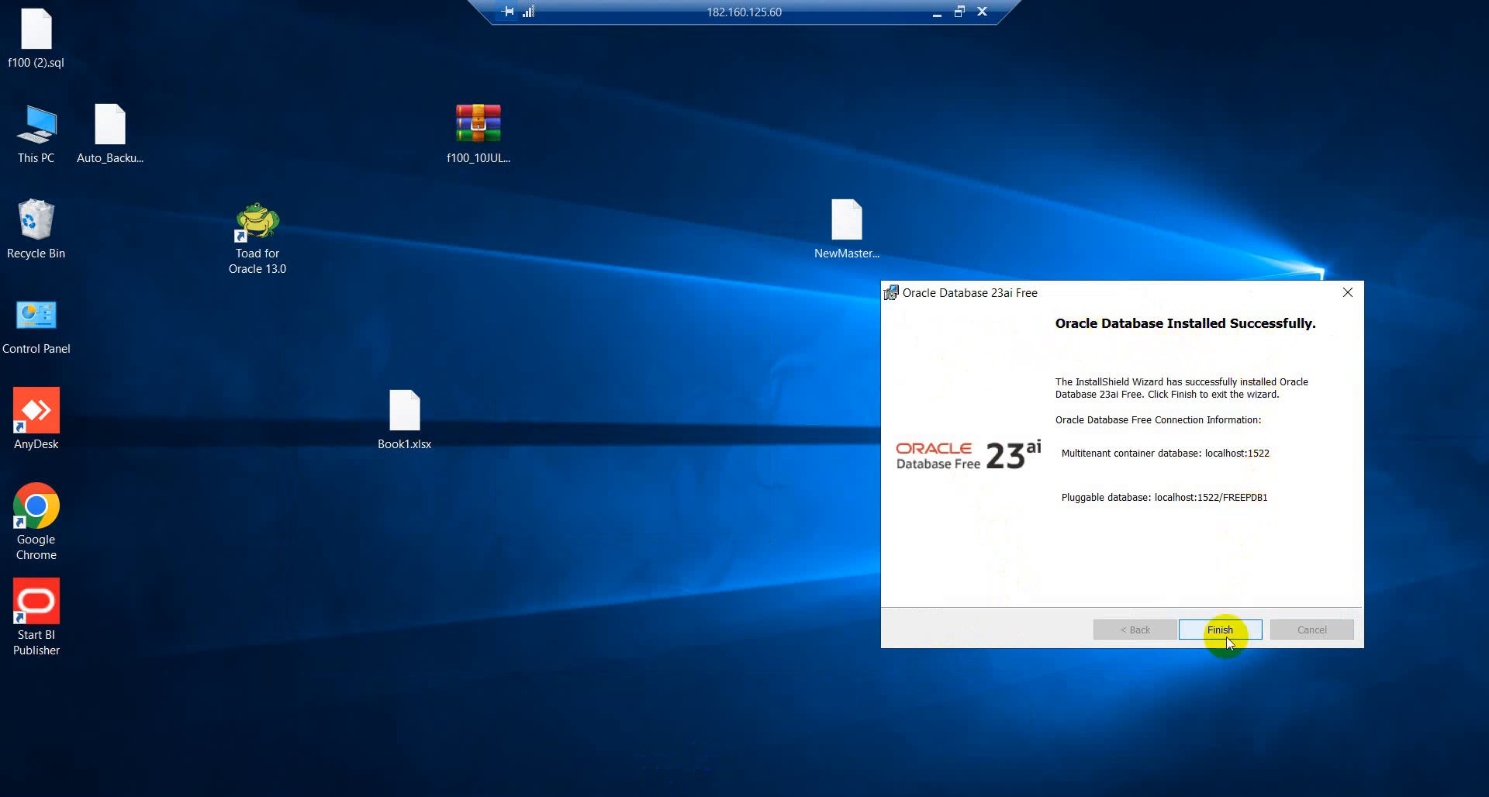
{"action": "left_click", "coordinate": [1220, 629]}
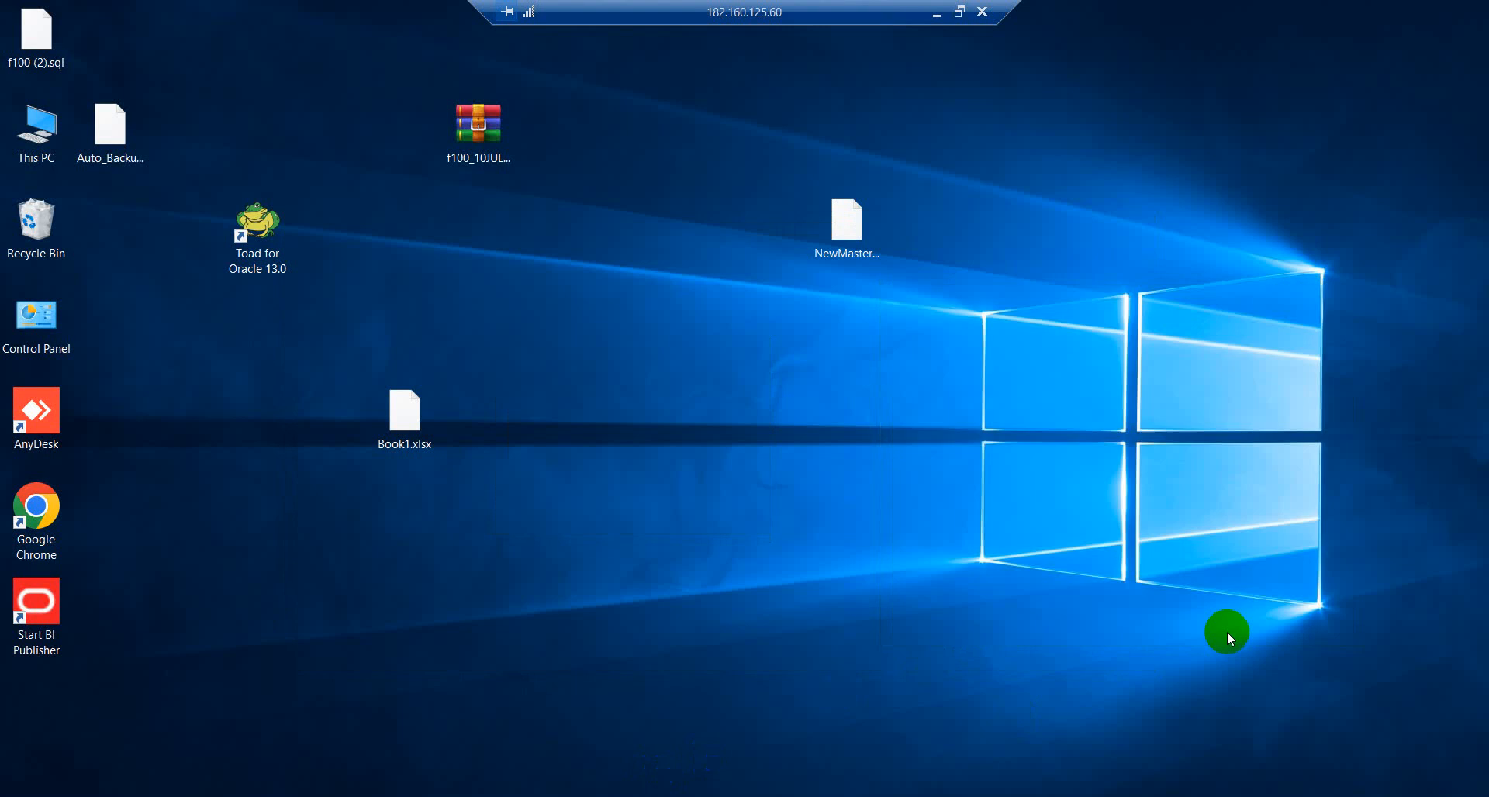
{"action": "mouse_move", "coordinate": [786, 466]}
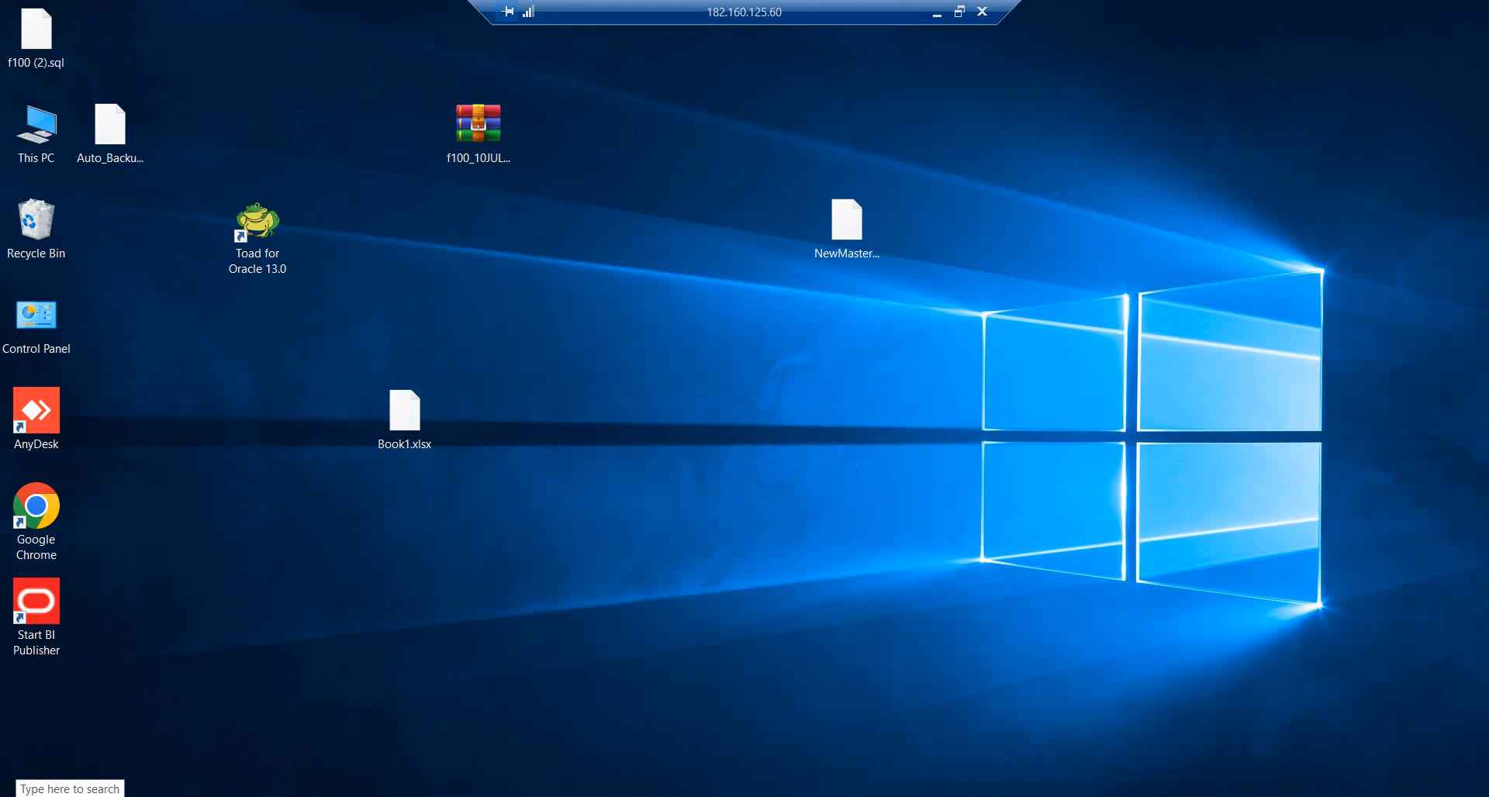
- Search Windows for 'SQL Plus' and launch the SQL Plus desktop app
{"action": "left_click", "coordinate": [69, 778]}
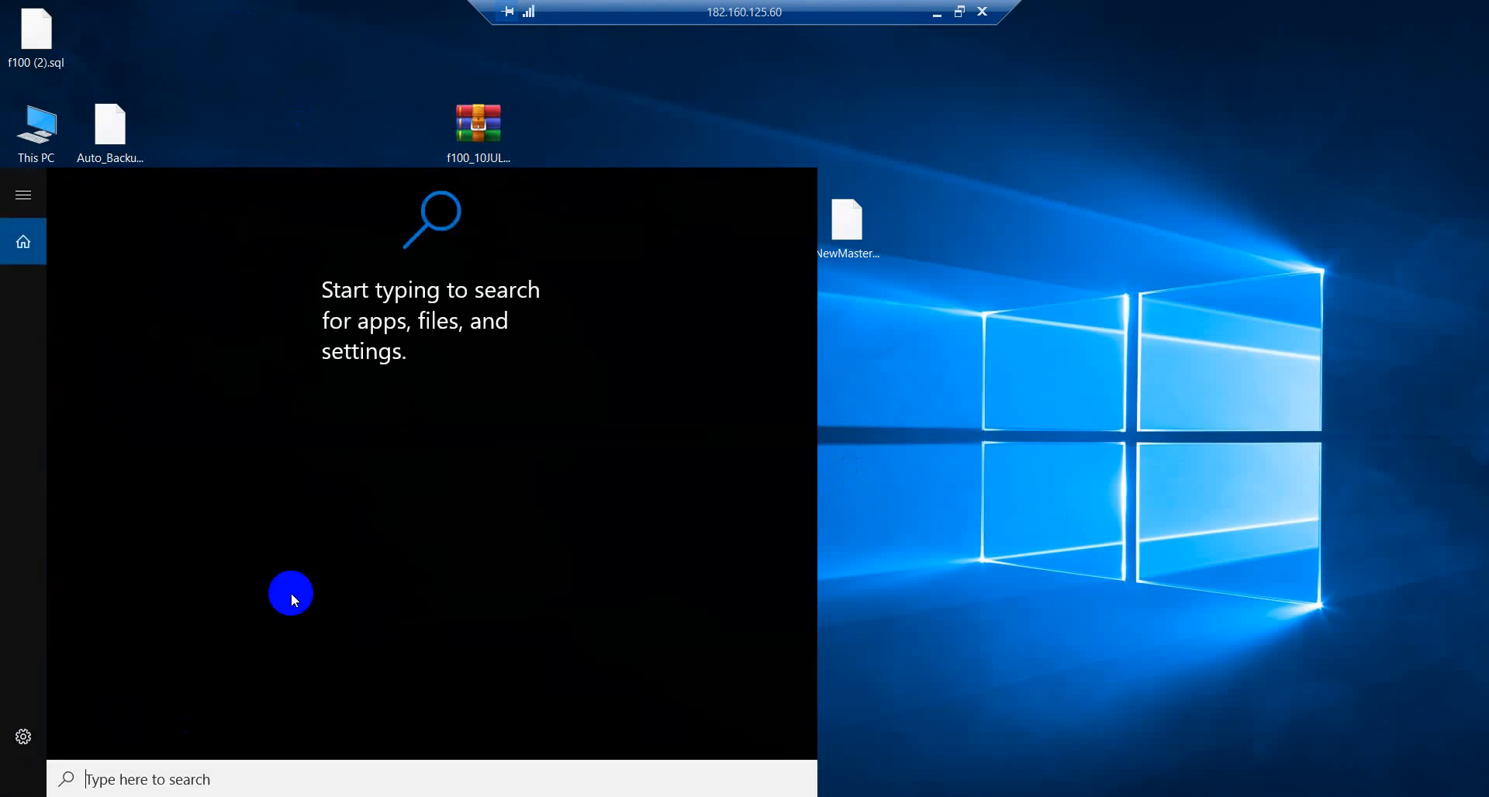
{"action": "type", "text": "SQL Plus"}
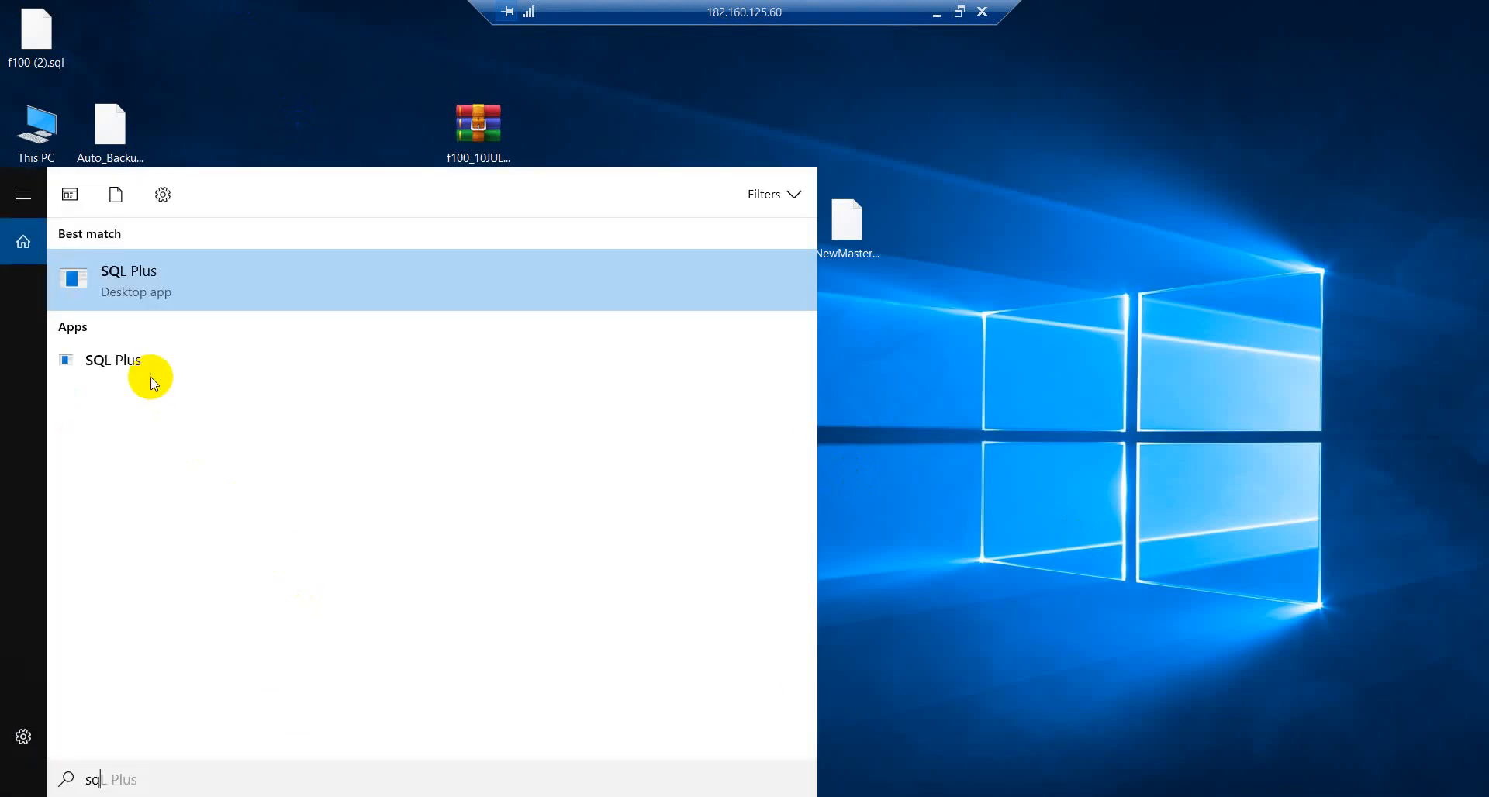
{"action": "left_click", "coordinate": [128, 281]}
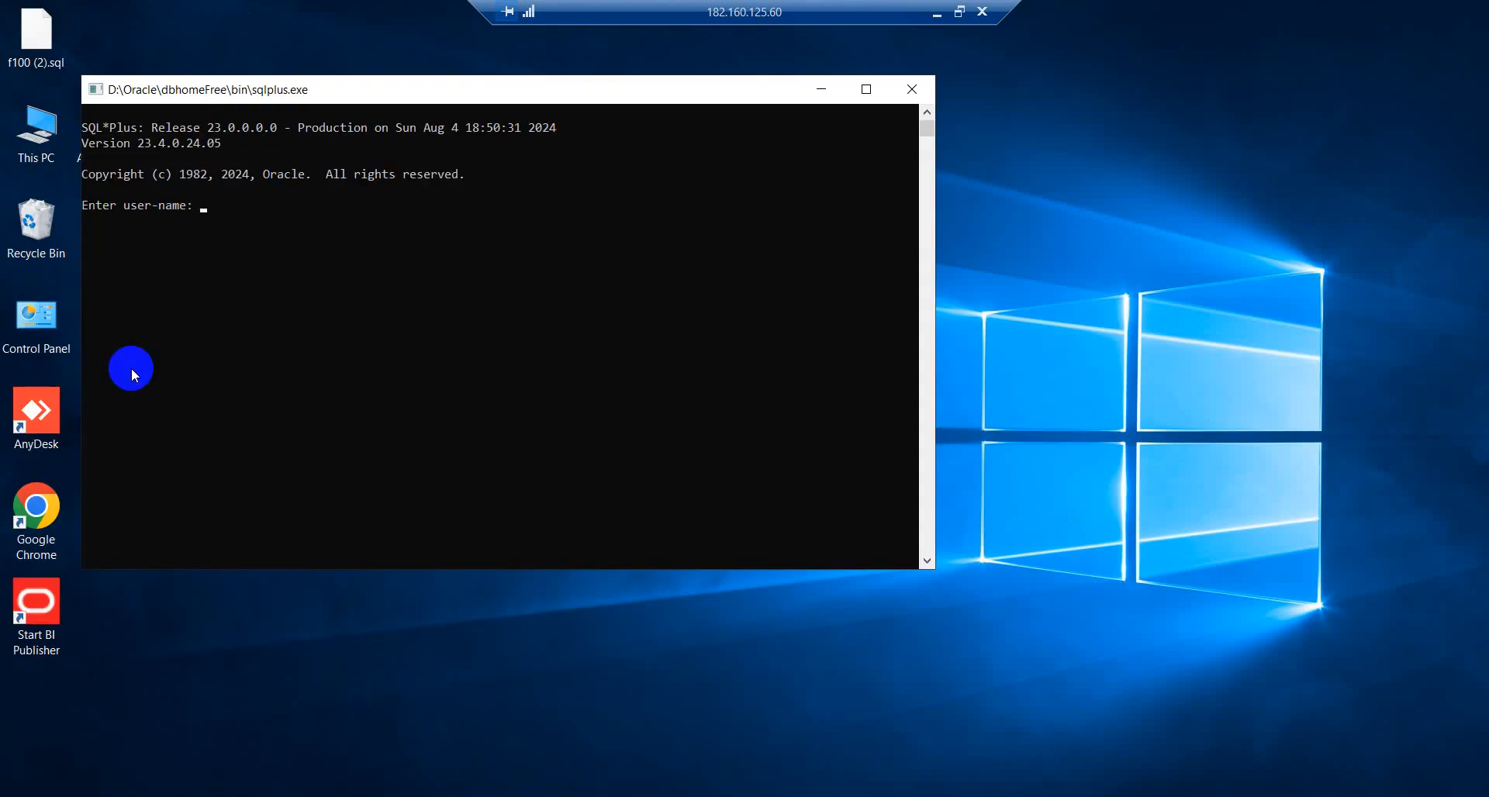
{"action": "mouse_move", "coordinate": [152, 143]}
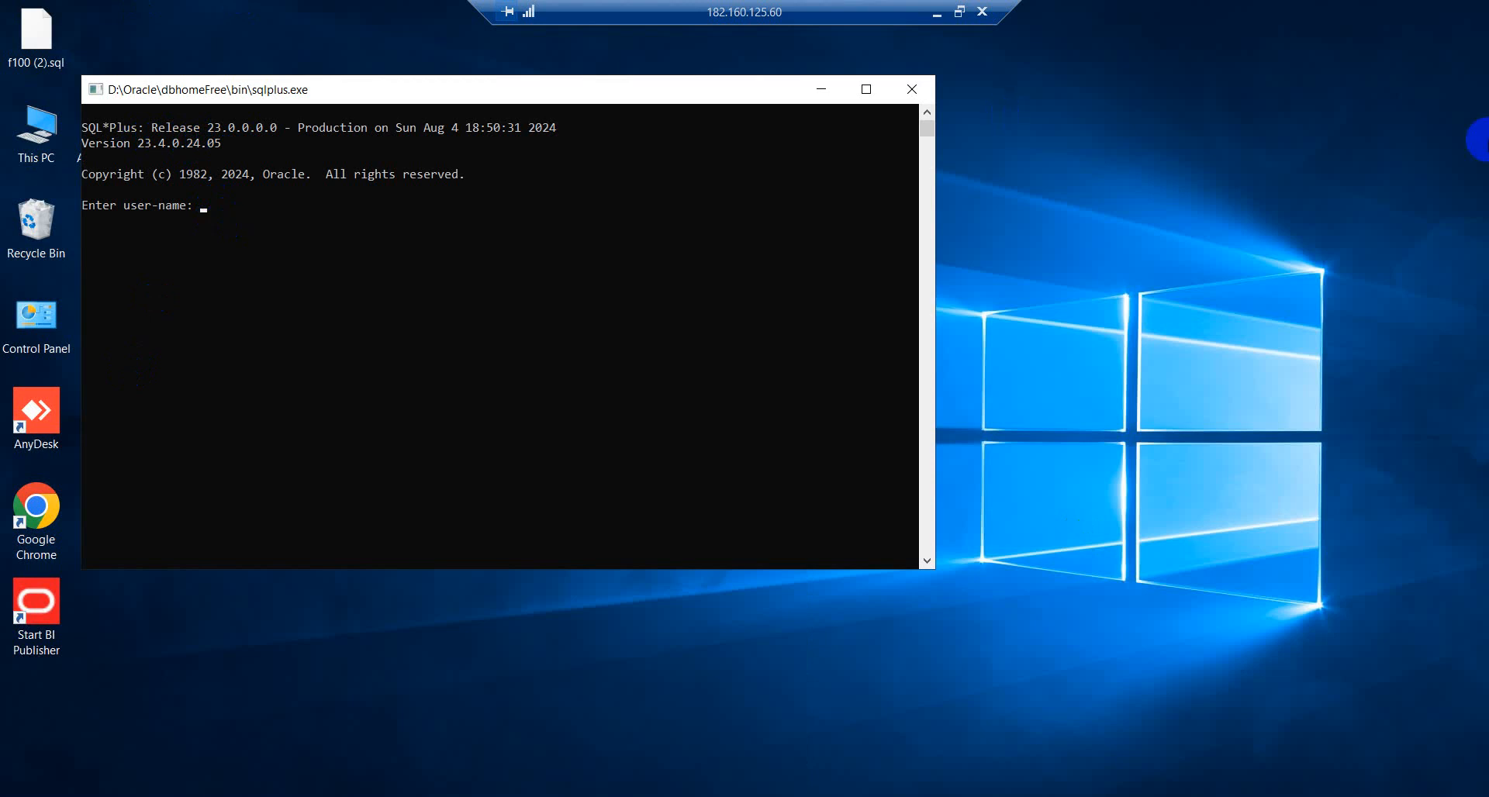
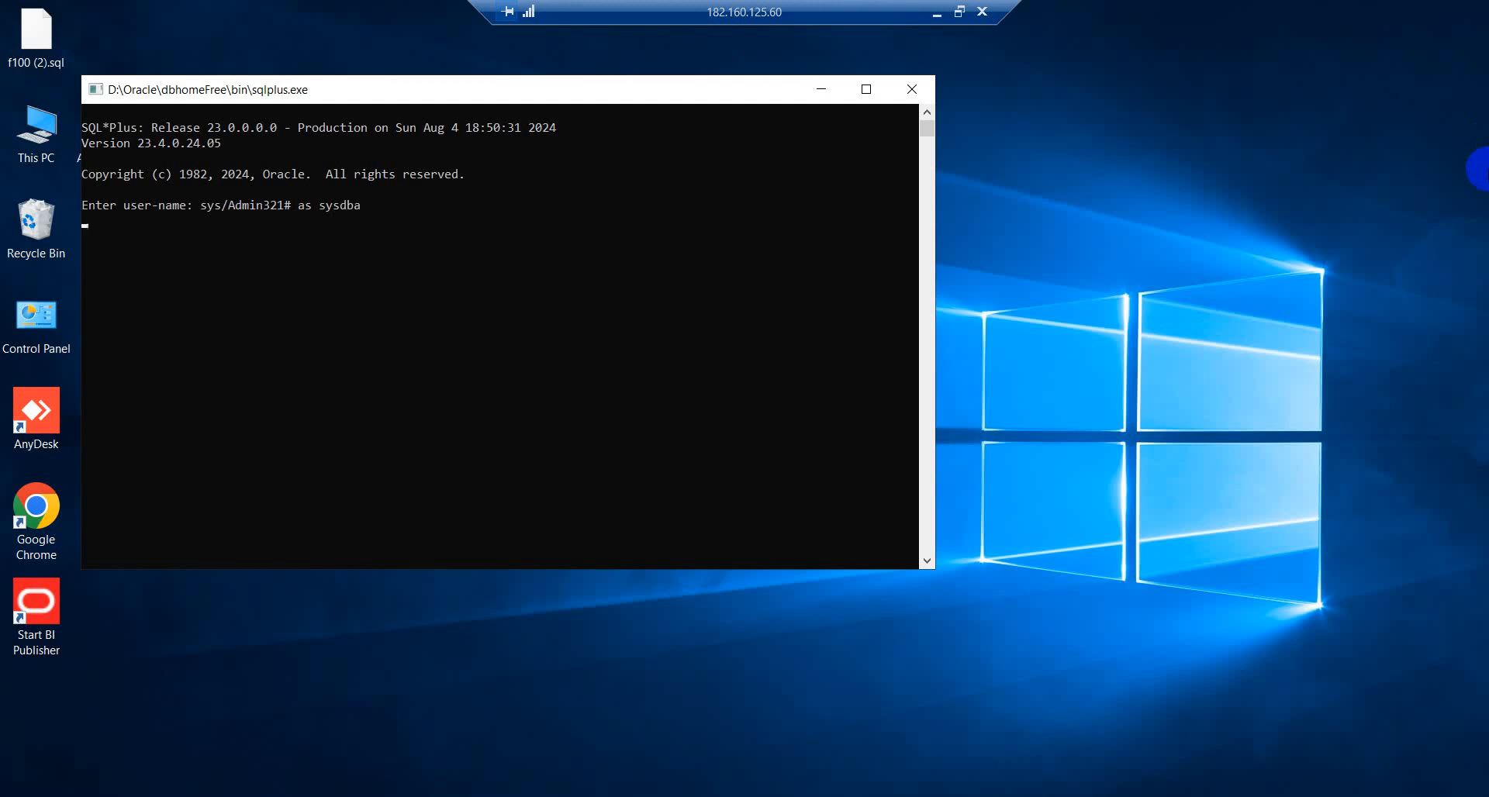
- Log in at the user-name prompt with sys/<password> as sysdba
{"action": "key", "text": "Return"}
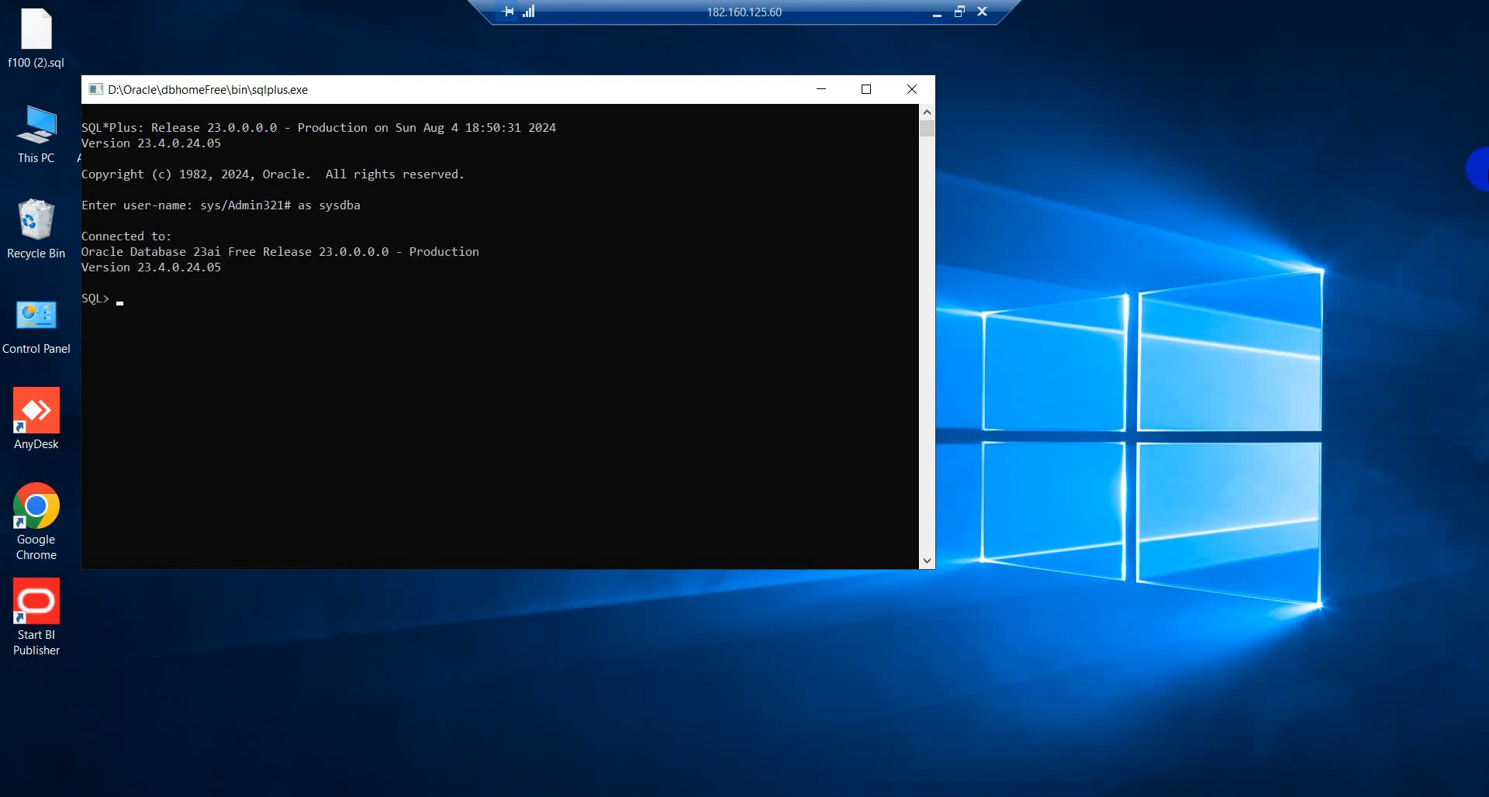
{"action": "mouse_move", "coordinate": [90, 263]}
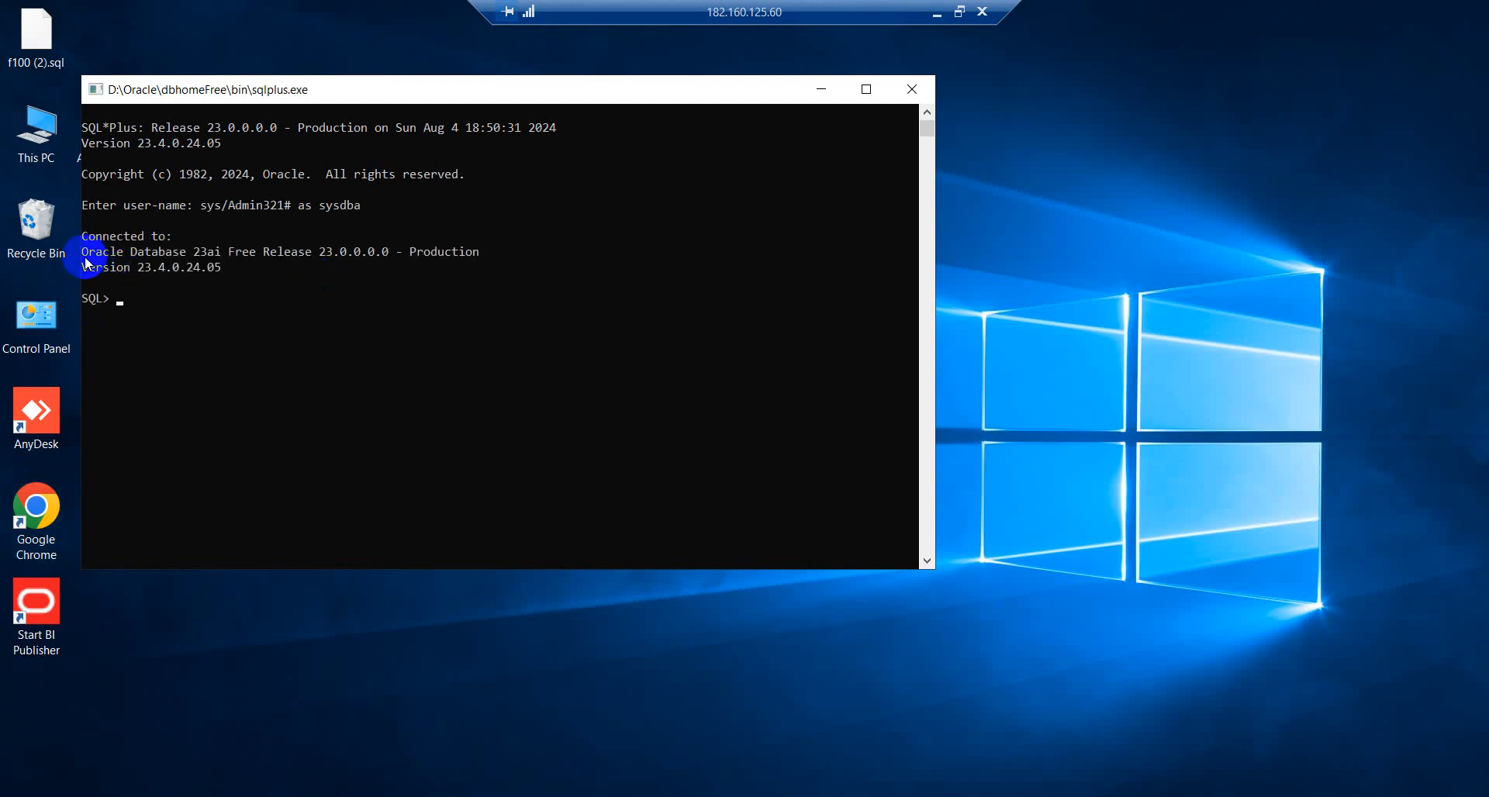
{"action": "mouse_move", "coordinate": [247, 267]}
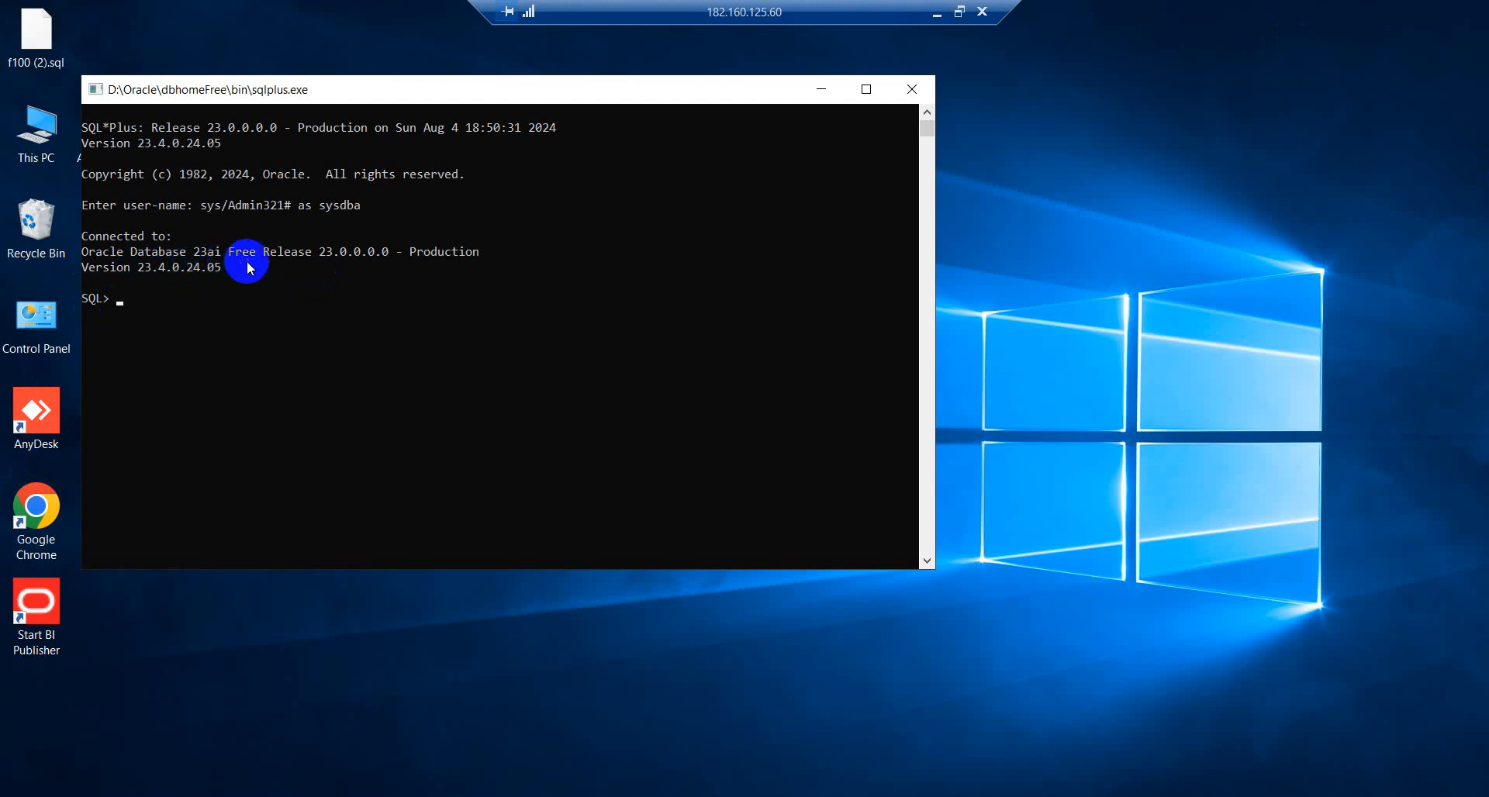
{"action": "mouse_move", "coordinate": [292, 314]}
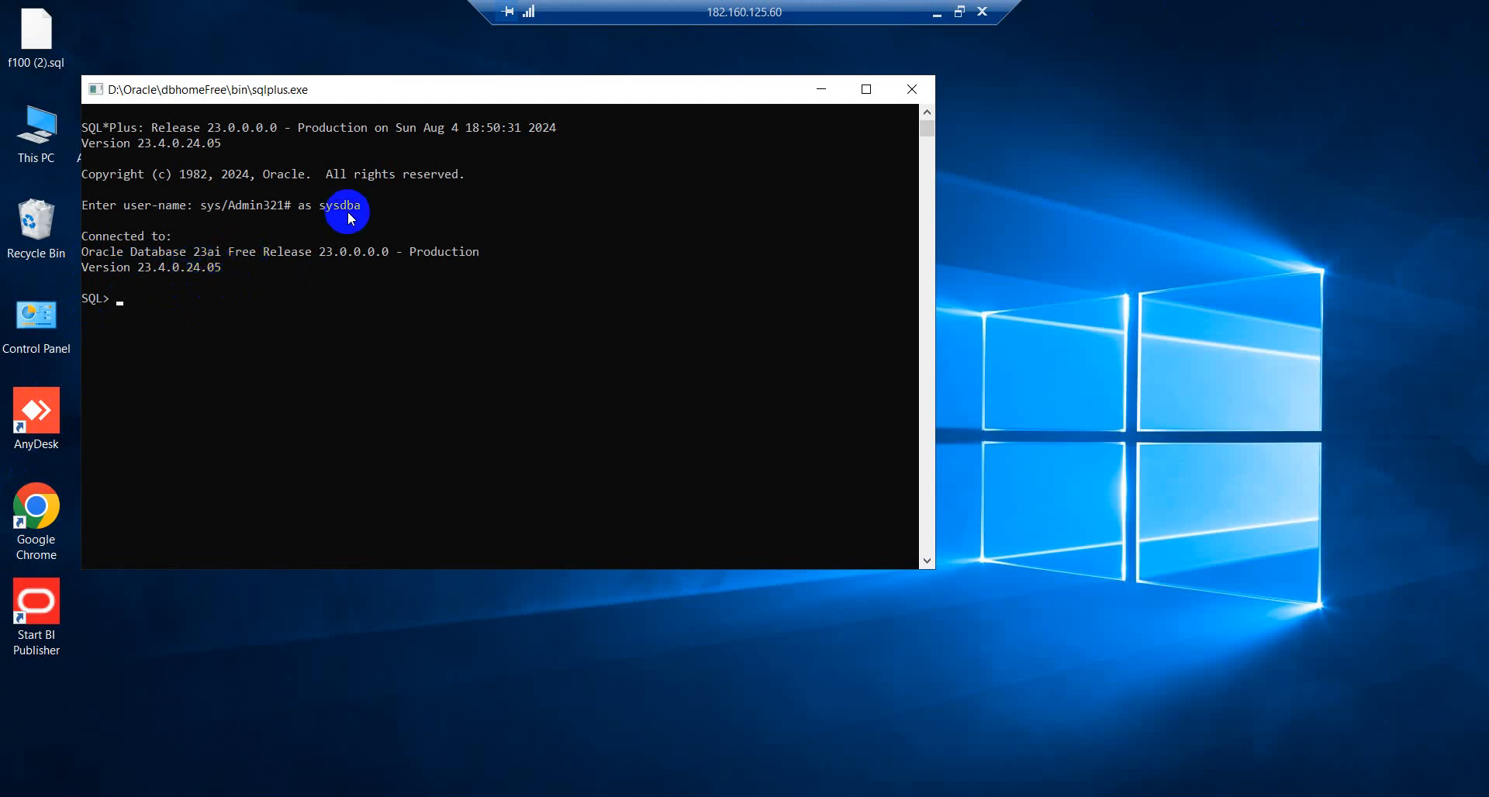
{"action": "mouse_move", "coordinate": [477, 421]}
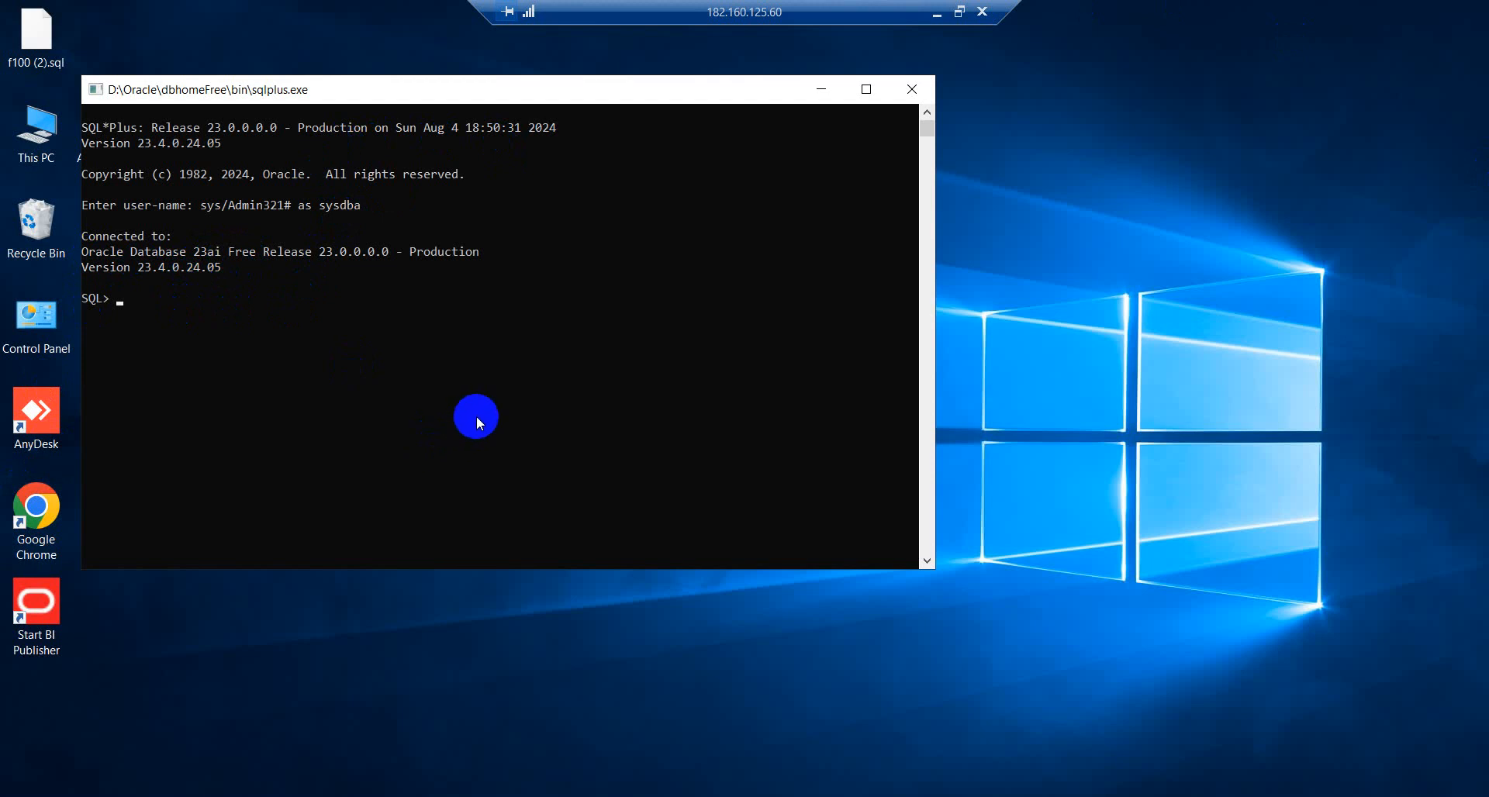
{"action": "mouse_move", "coordinate": [976, 788]}
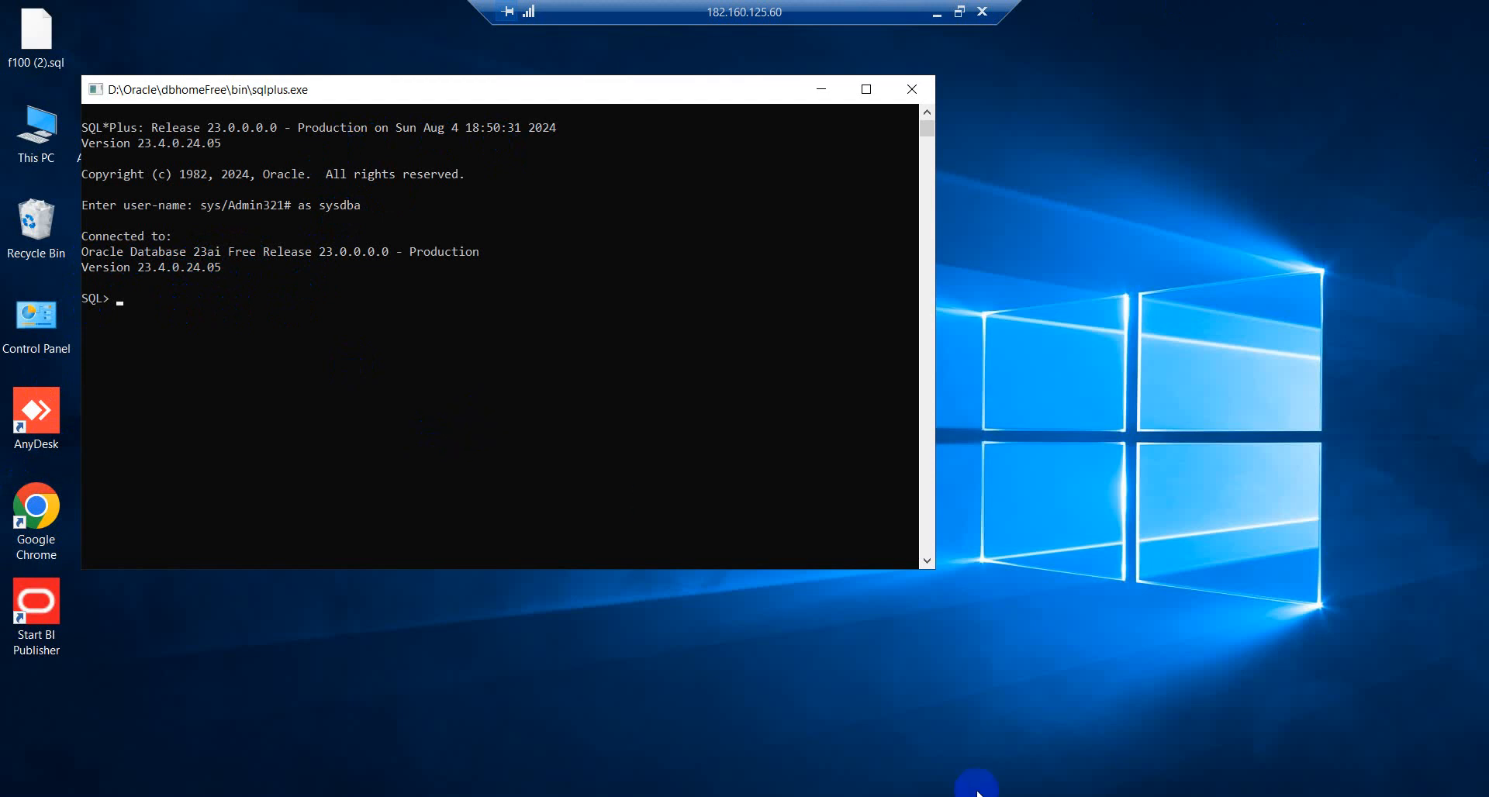